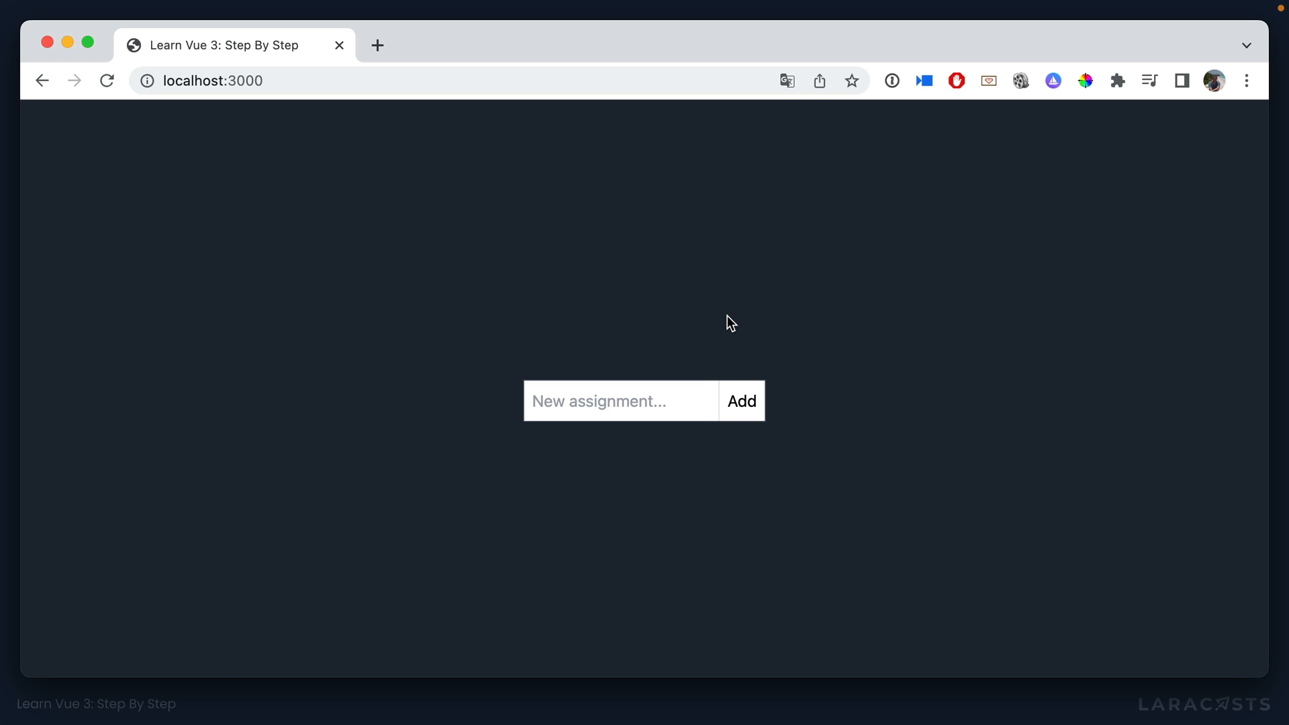
mouse_move(858, 310)
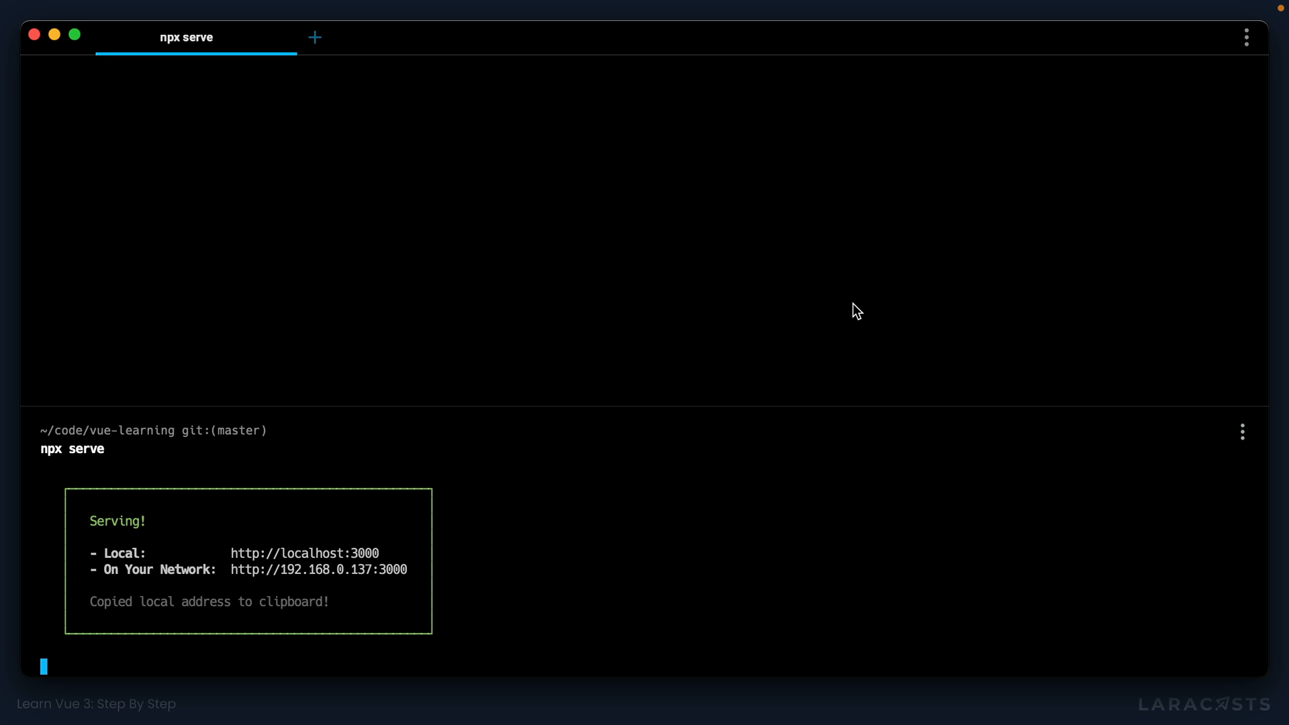
mouse_move(426, 398)
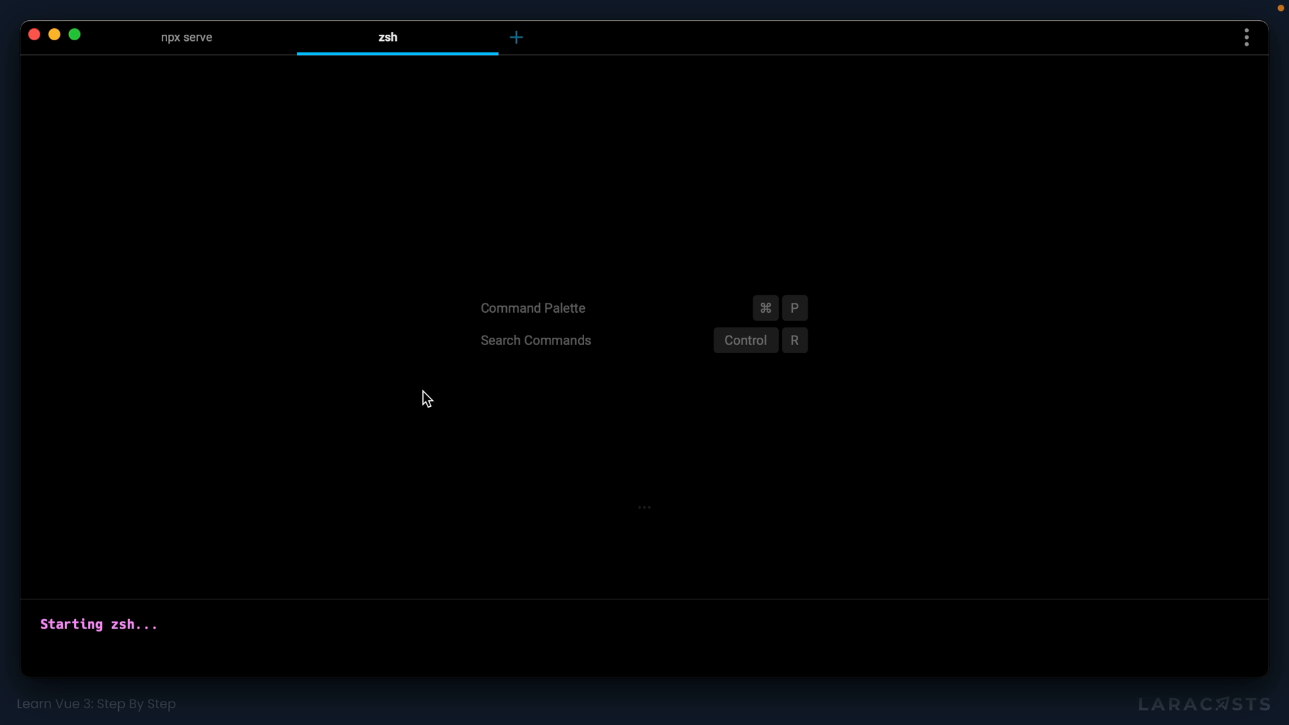
Start npx json-server db.json -p 3001 in a new Warp tab so the app loads assignments
text(npx j)
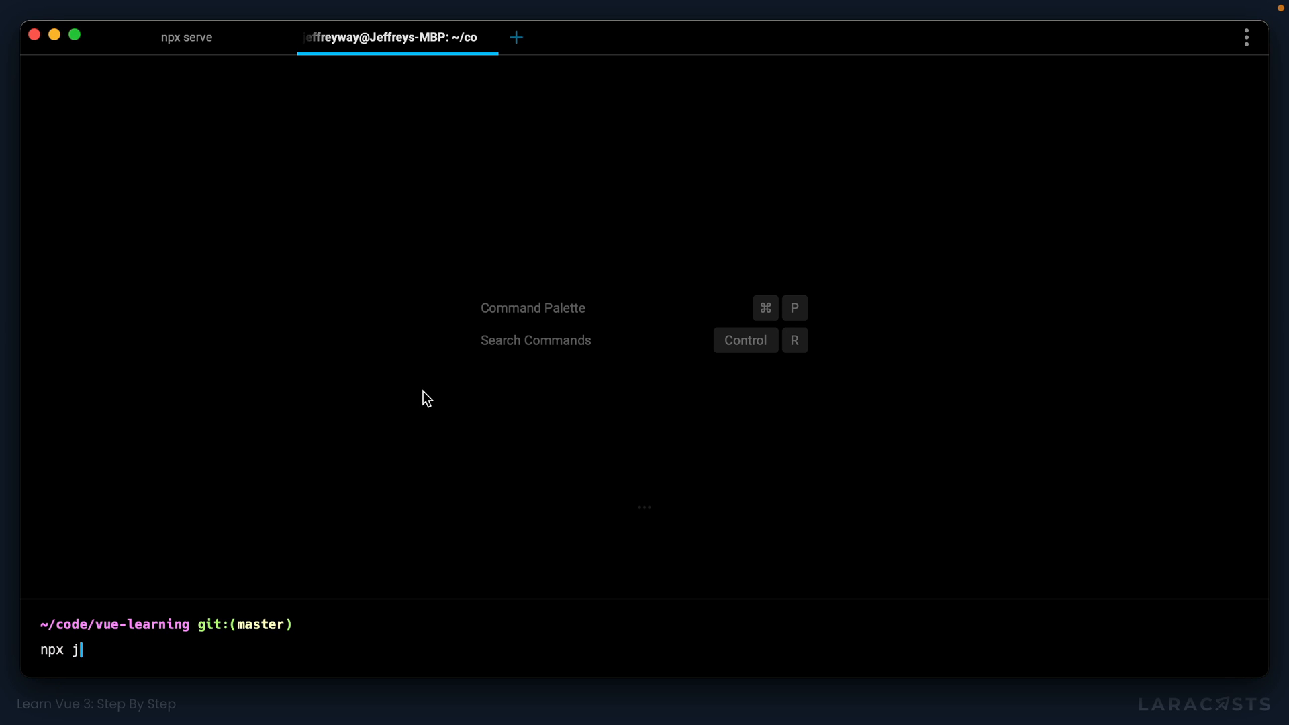
text(son)
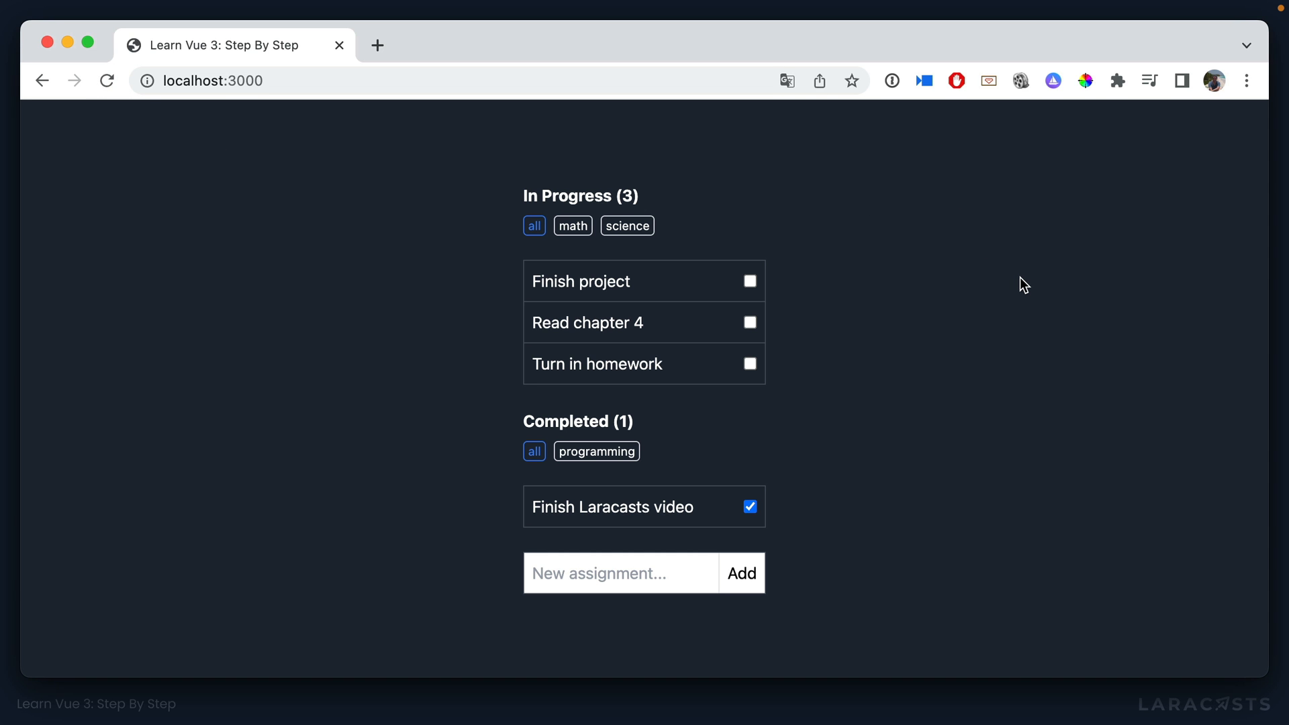
mouse_move(426, 399)
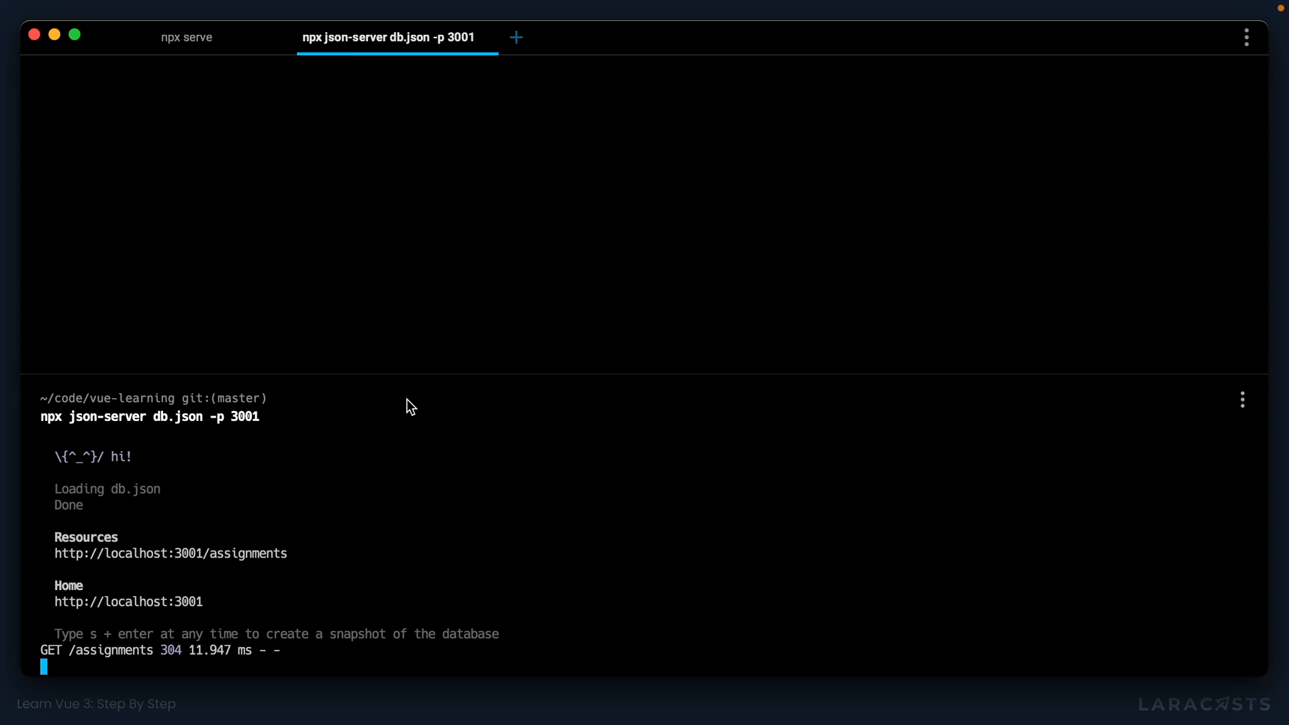
mouse_move(397, 384)
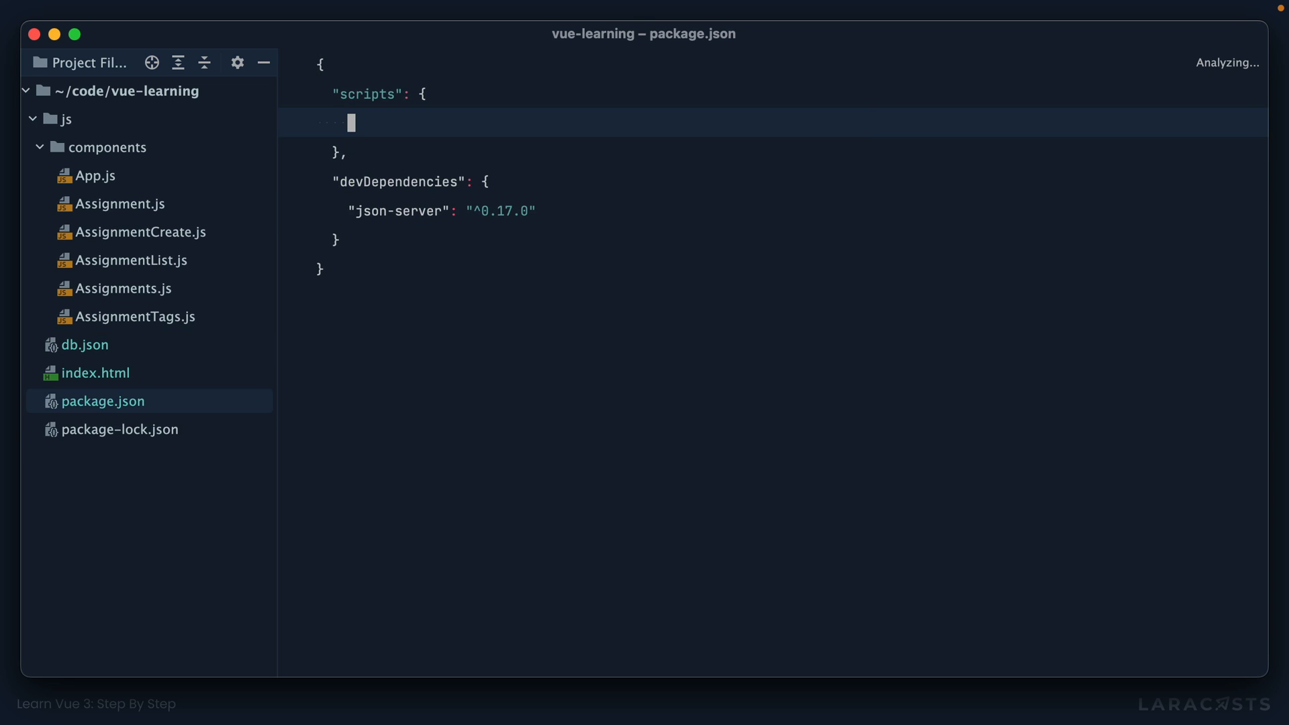
Add a "start" script: "npx serve & npx json-server db.json -p 3001" to package.json
text("start")
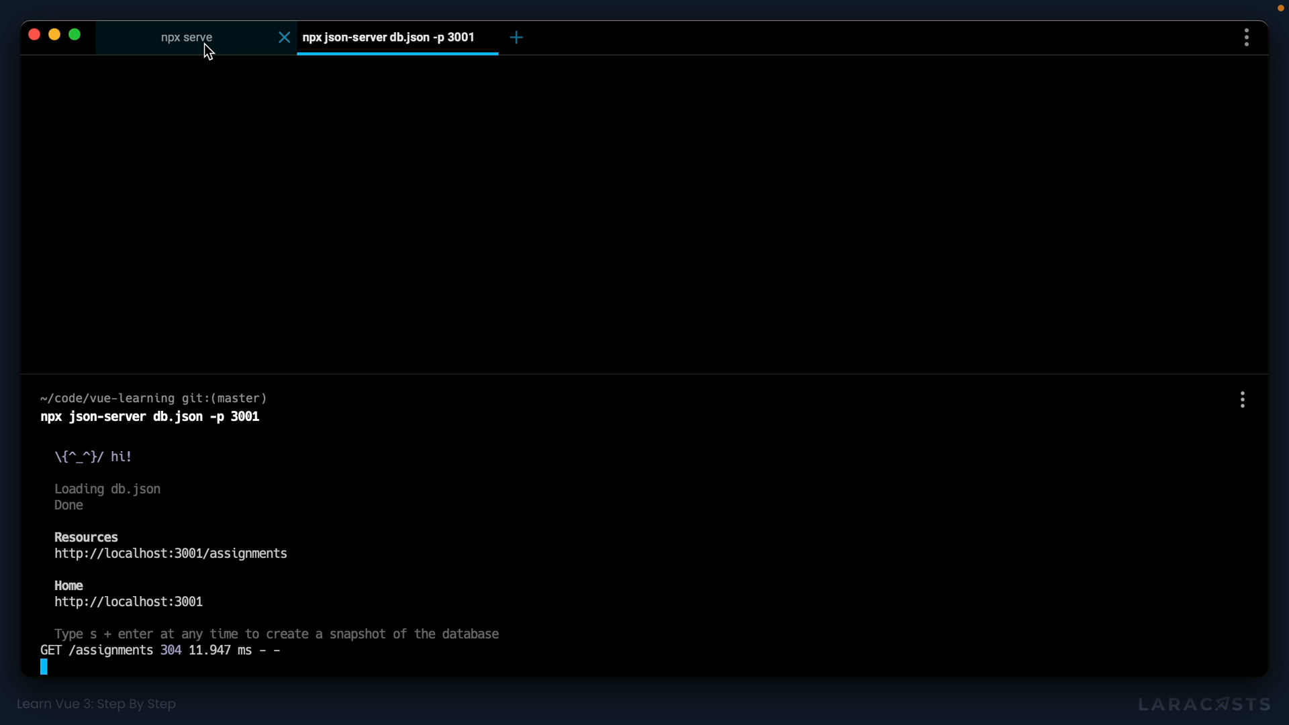
click(185, 38)
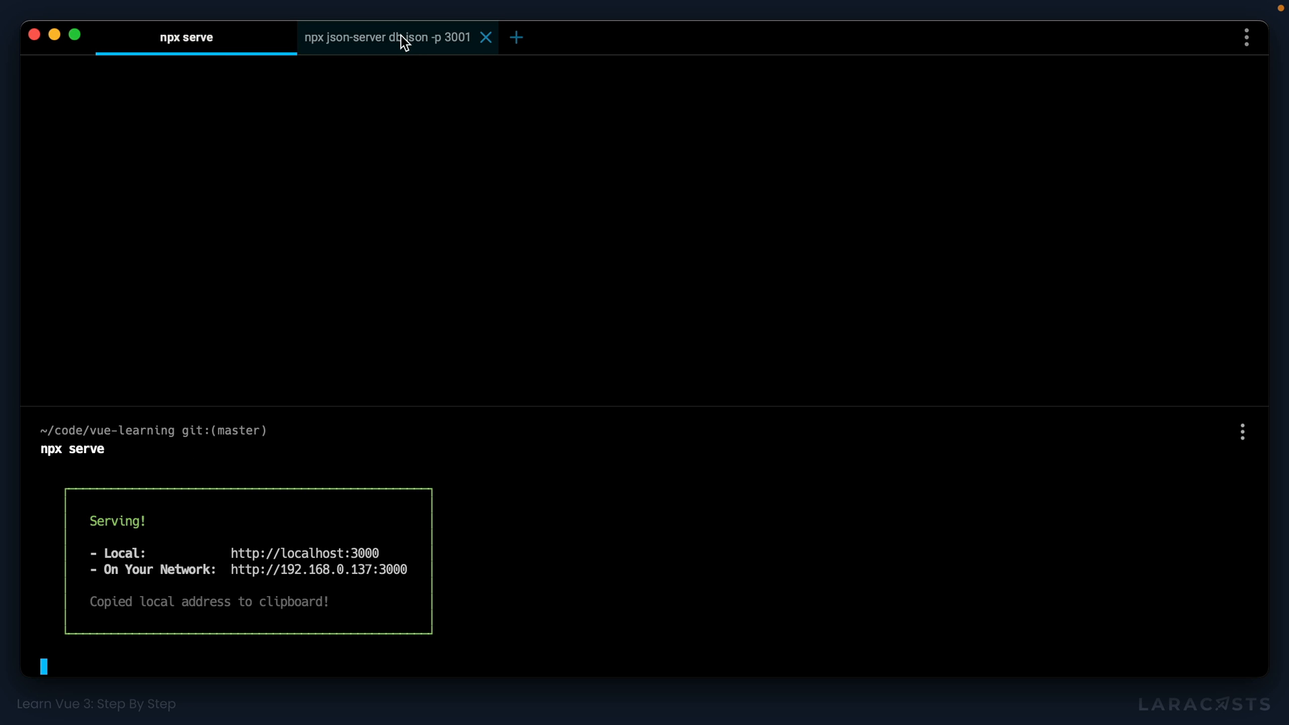
click(387, 38)
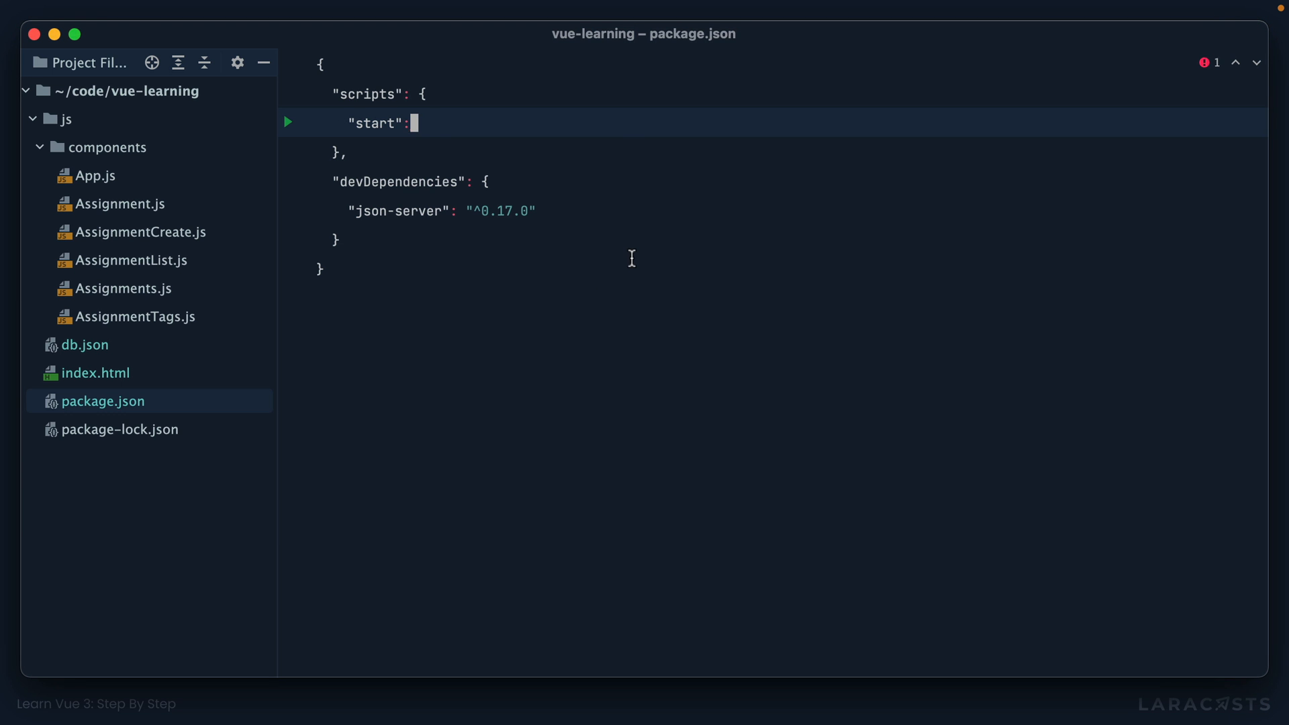
text("npx serve")
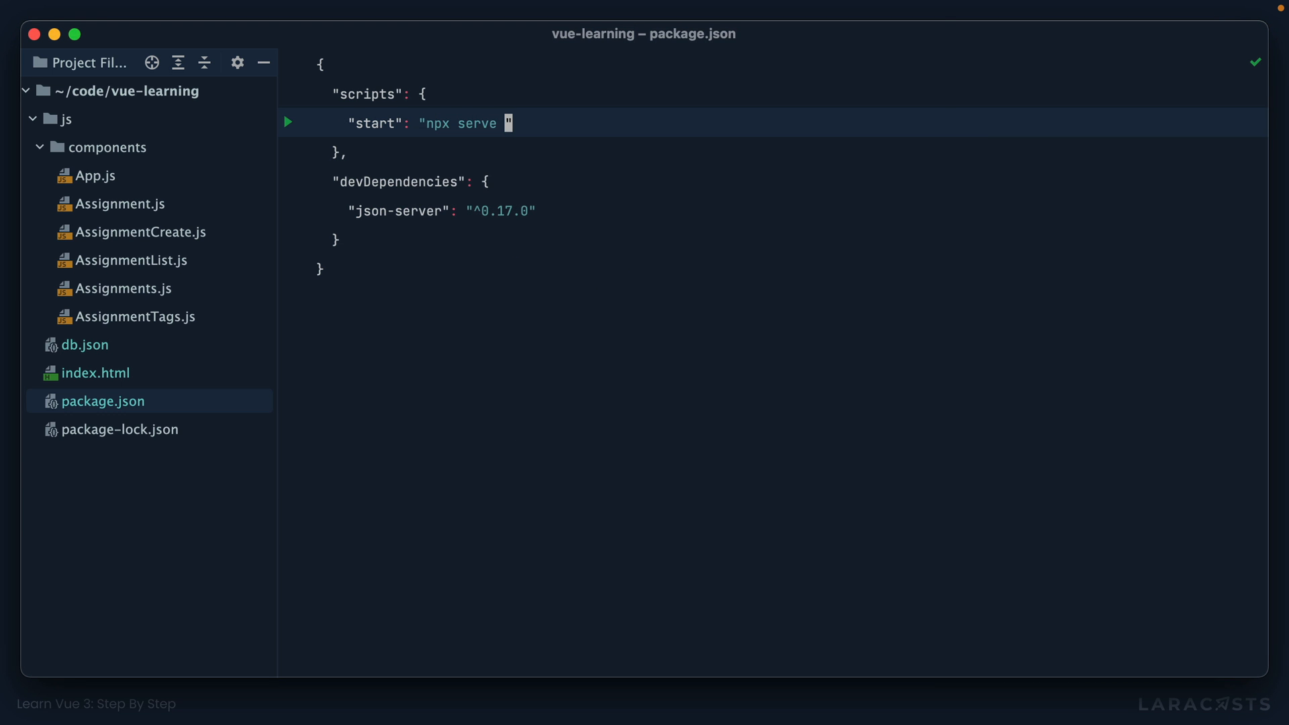
text(& npx json-server db.json -p 3001)
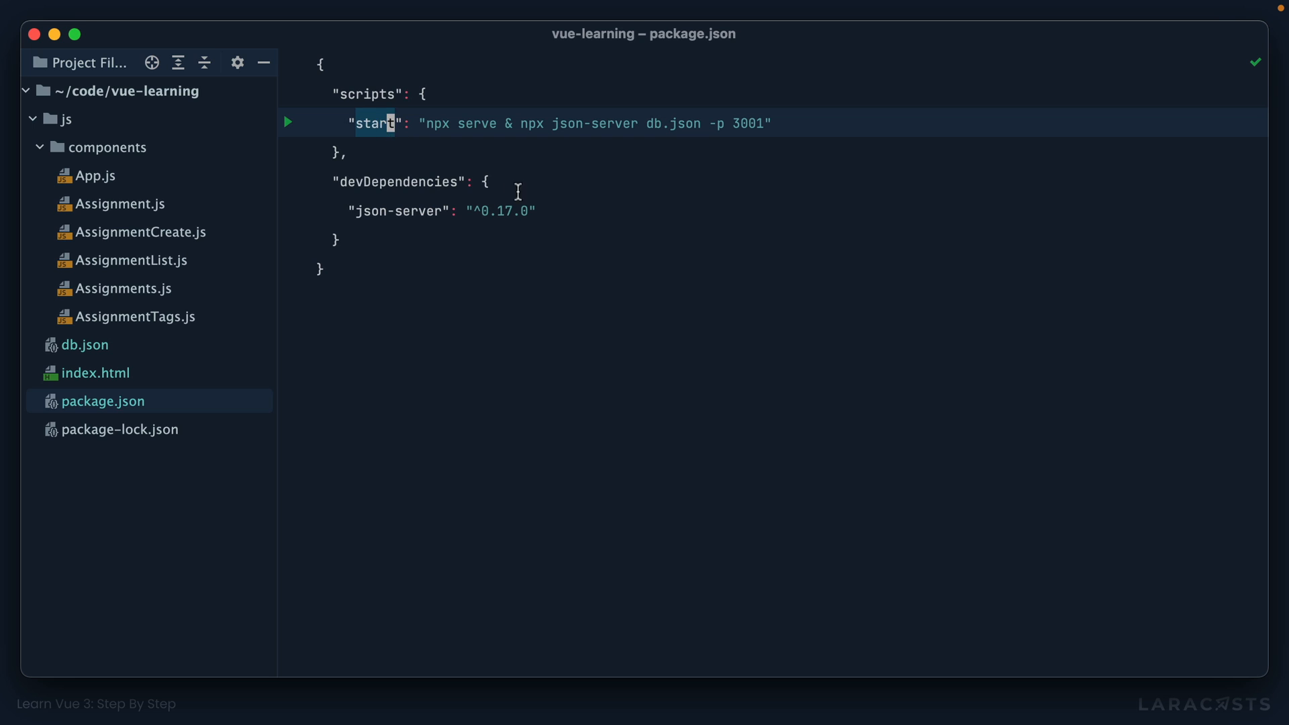
click(288, 122)
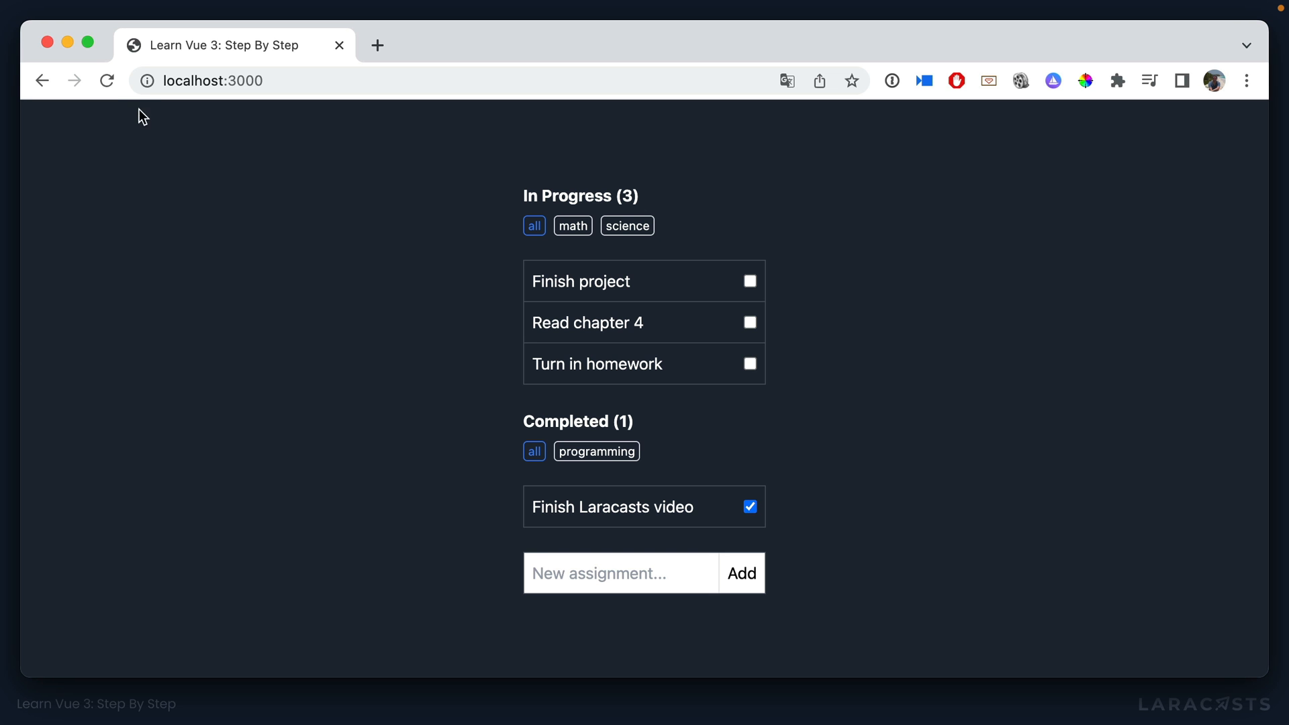
mouse_move(129, 127)
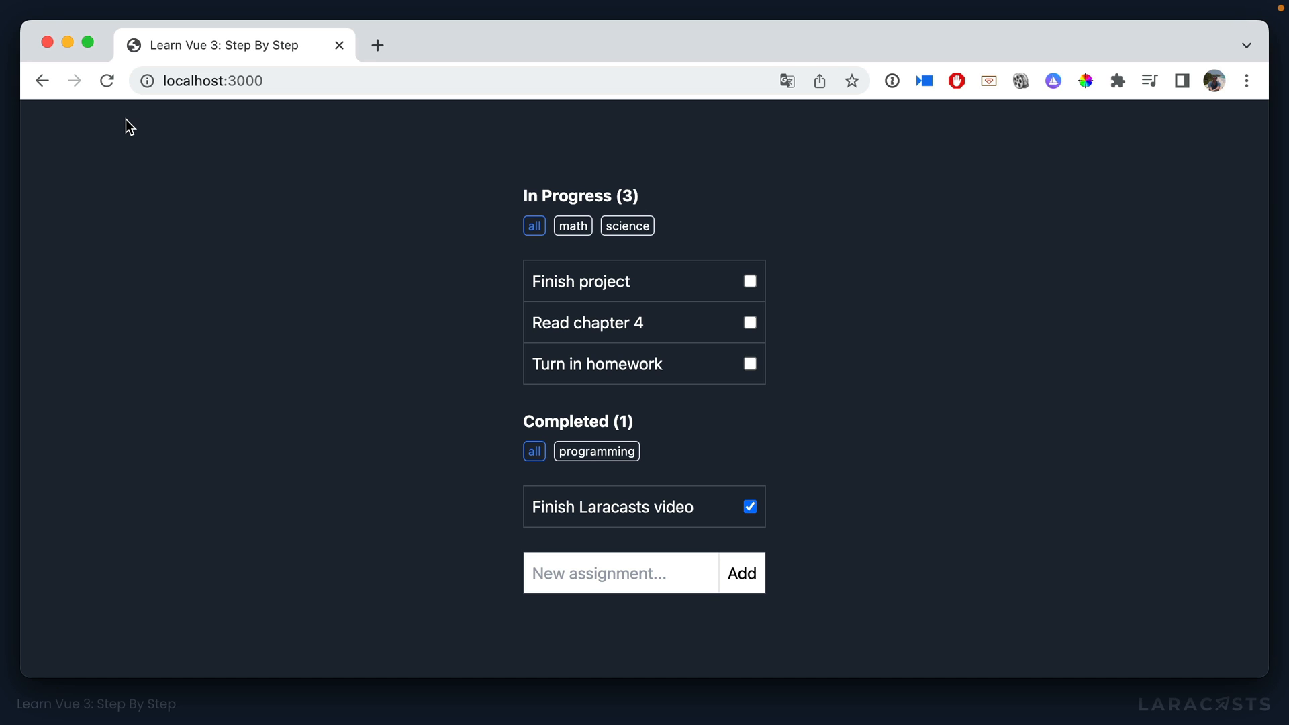
mouse_move(903, 479)
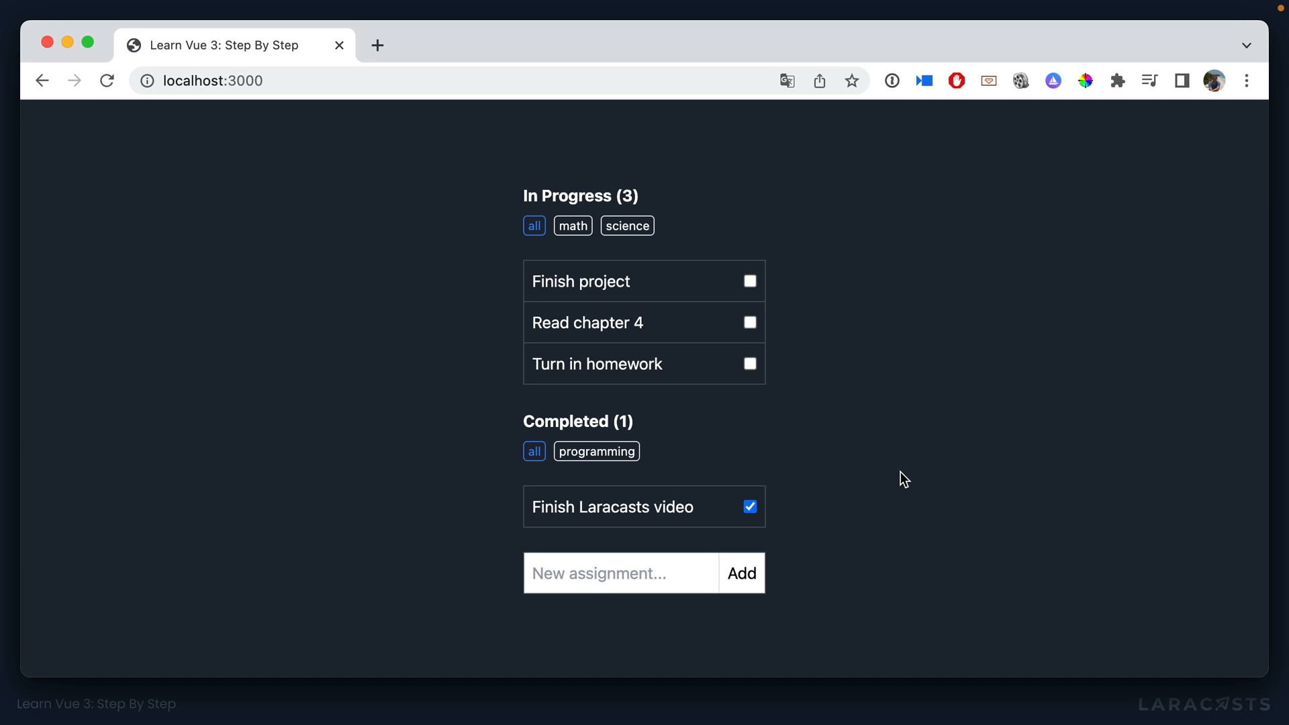
mouse_move(616, 460)
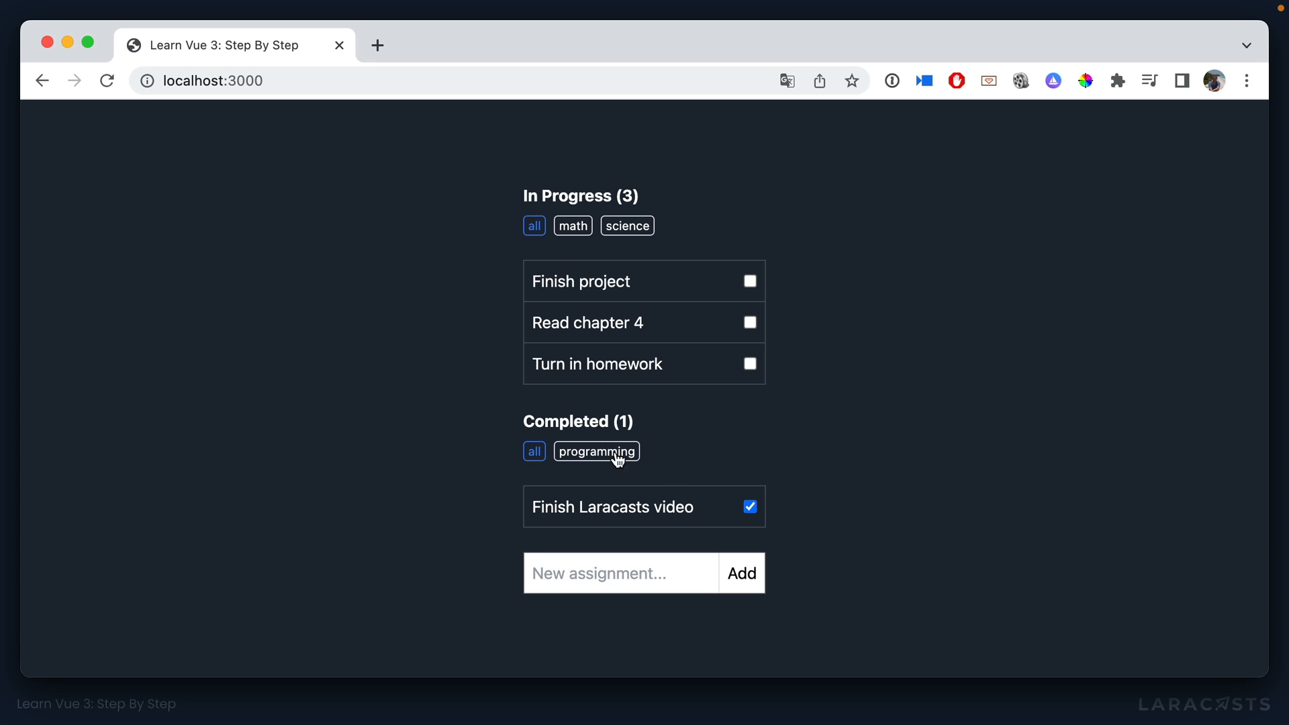
mouse_move(892, 328)
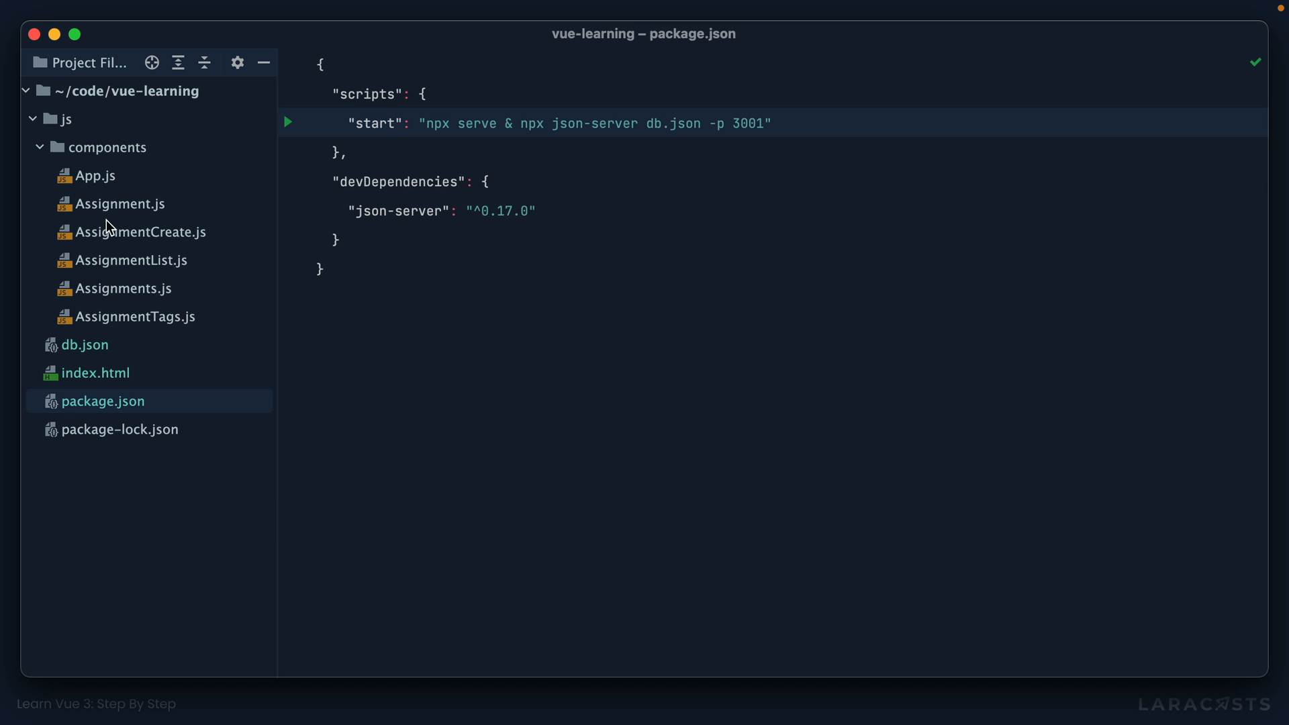
Change the Assignments.js section class to "flex gap-8" and comment out assignment-create
click(119, 287)
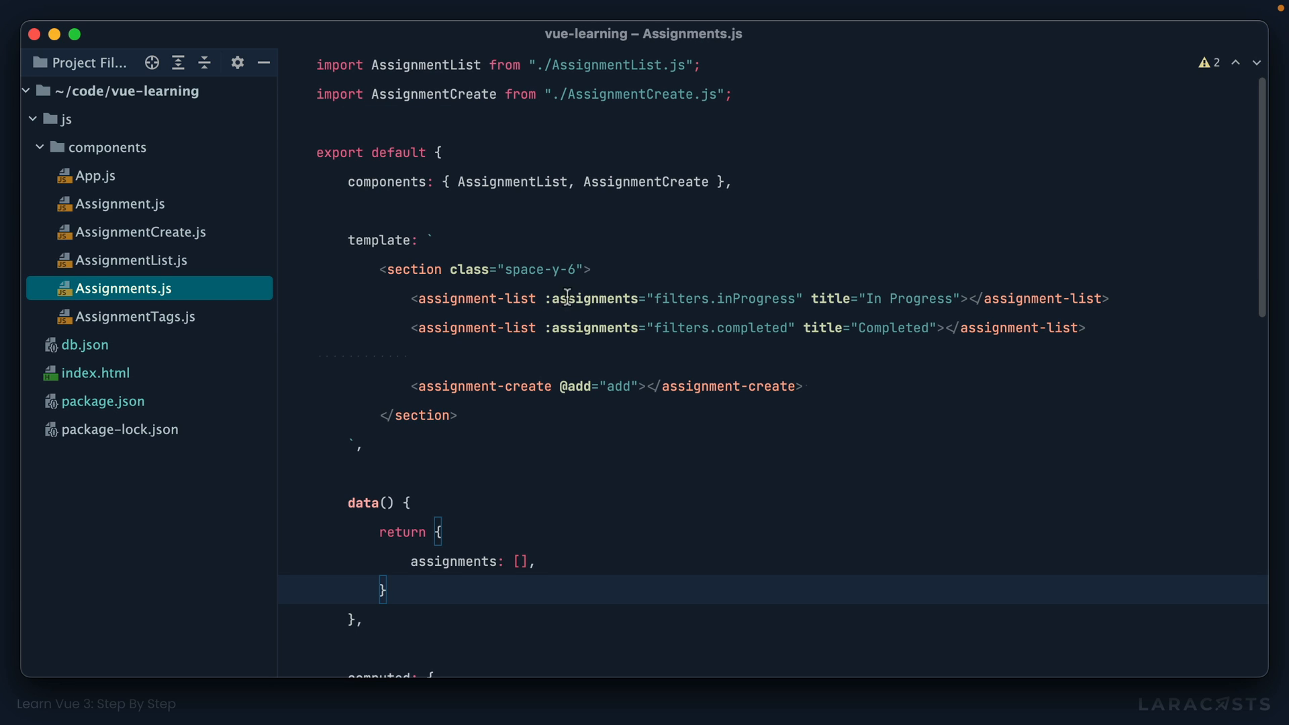
text(fle)
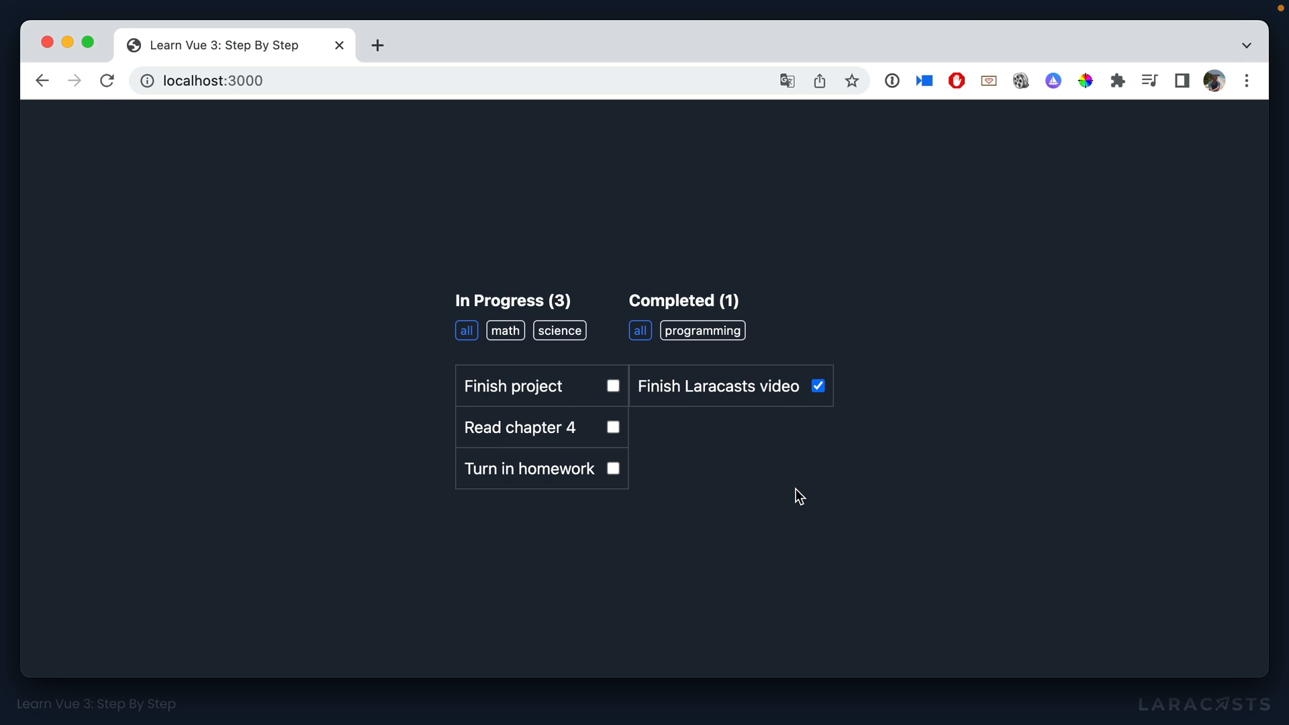
mouse_move(629, 484)
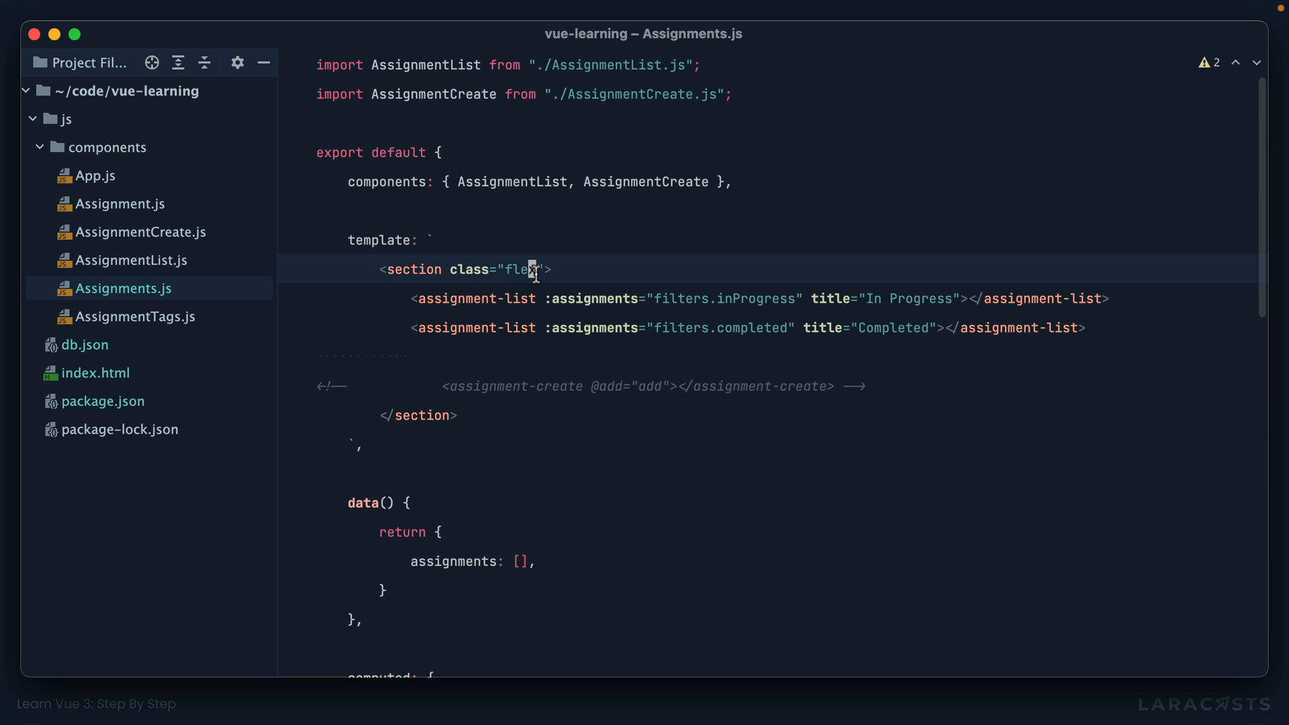
text(gap)
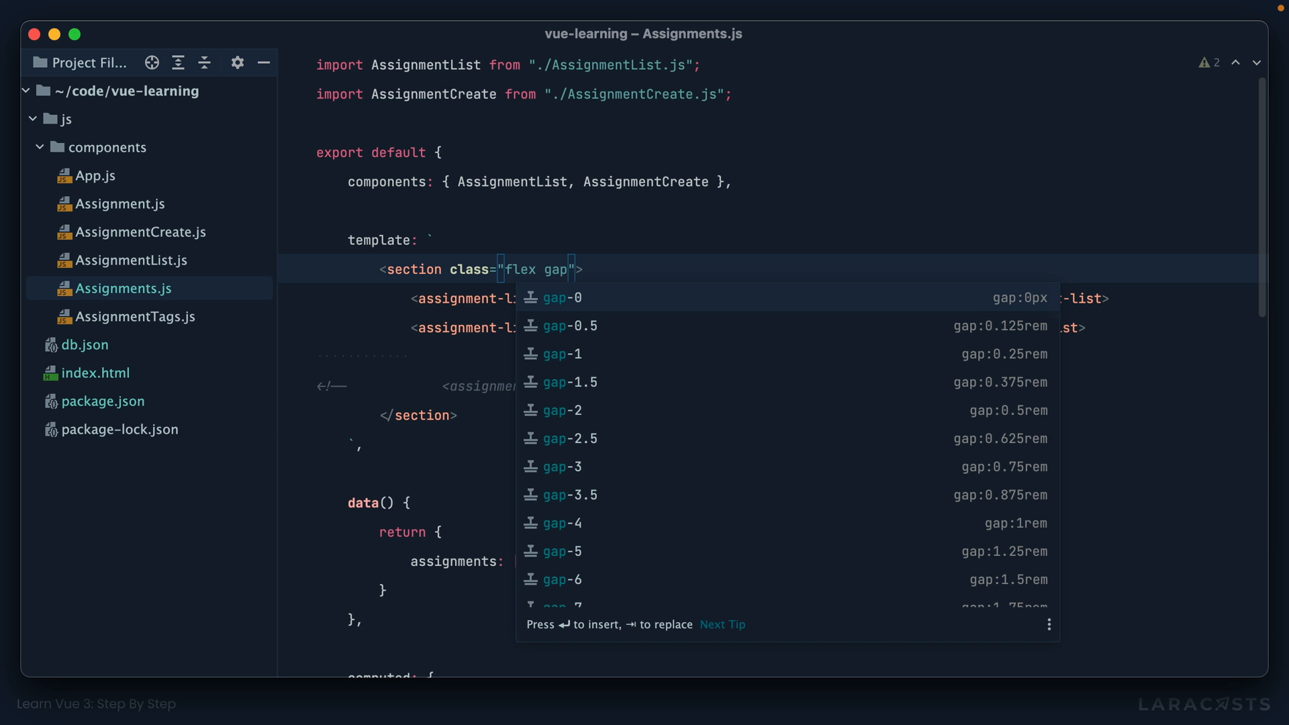
text(-8)
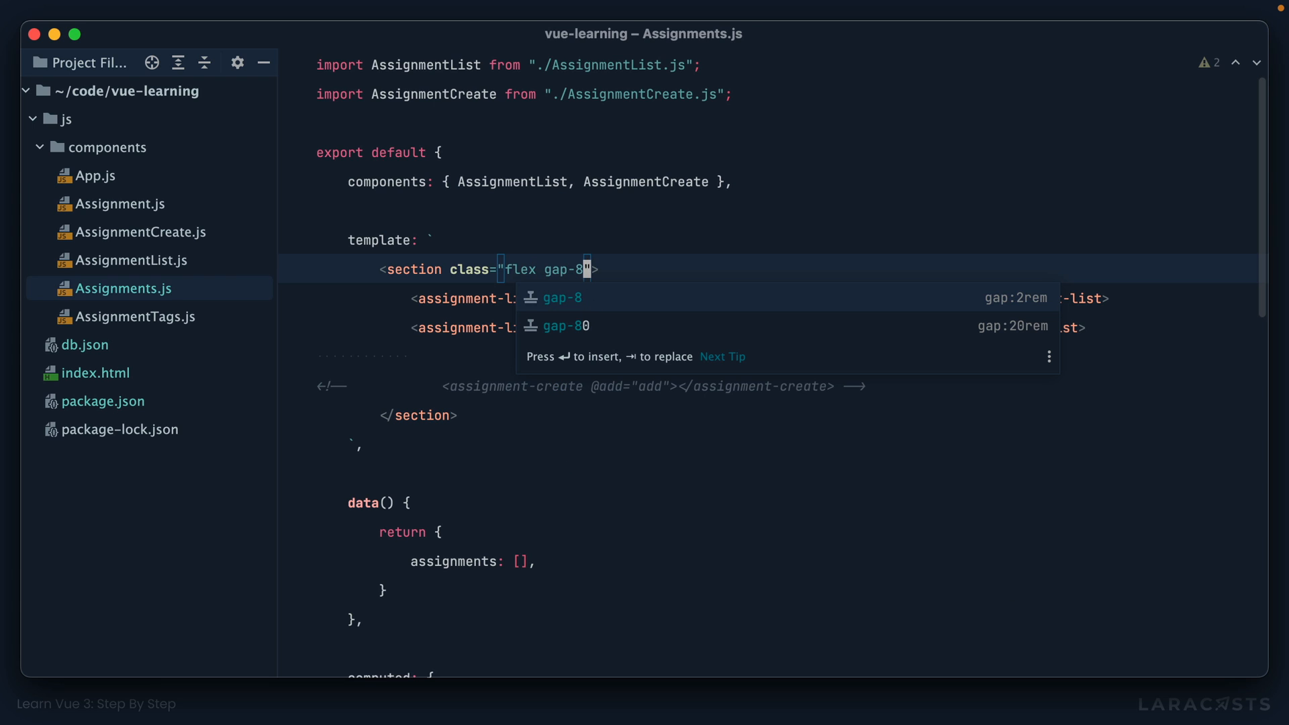
mouse_move(1015, 306)
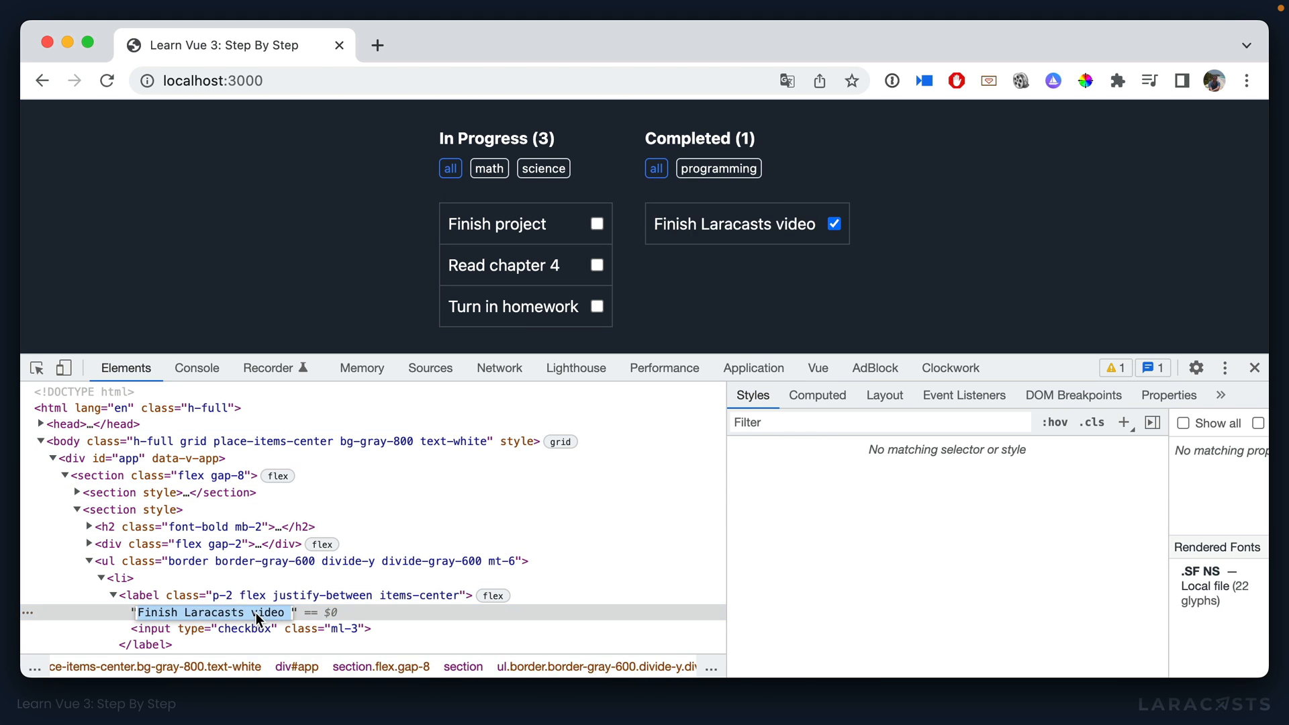
Edit the completed item's label to "Finish Laracasts video for work" in DevTools and close it
text(for work)
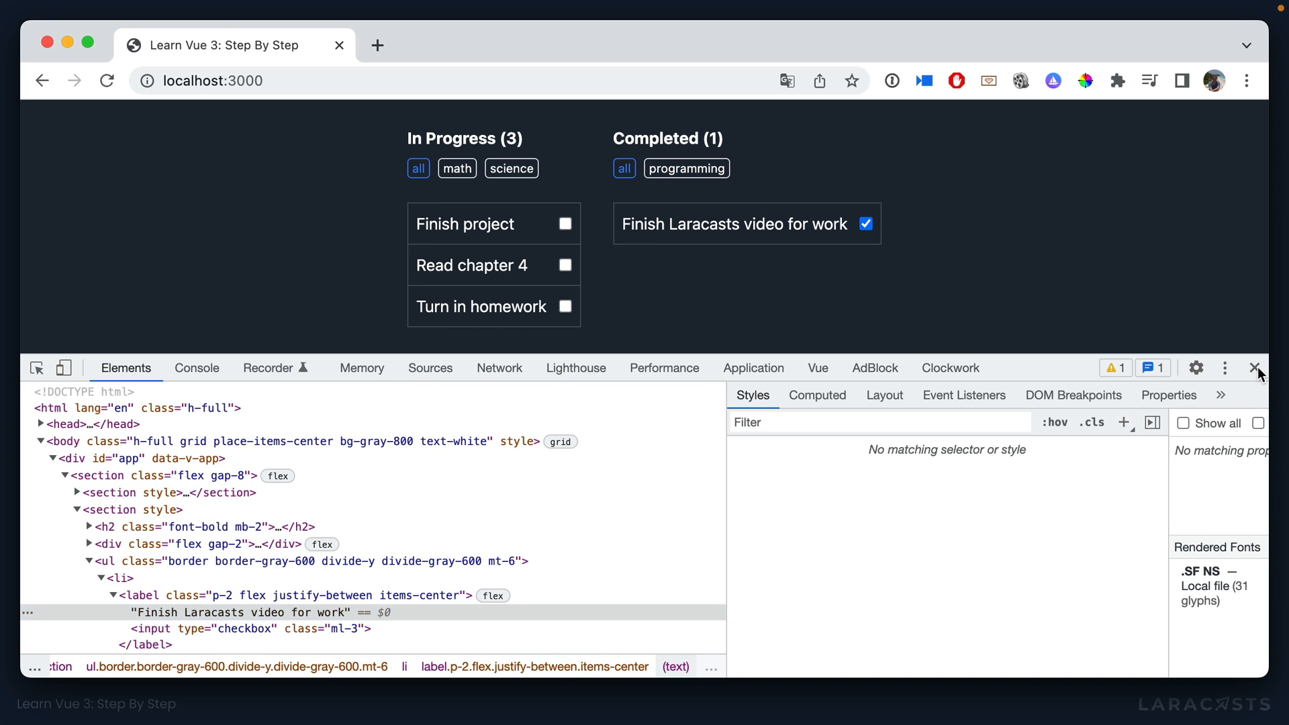
click(1257, 367)
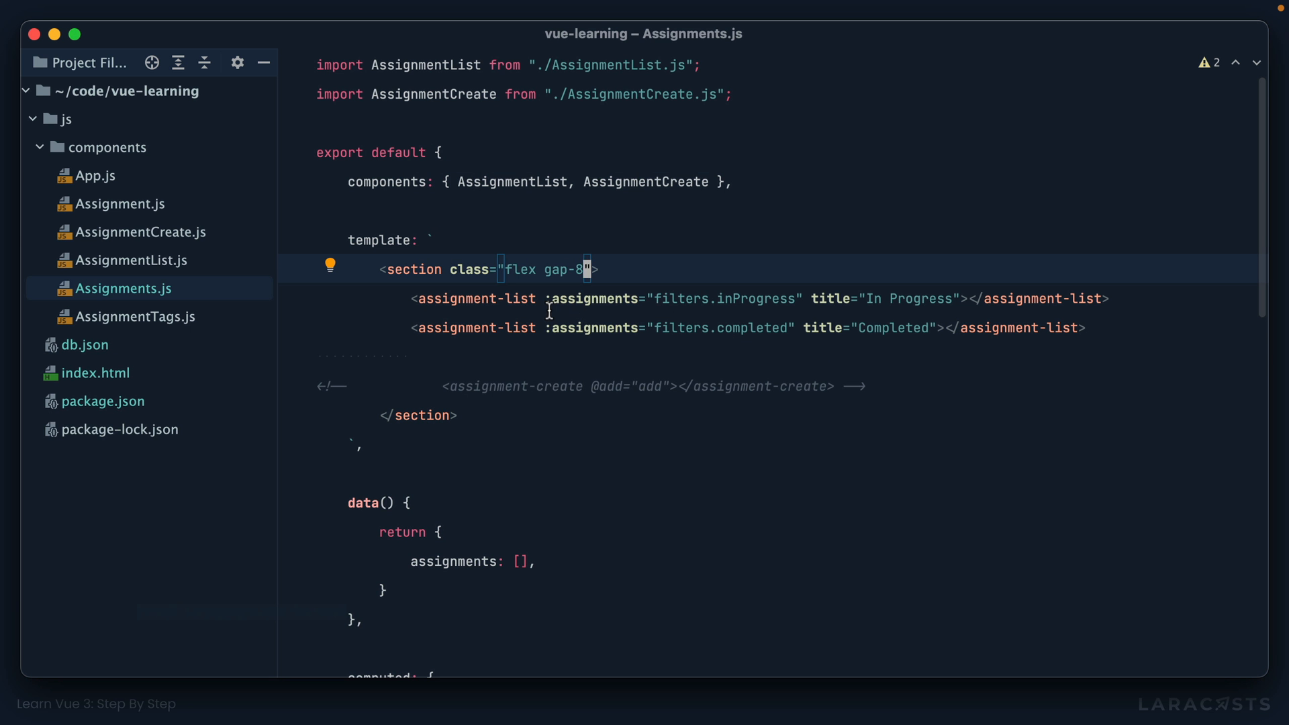
click(134, 259)
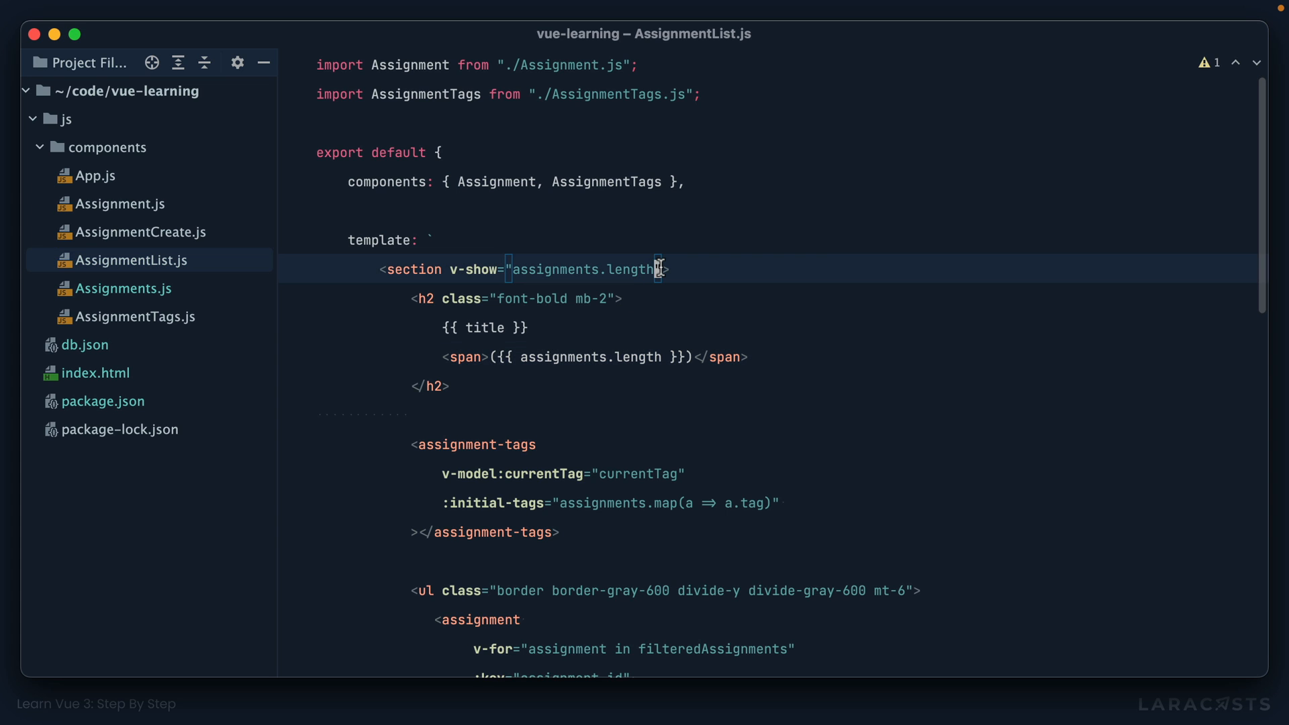
text(class="w-)
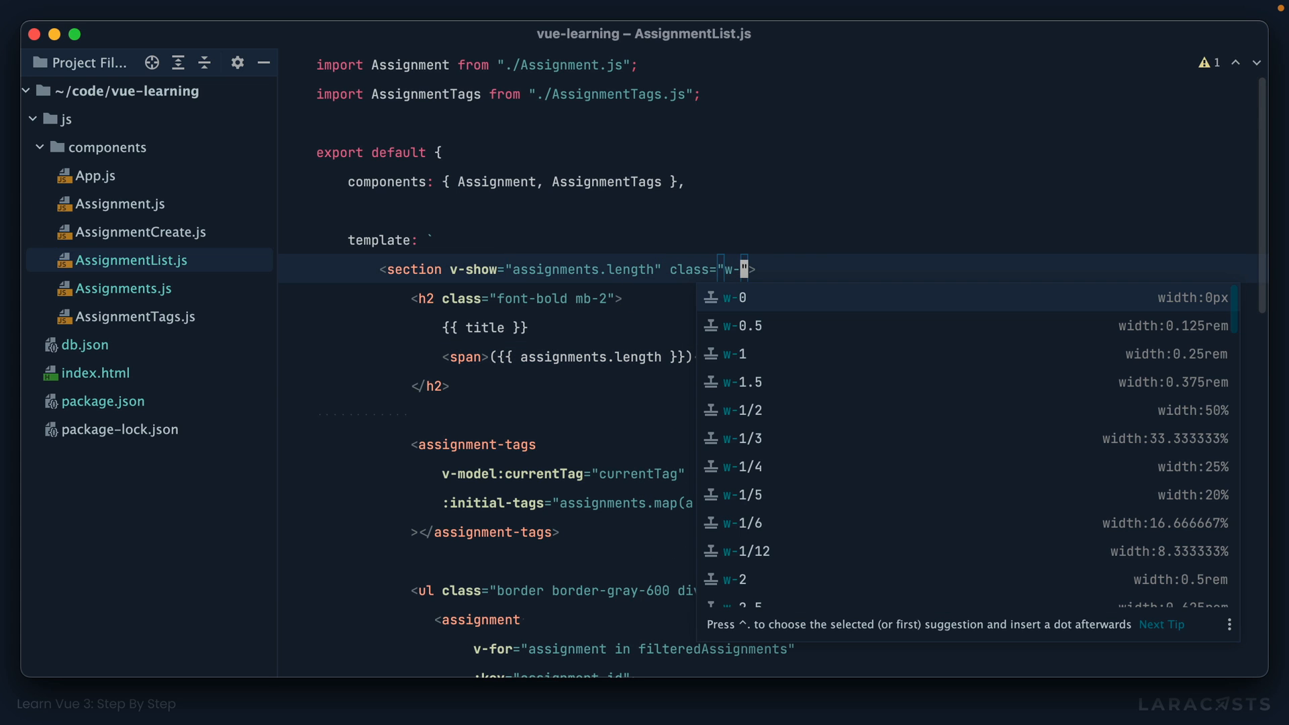
text(60)
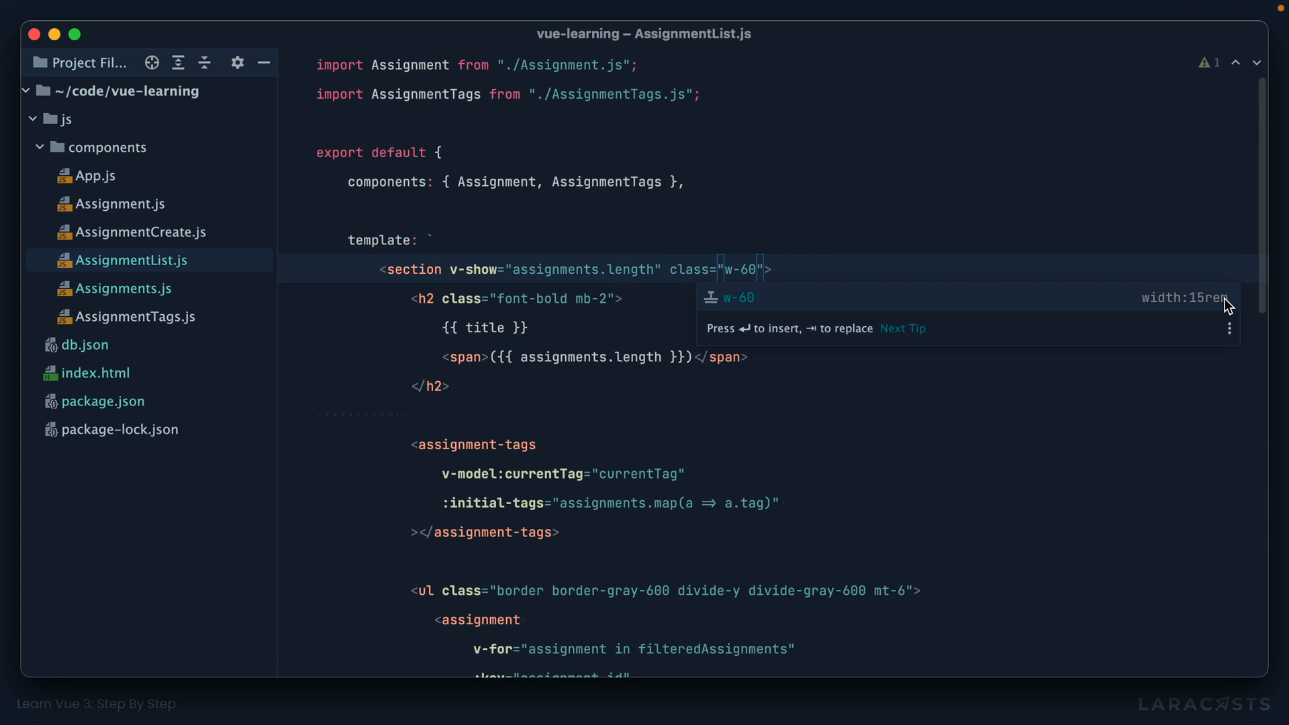
key(cmd+space)
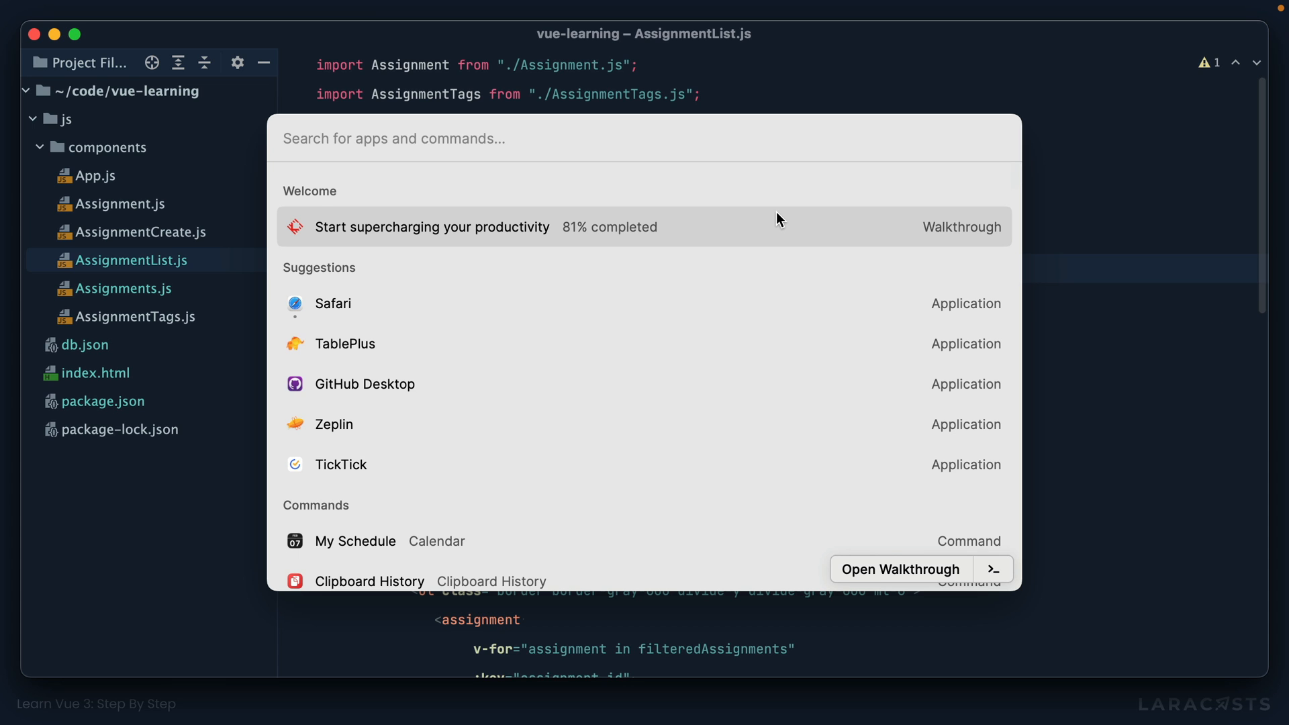
text(16)
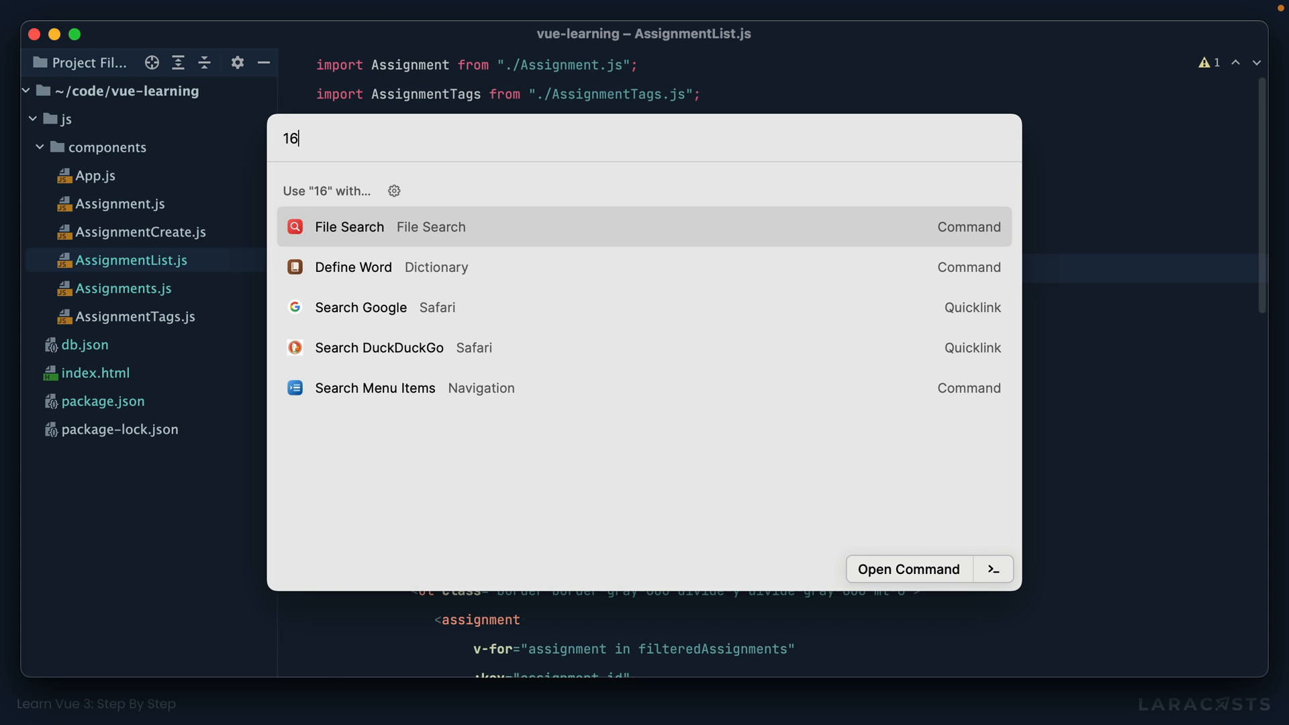
text(*15)
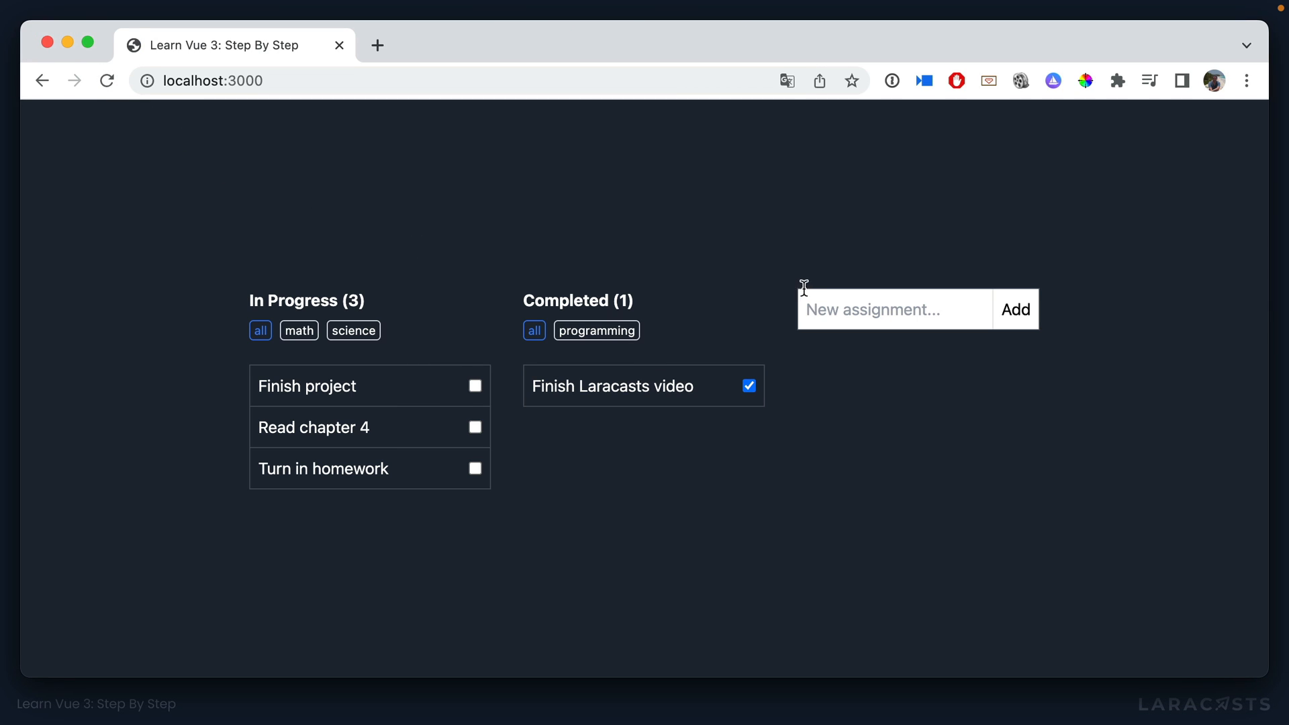
mouse_move(960, 451)
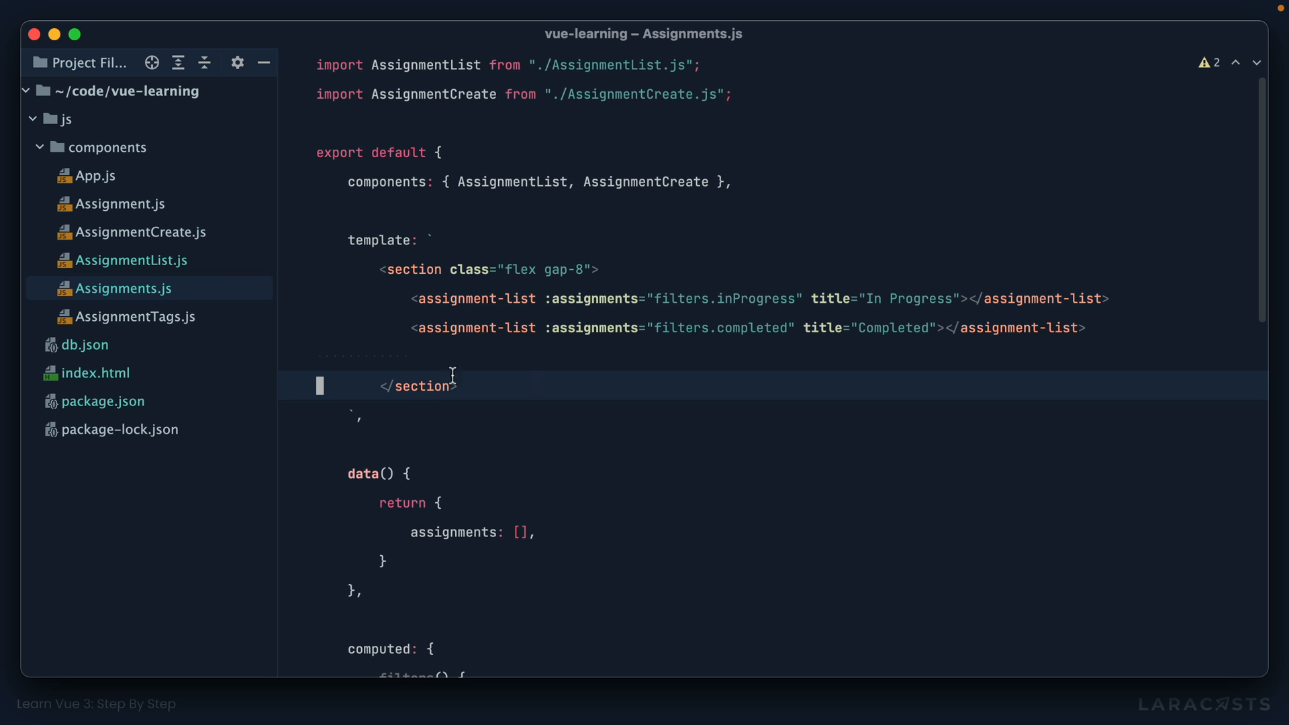
Import and register AssignmentCreate in AssignmentList.js so the form appears under both lists
click(131, 259)
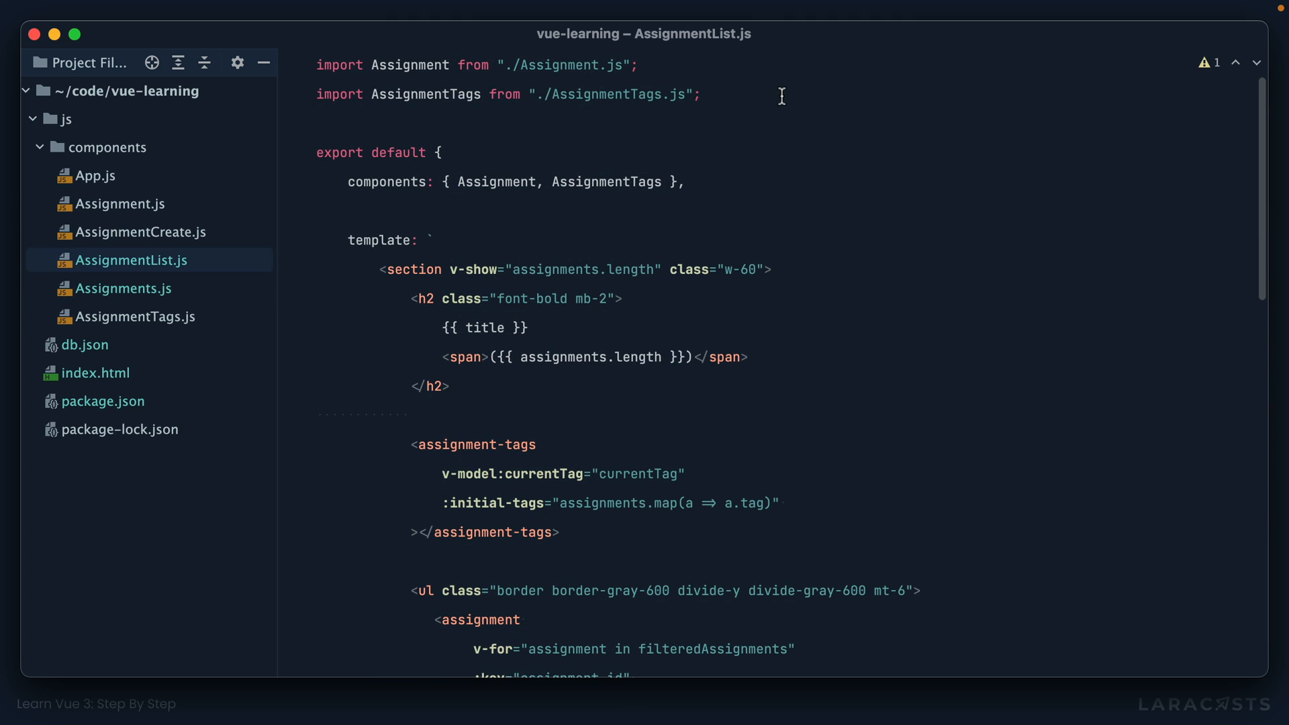
text(import Ass)
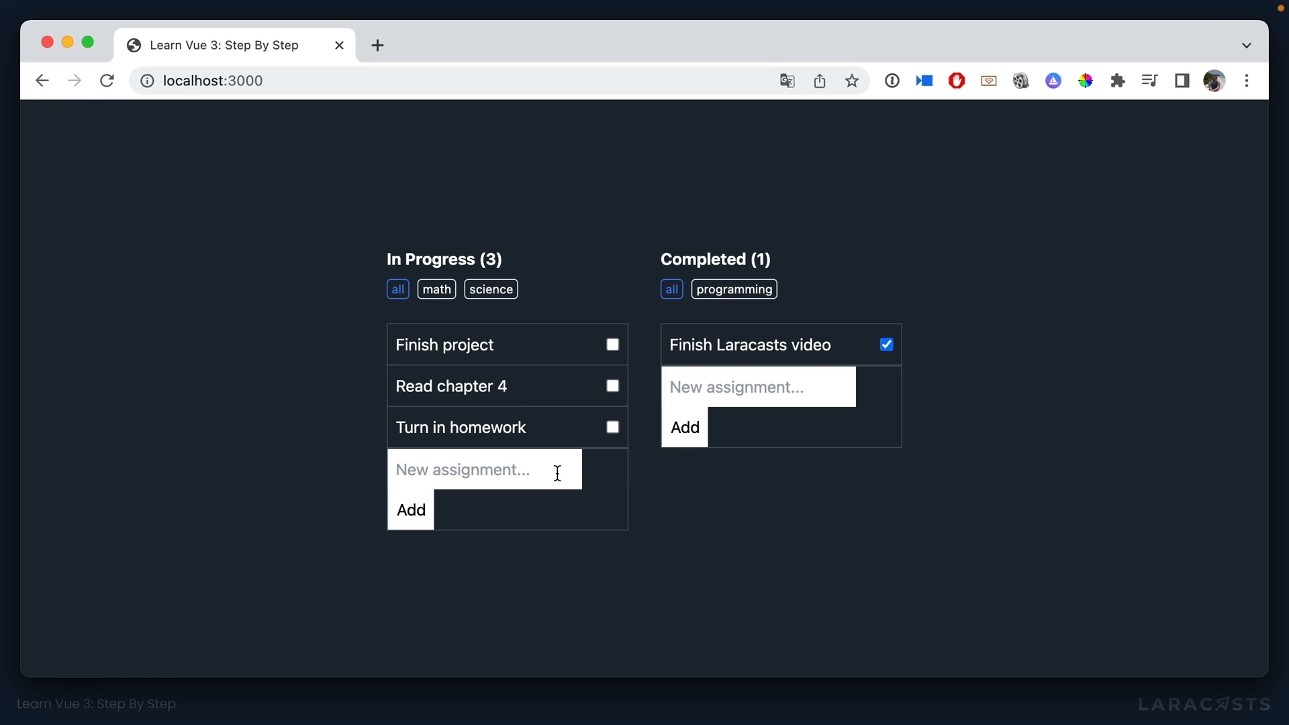
mouse_move(721, 386)
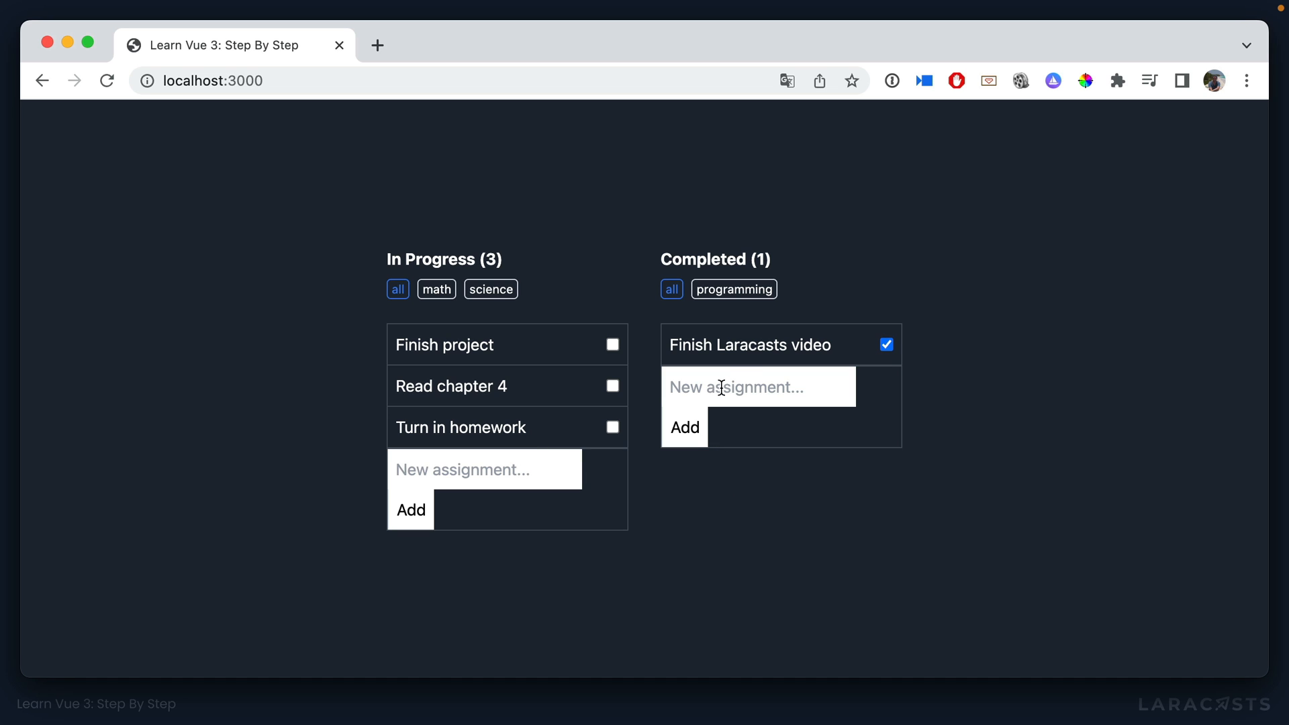
click(758, 387)
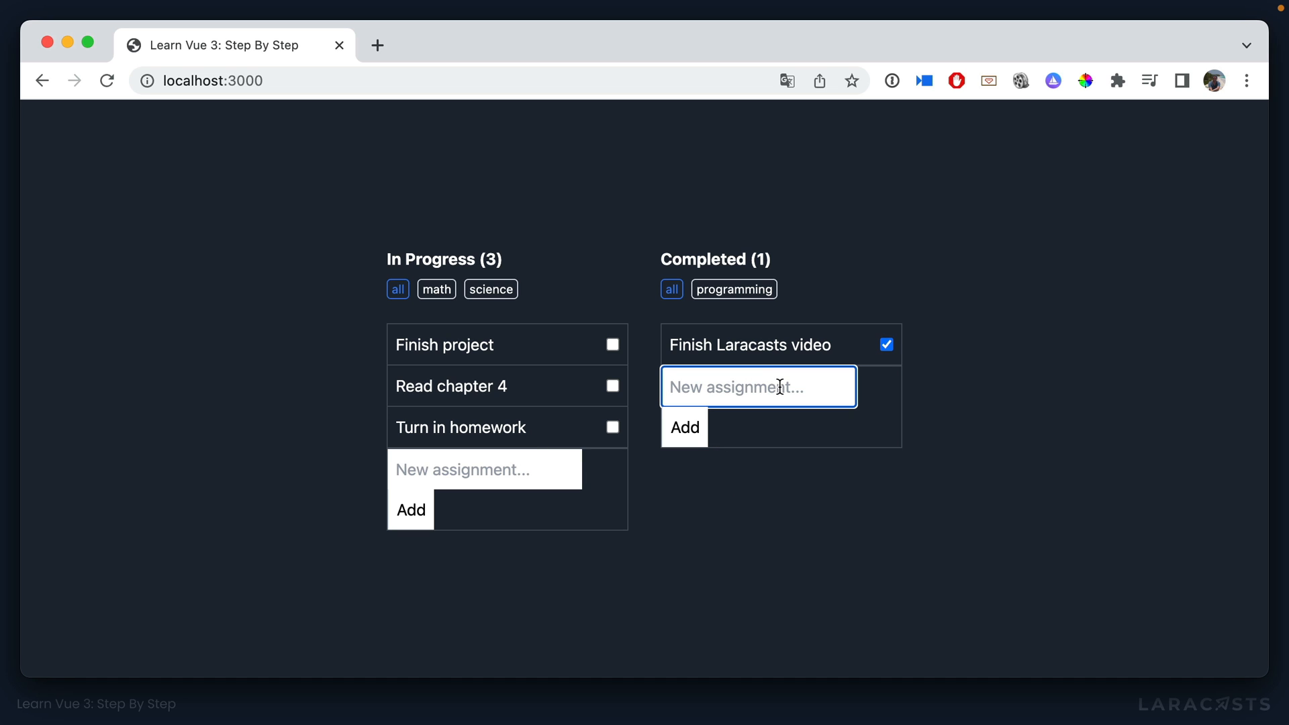
mouse_move(599, 260)
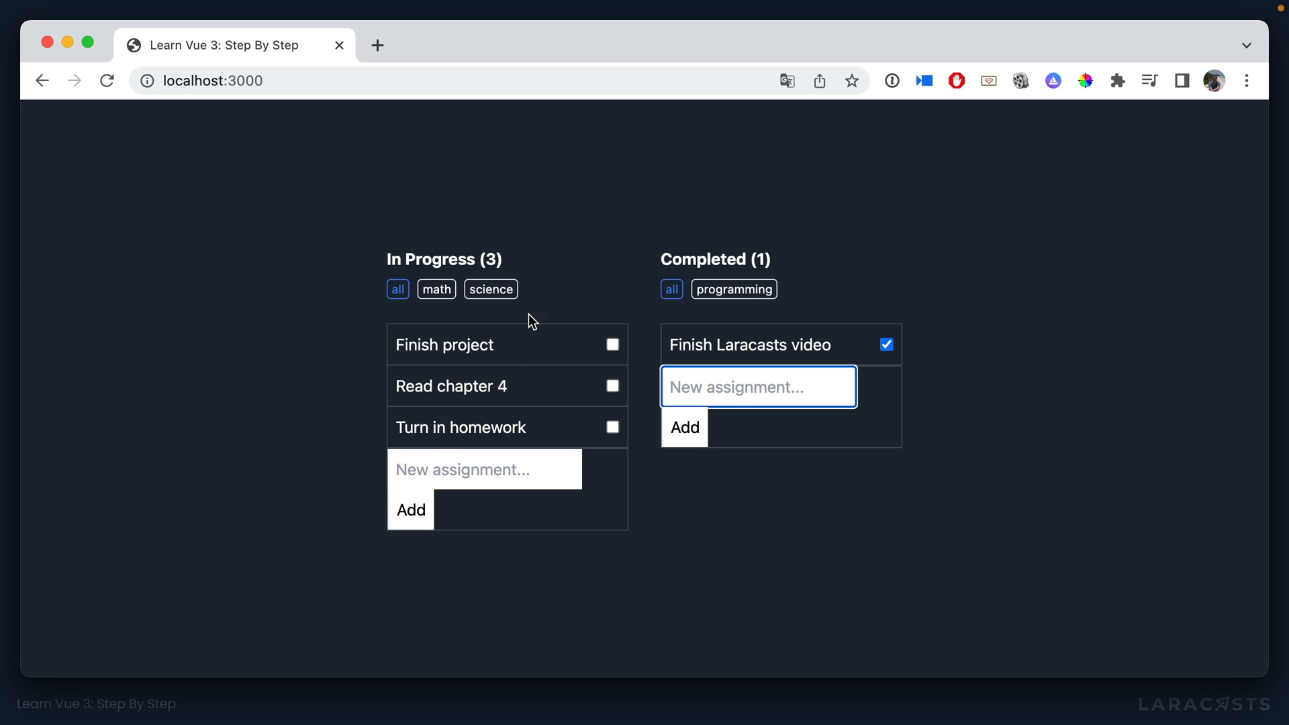
mouse_move(397, 253)
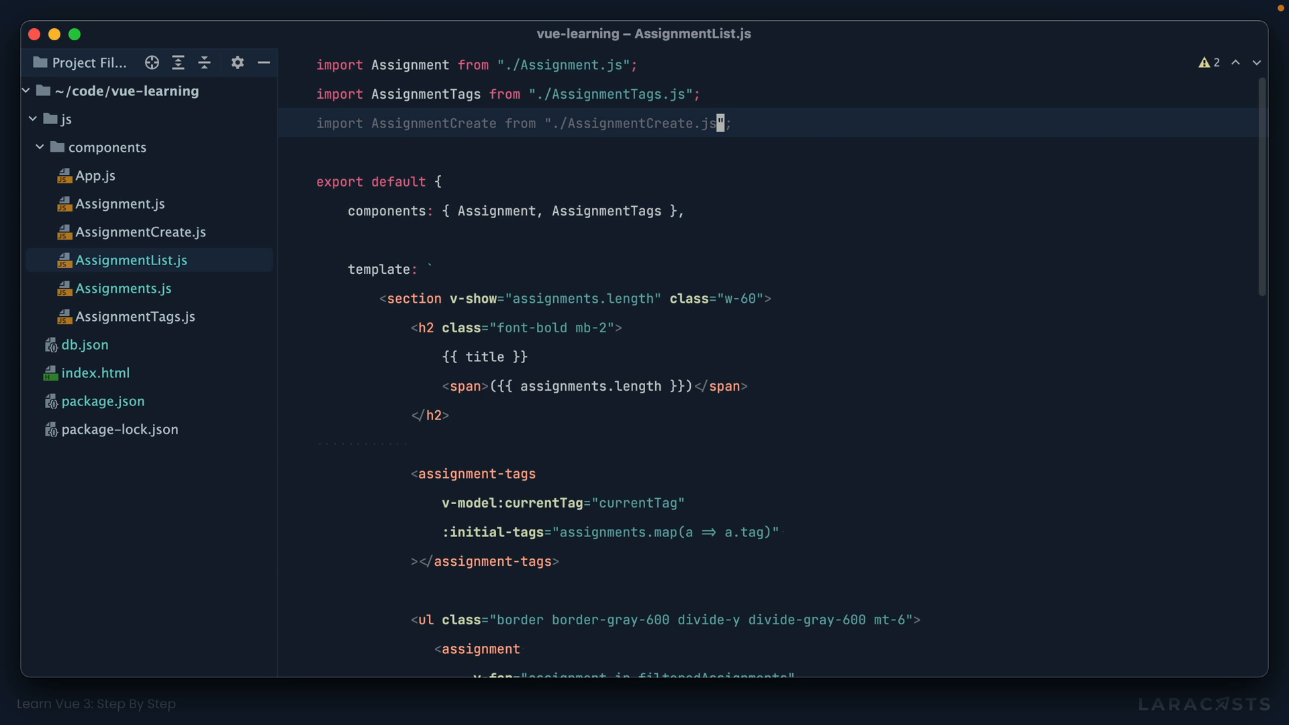
Replace the assignment-create tag with <slot></slot> before </section> in AssignmentList.js
scroll(down, 3)
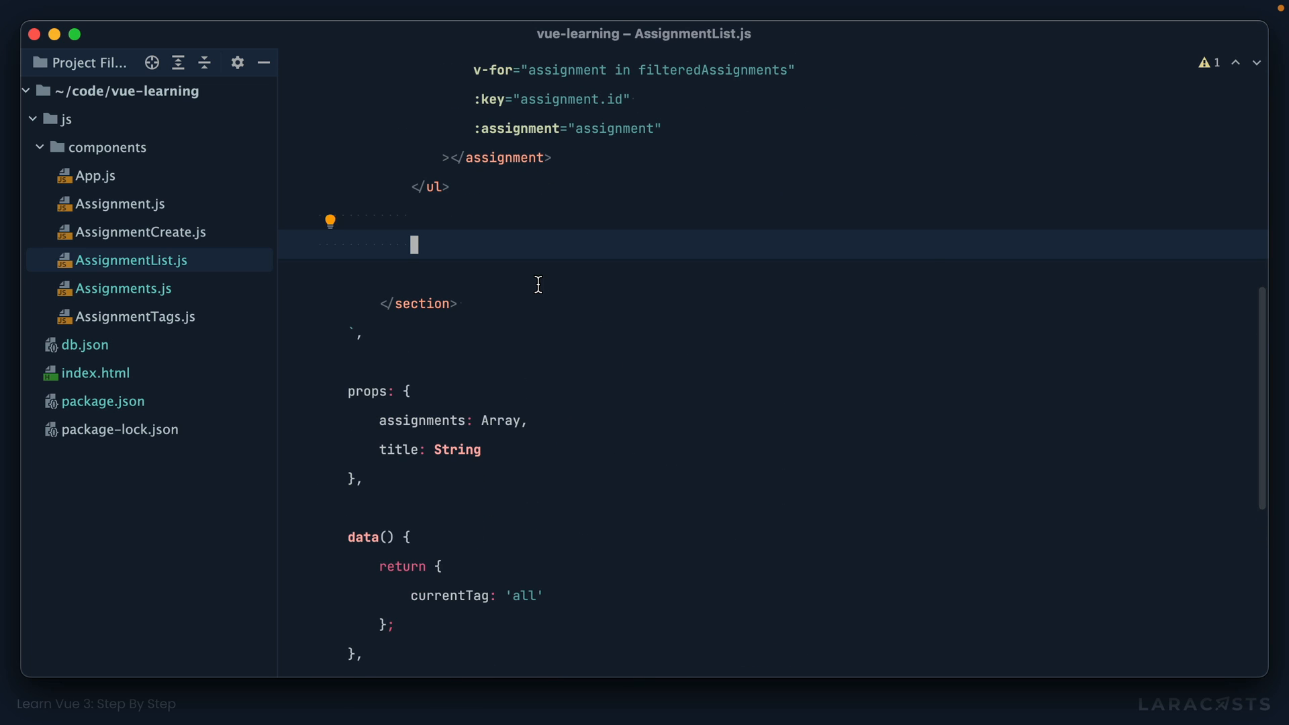
text(<slot></slot>)
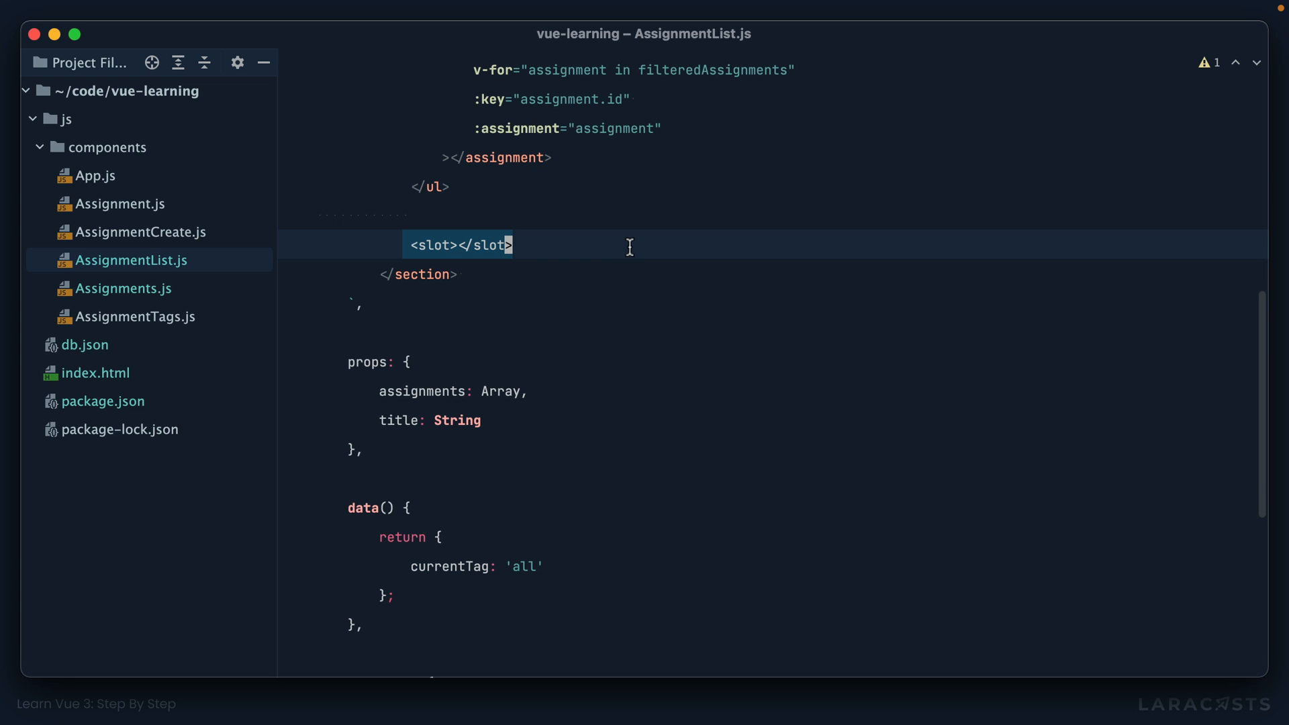
mouse_move(483, 224)
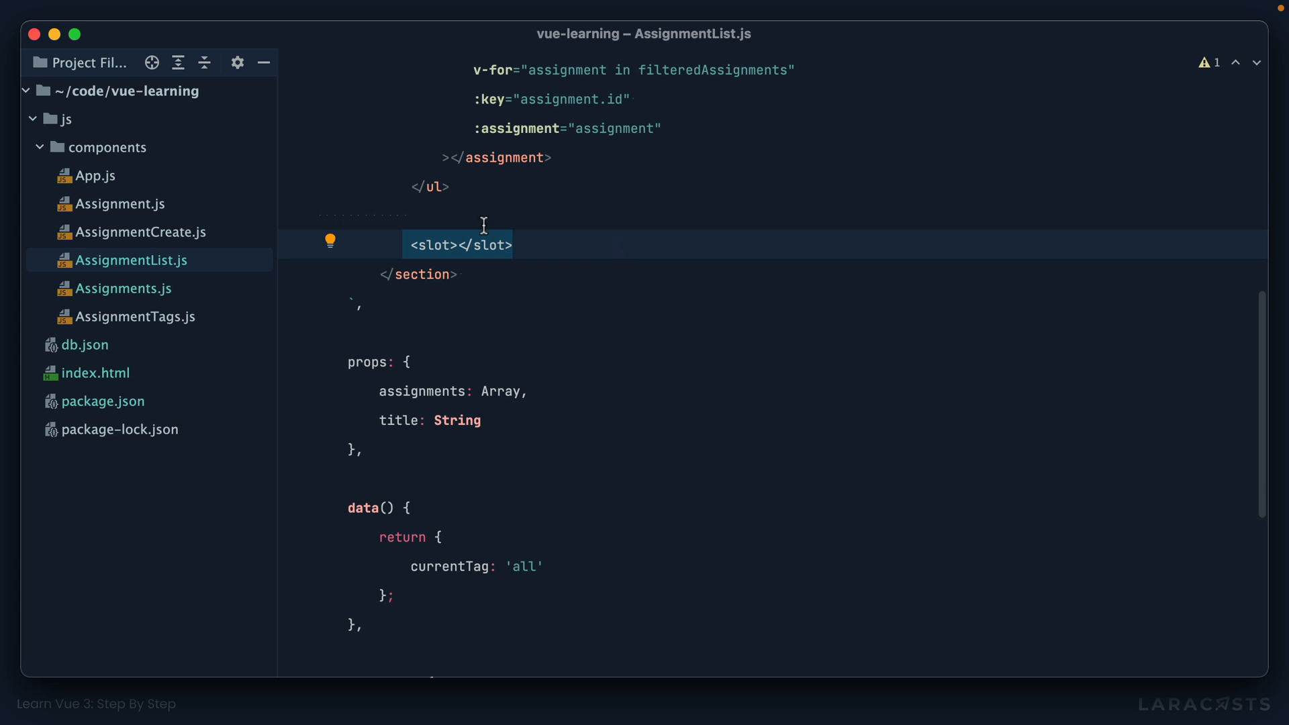
mouse_move(512, 206)
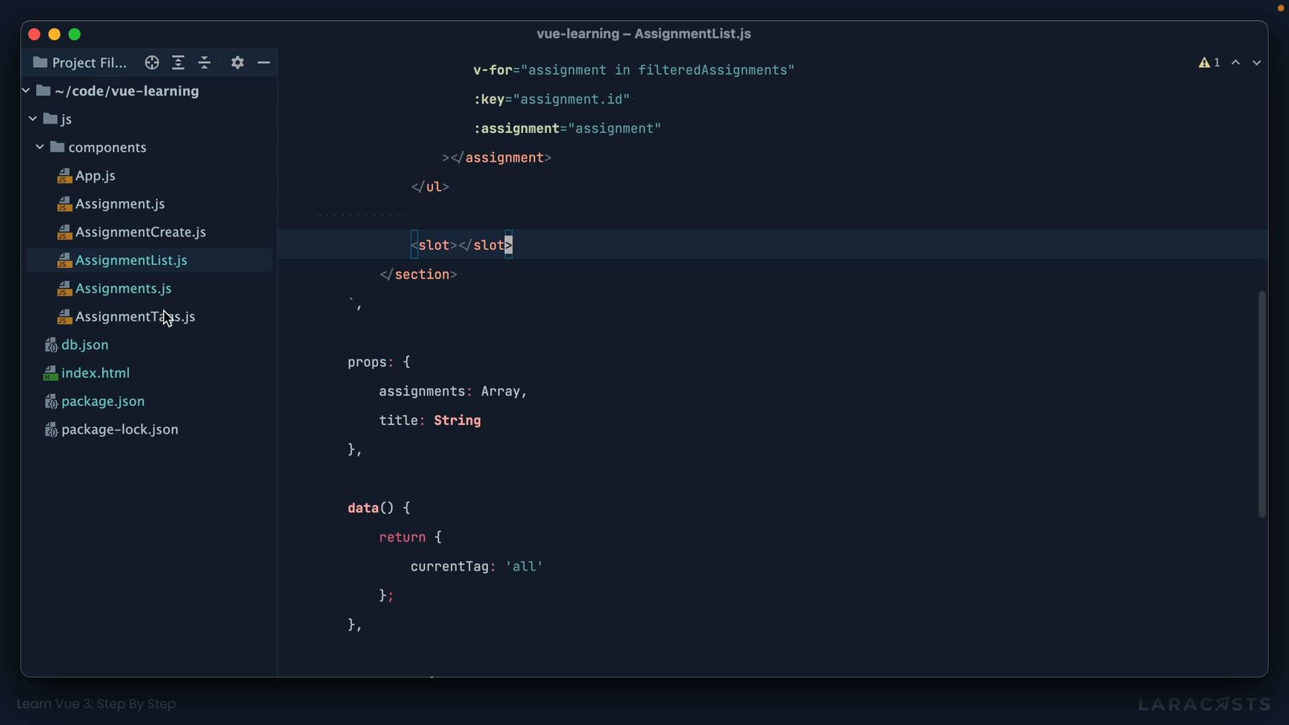
click(126, 287)
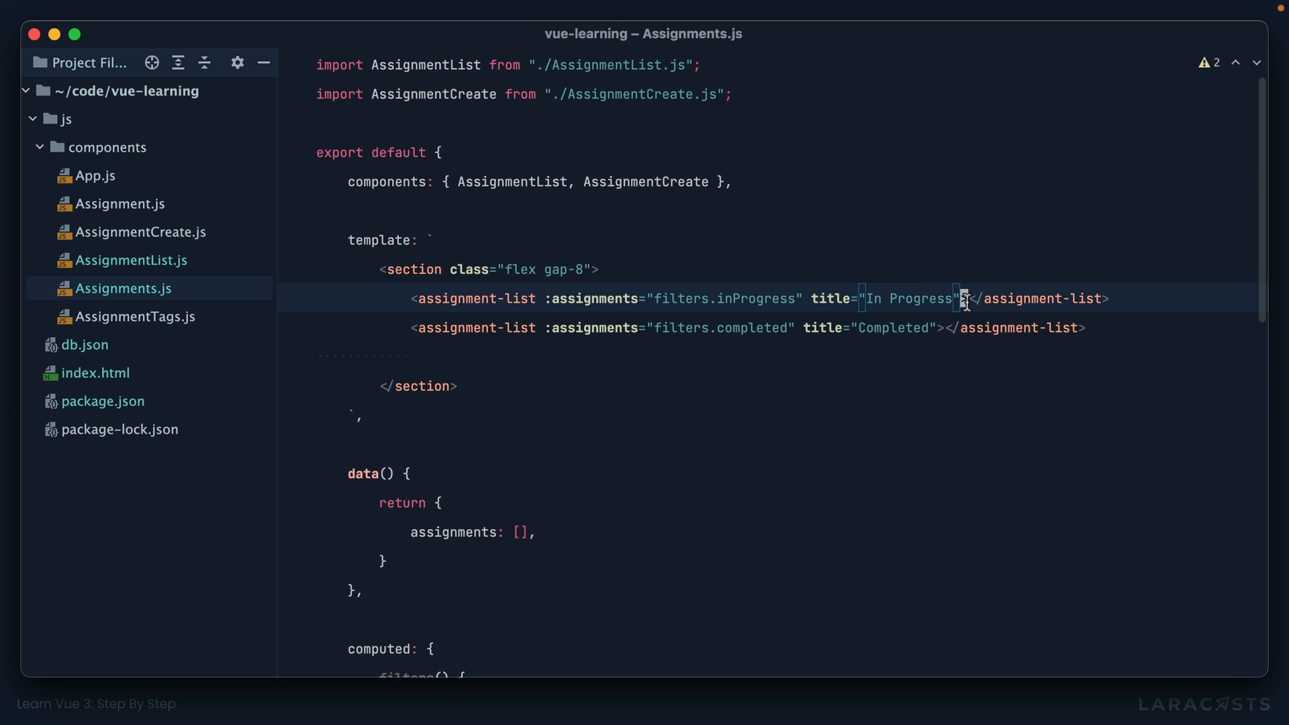
key(enter)
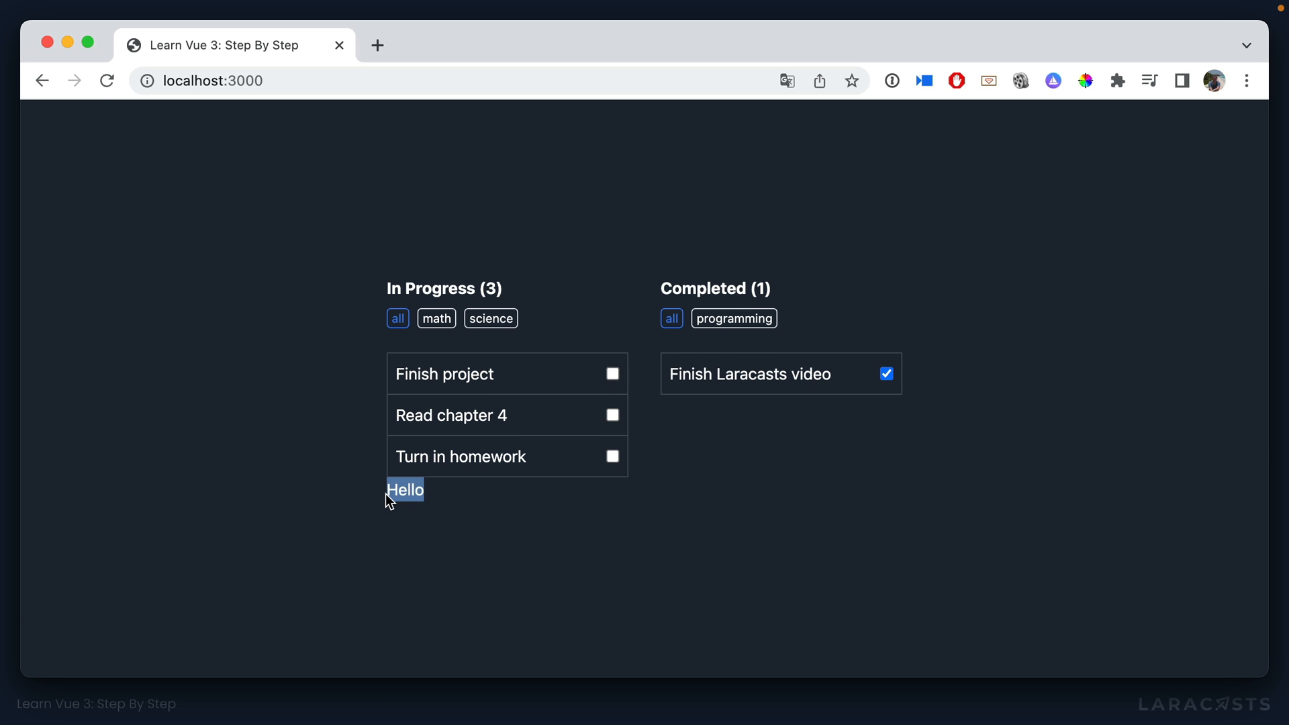
mouse_move(511, 513)
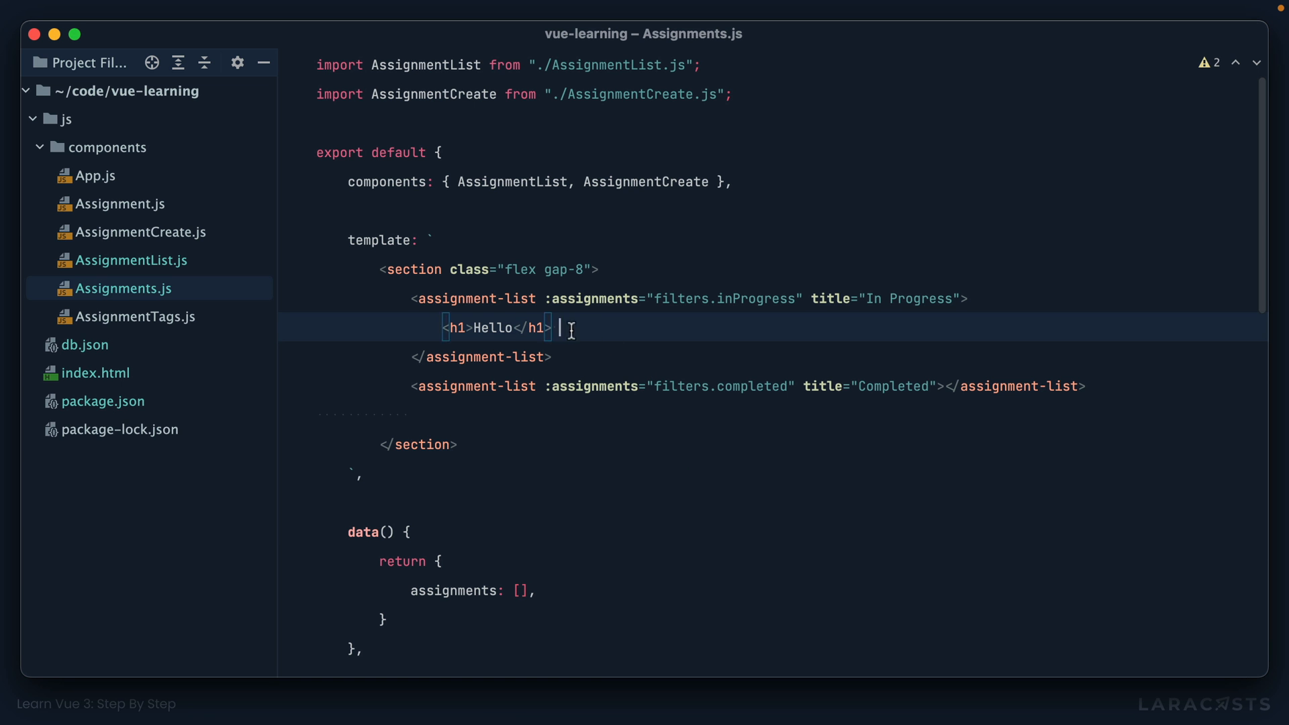
text(<assignment-create @add="add"></assignment-create>)
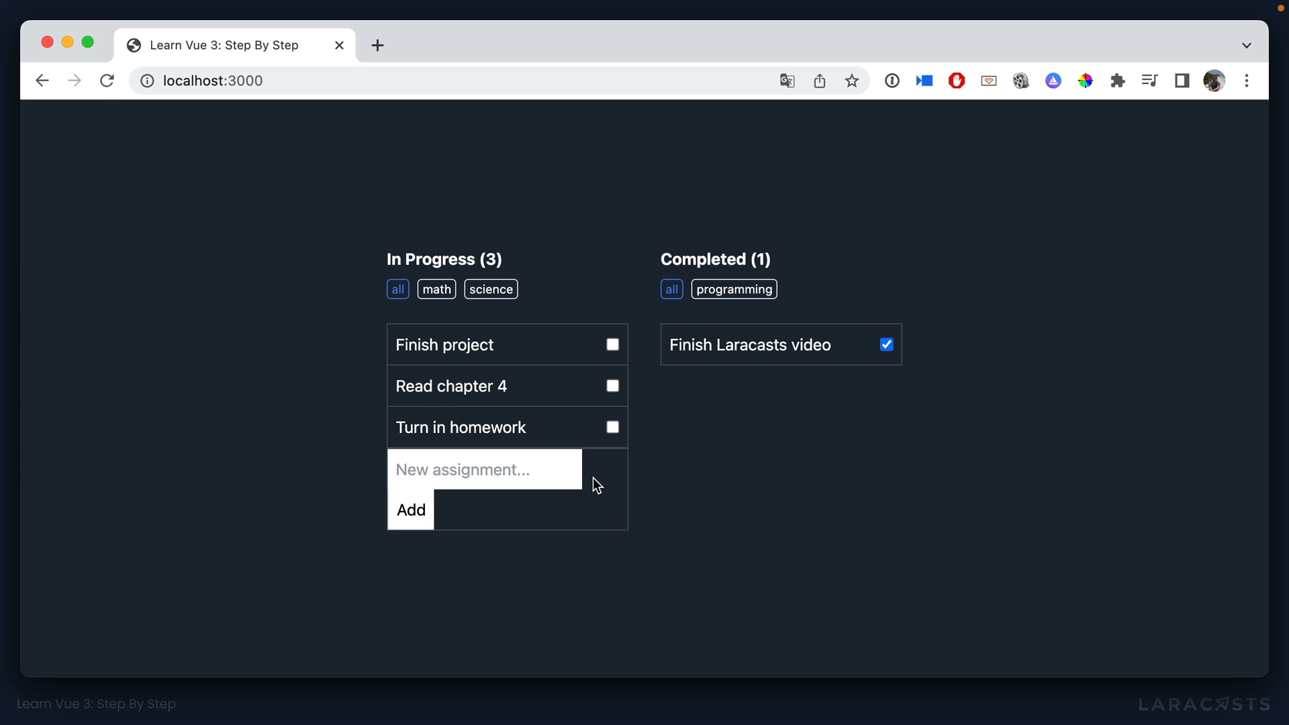
mouse_move(340, 464)
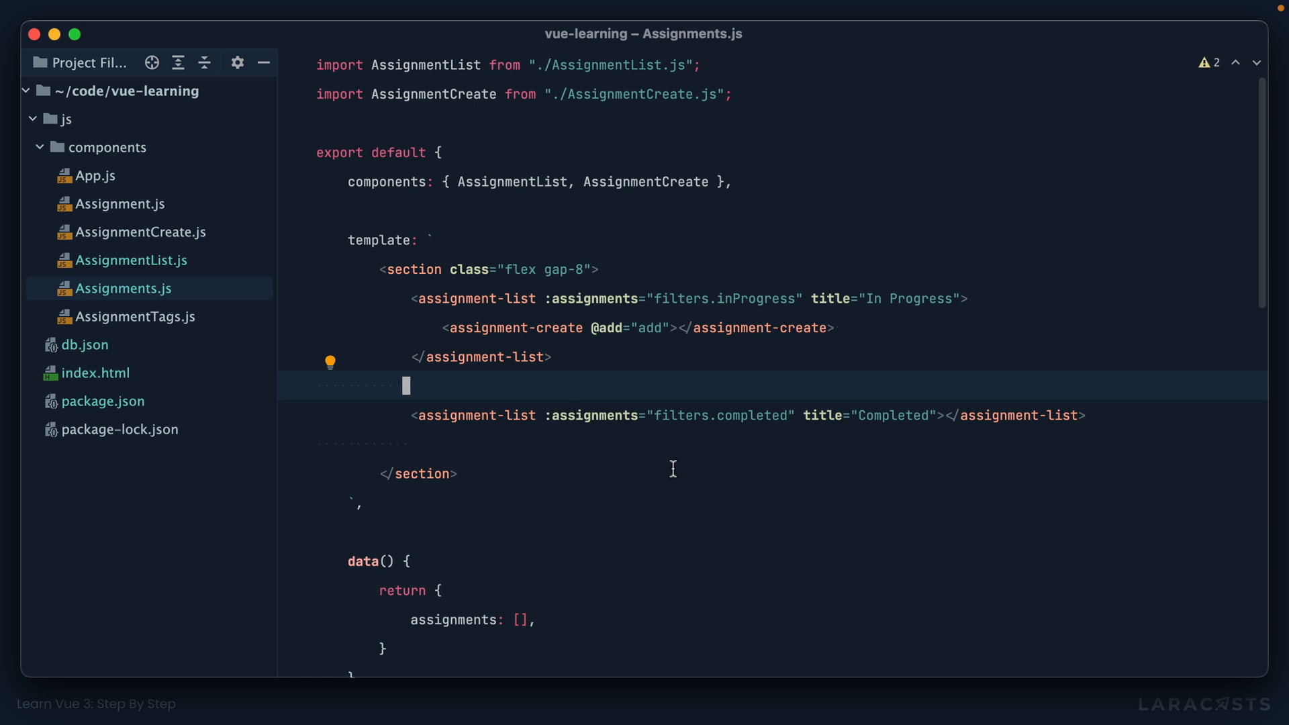
Add the flex class to AssignmentCreate.js's wrapper div and reload Chrome to check it
click(138, 231)
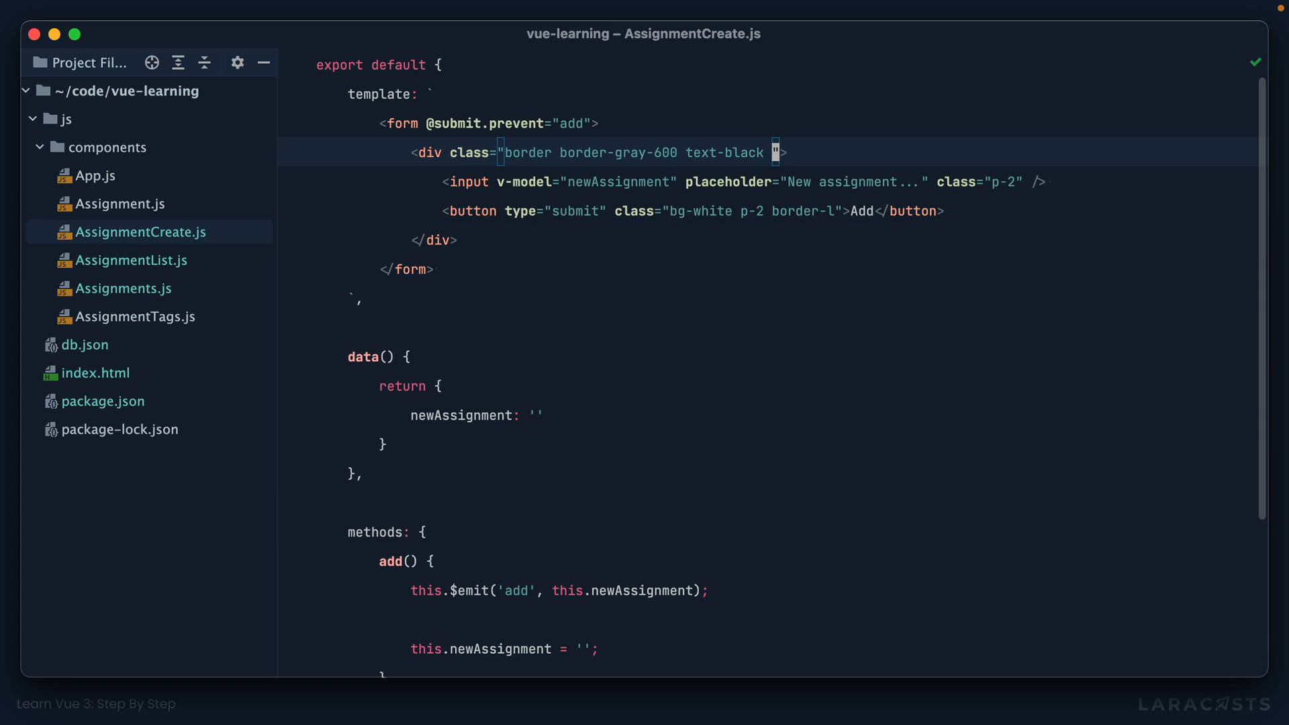
text(flex)
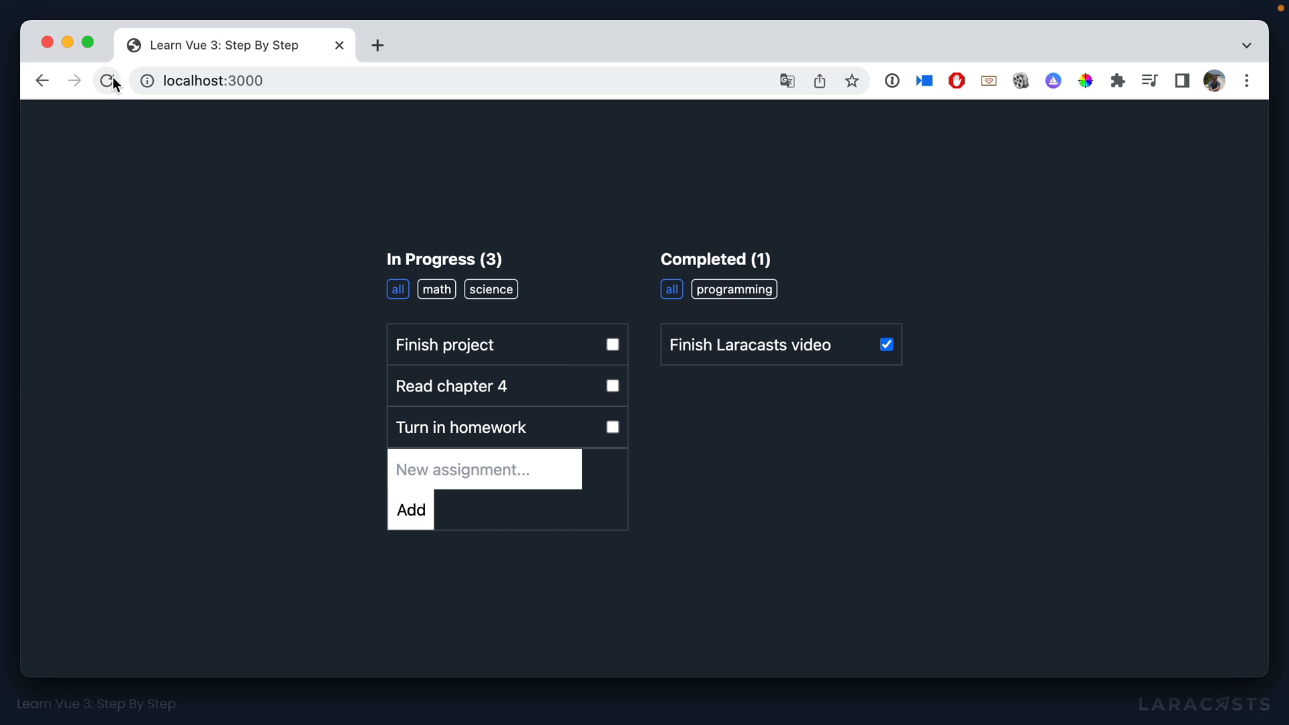
click(106, 81)
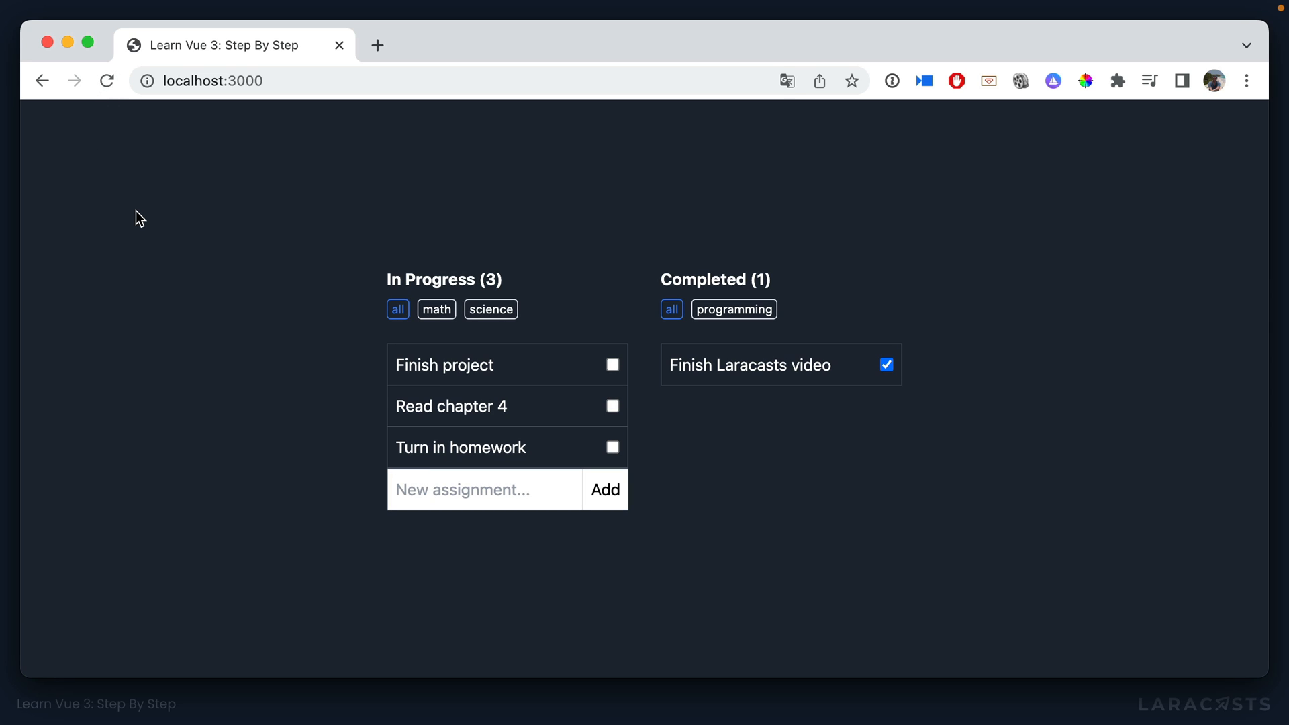
mouse_move(883, 483)
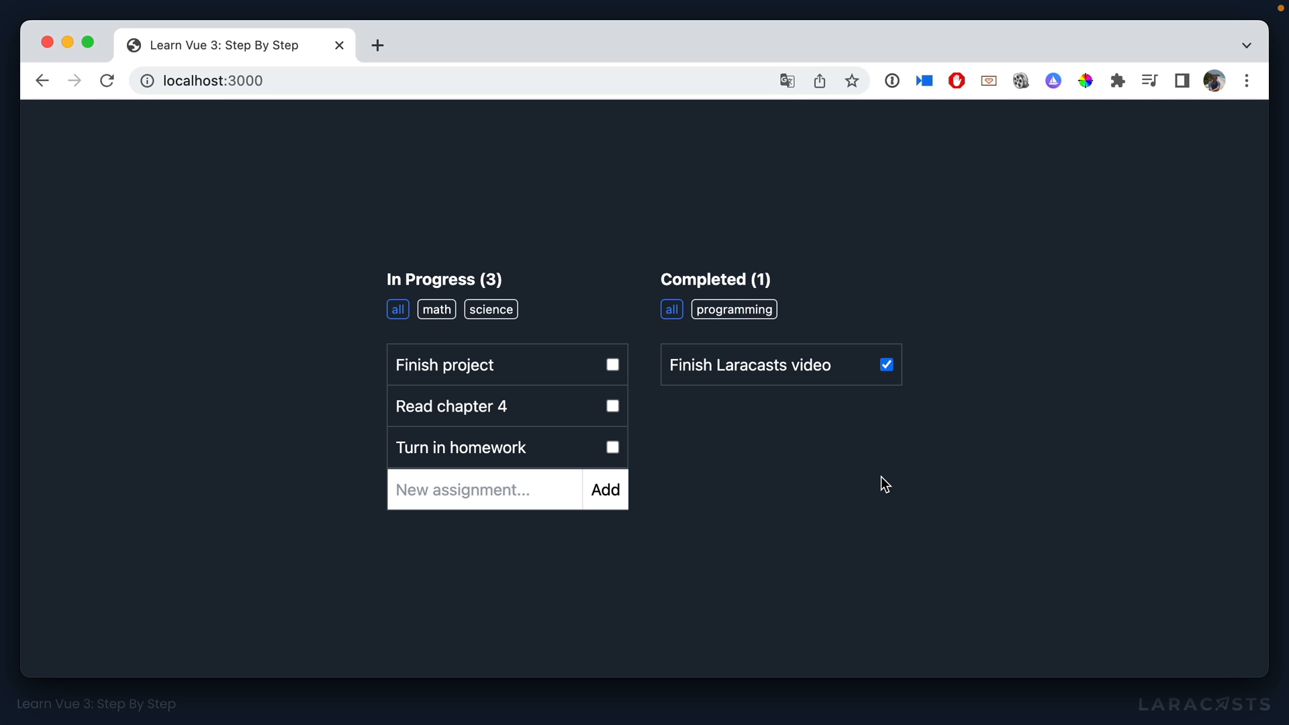
mouse_move(764, 479)
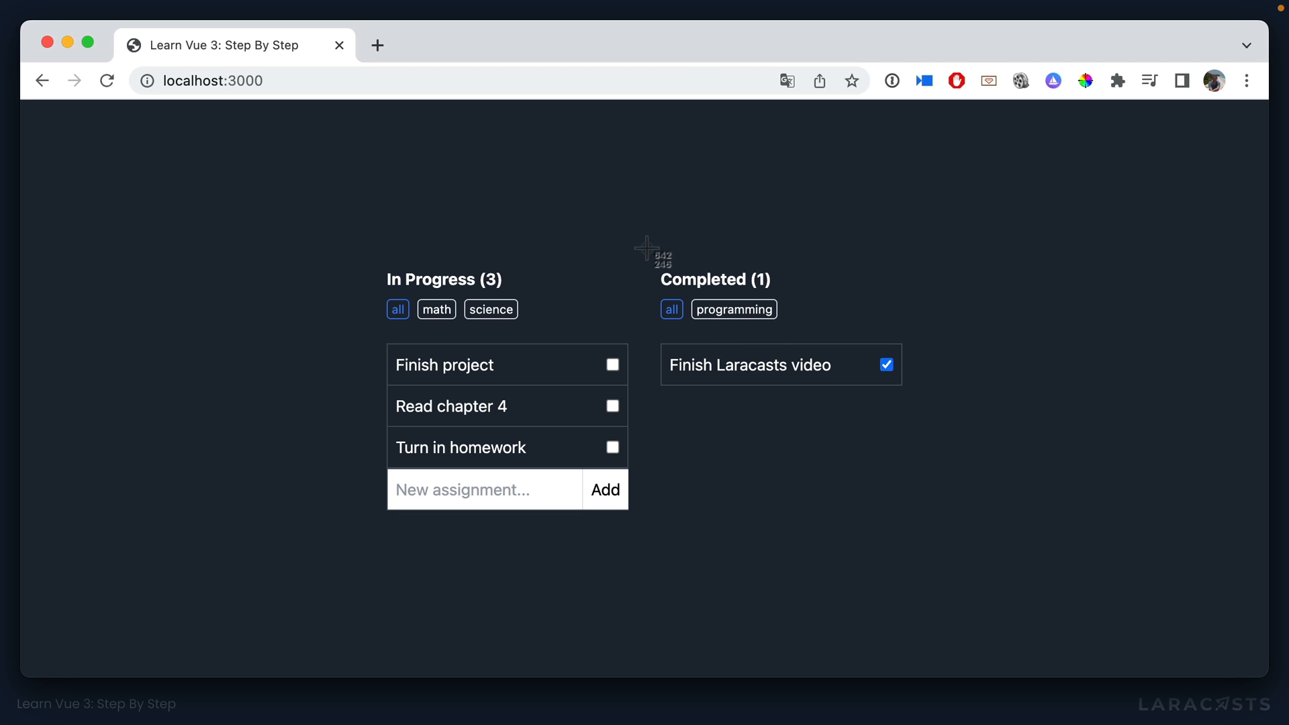
mouse_move(919, 541)
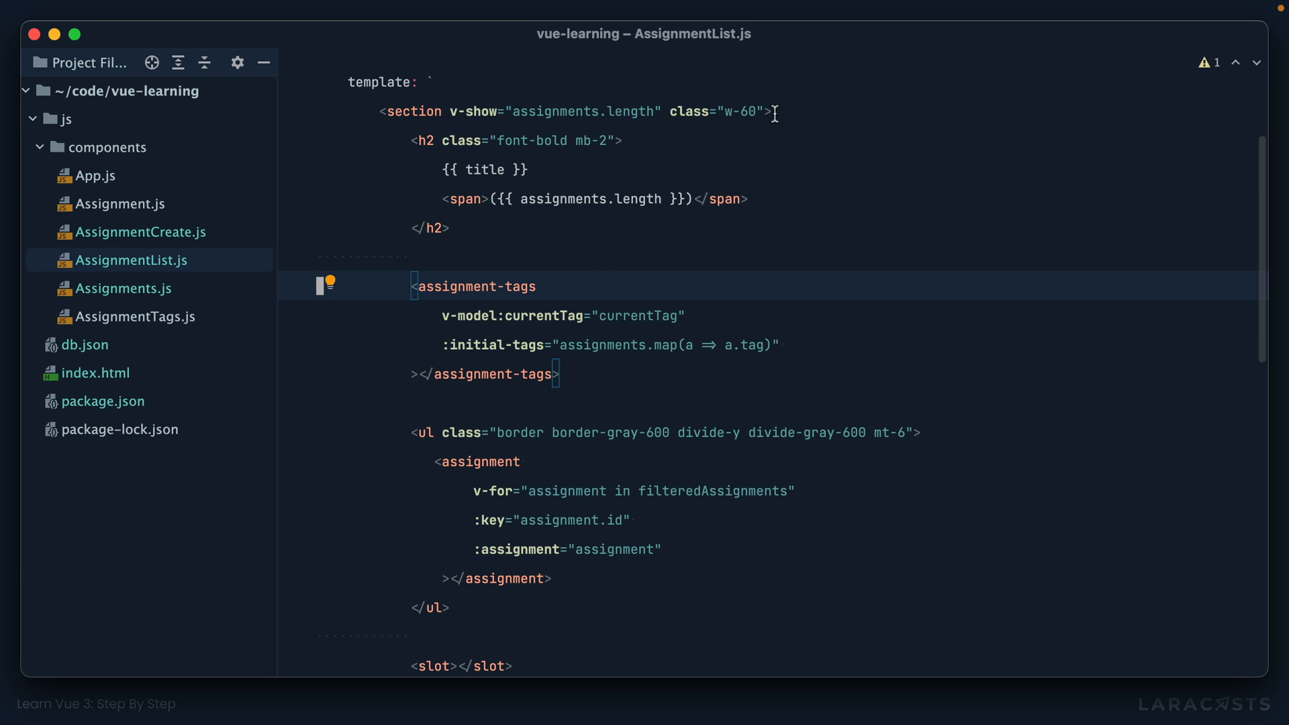
Wrap the heading and a &times; button in a div classed "flex justify-between items-start"
text(<div)
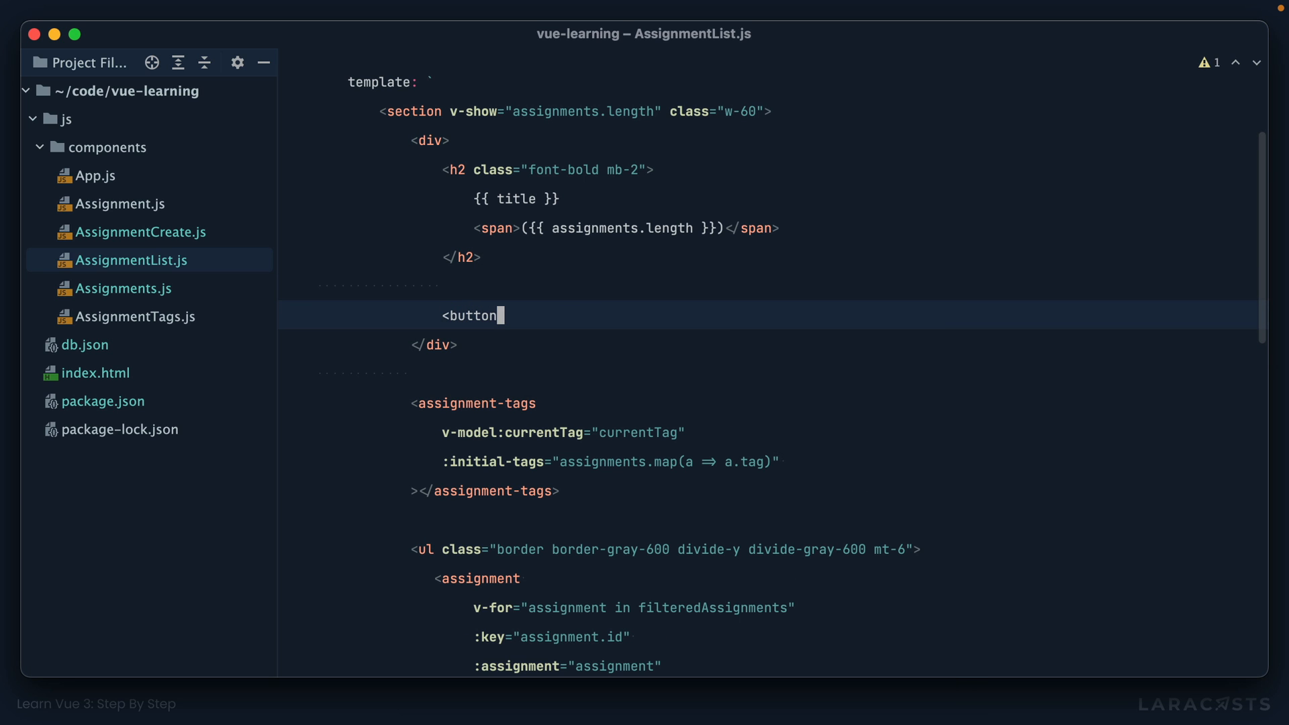
text(>&times;</button>)
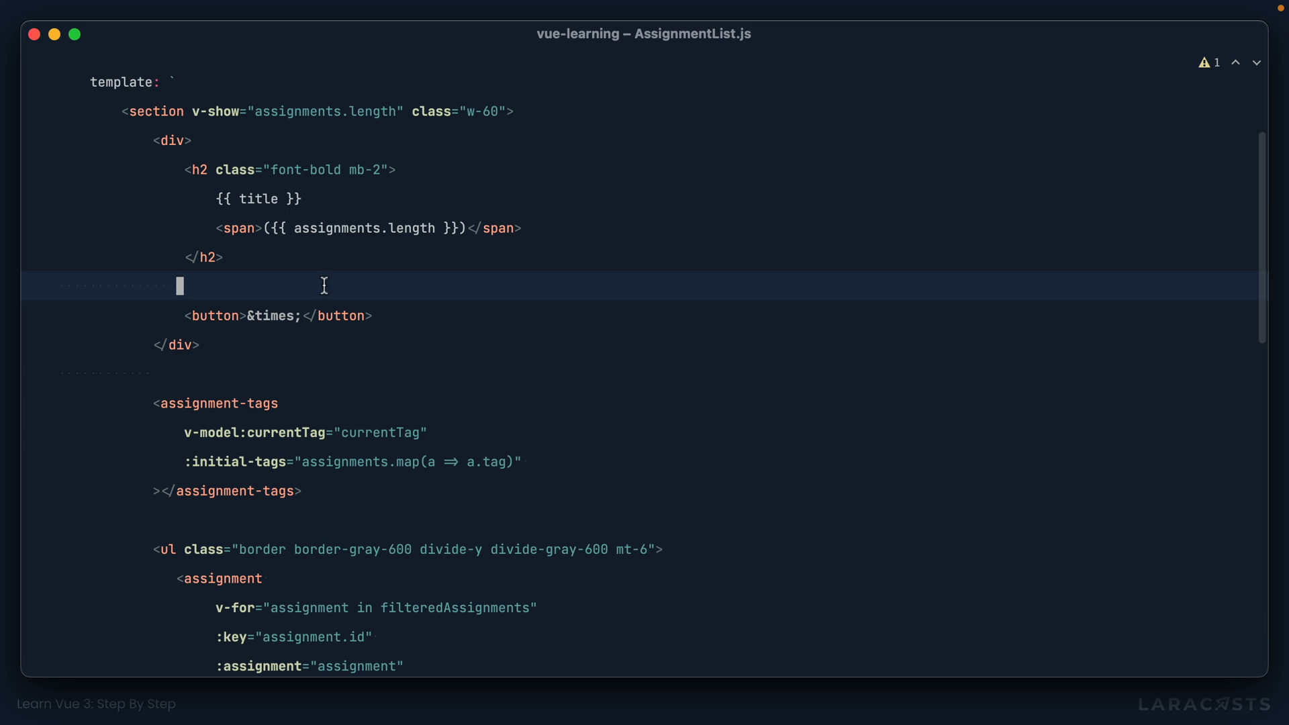
text(class="")
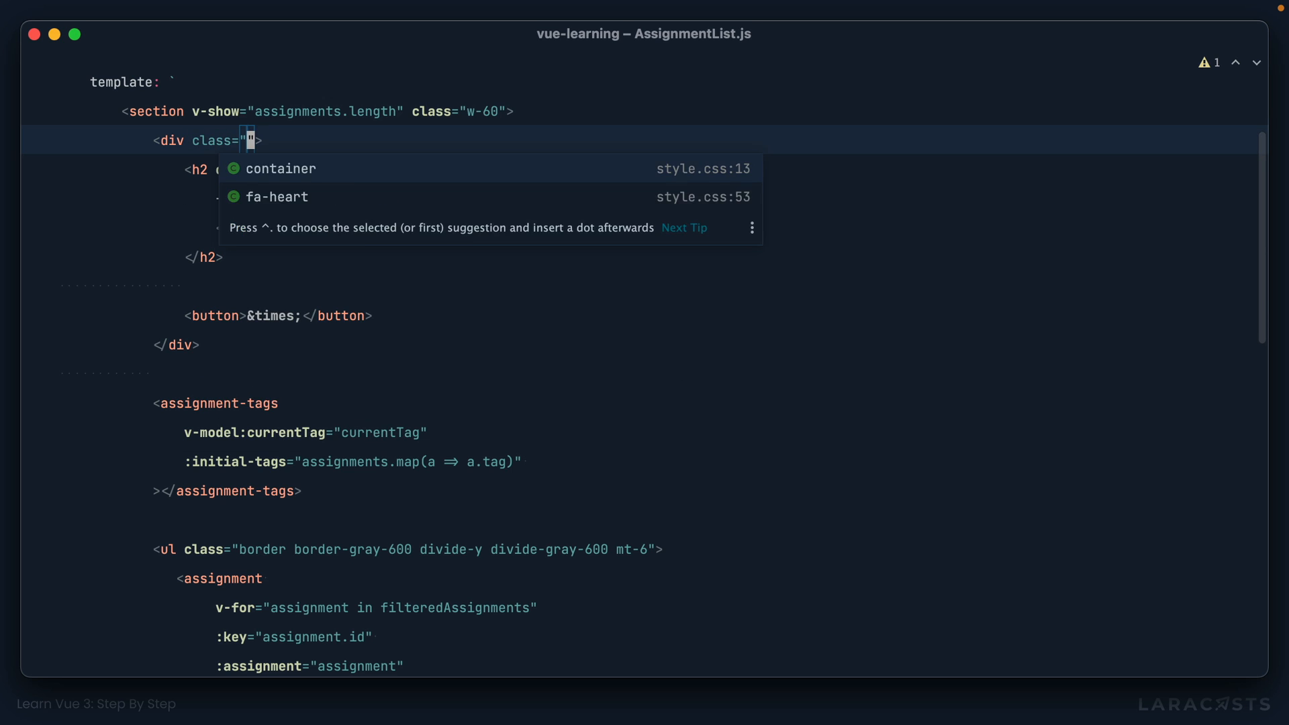
text(flex justify-between)
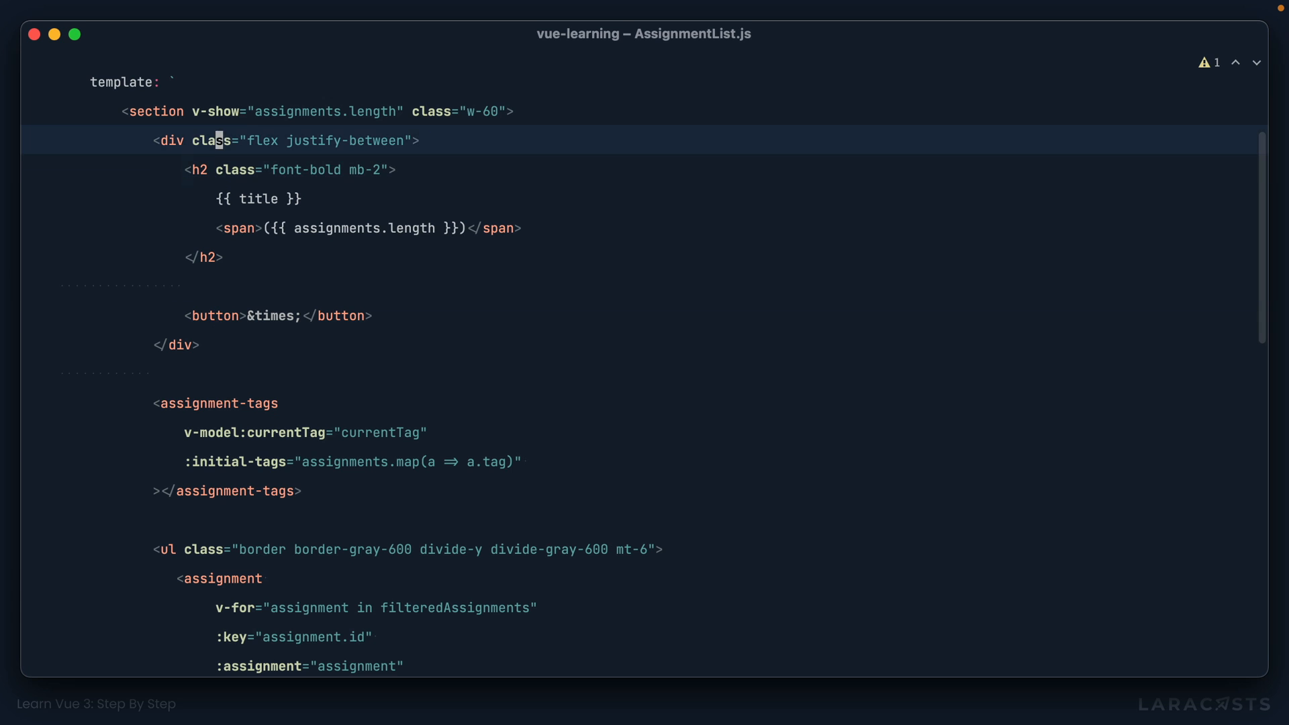
text(items)
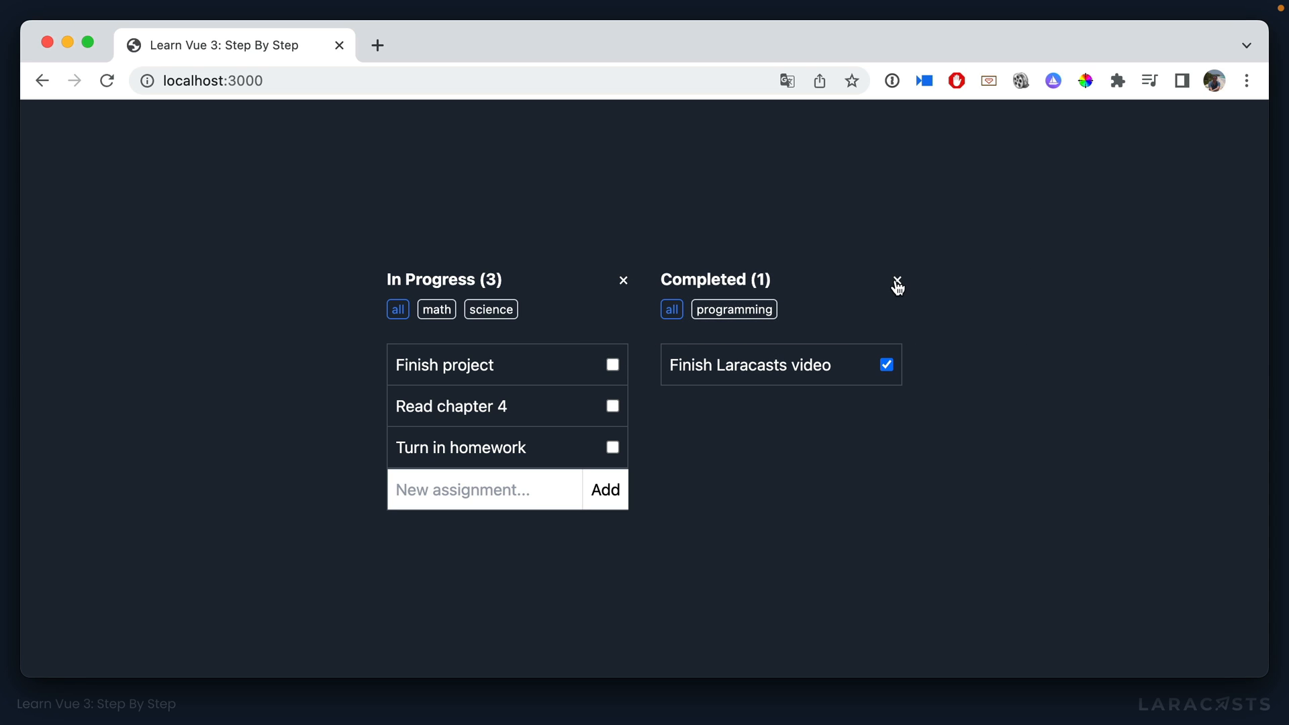
mouse_move(808, 288)
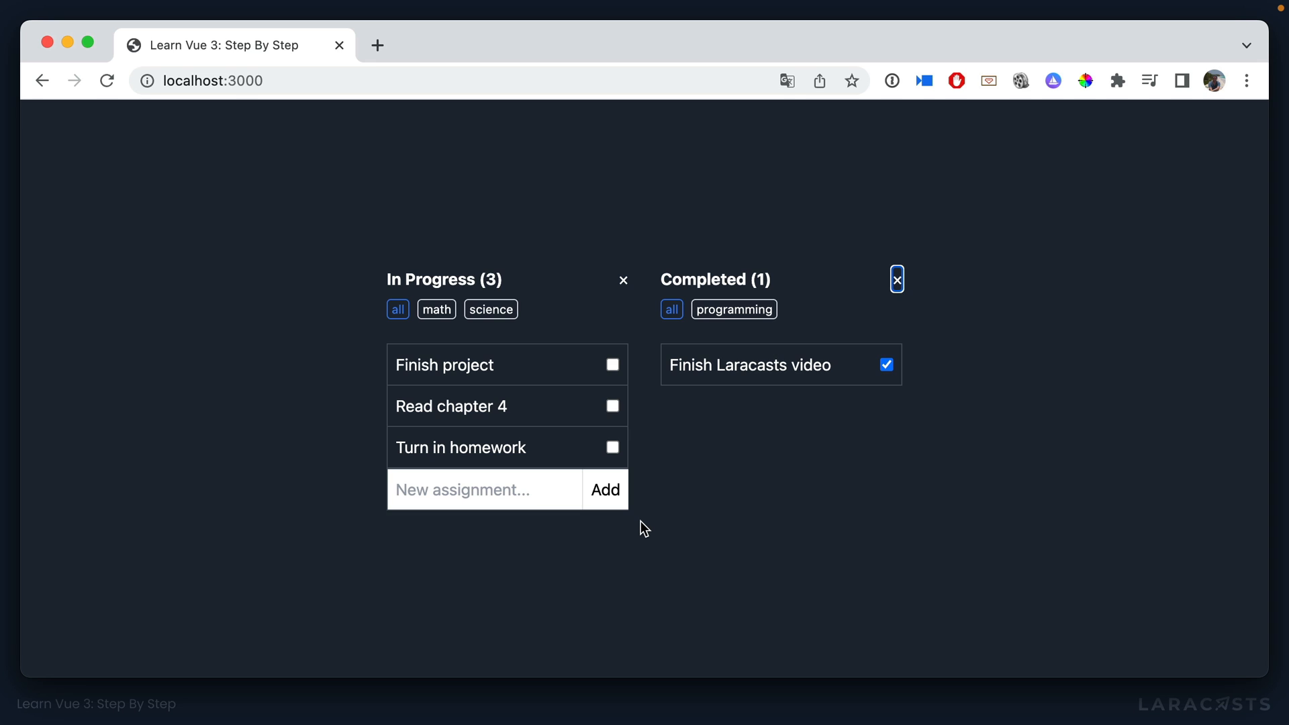
mouse_move(913, 353)
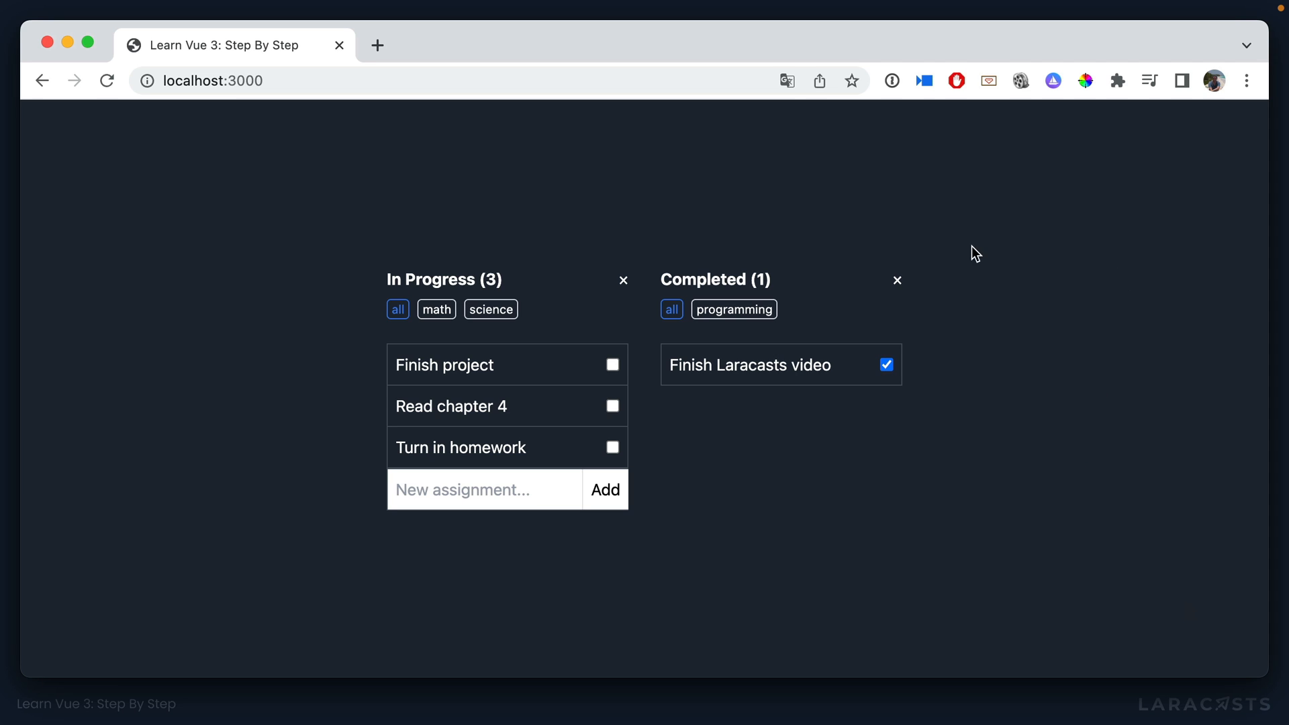
mouse_move(616, 264)
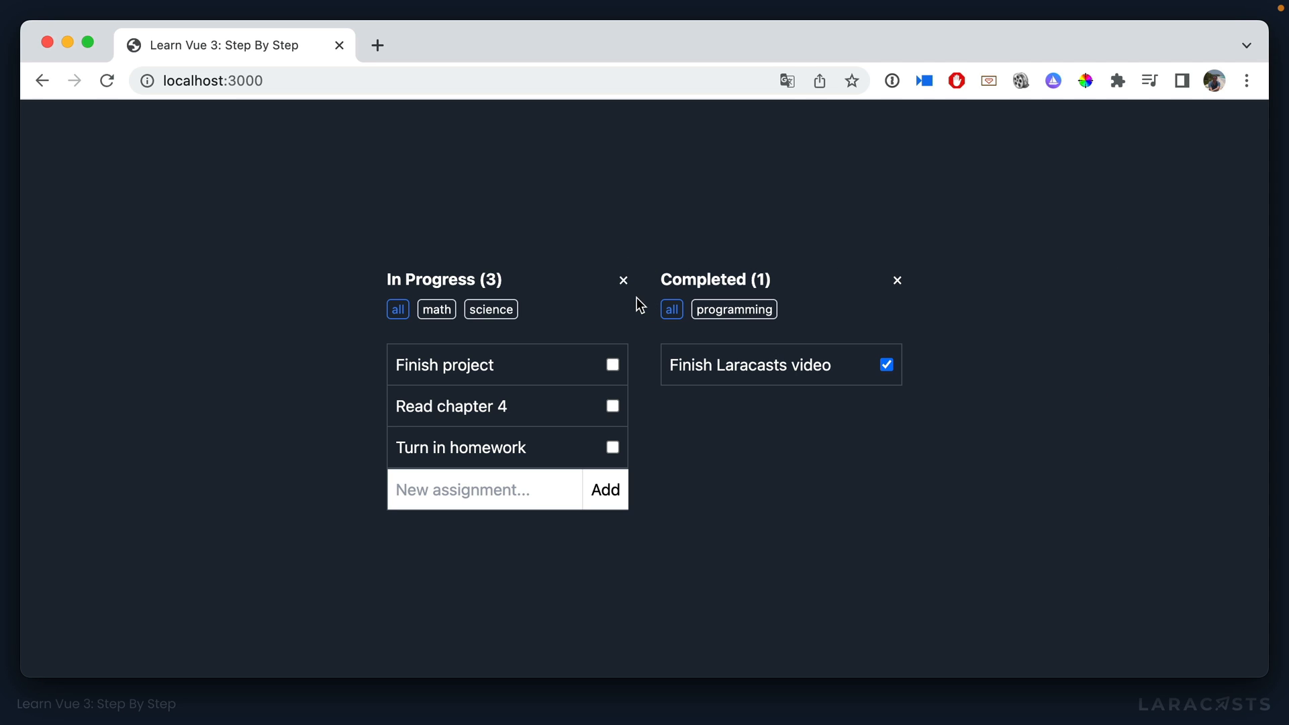
mouse_move(698, 314)
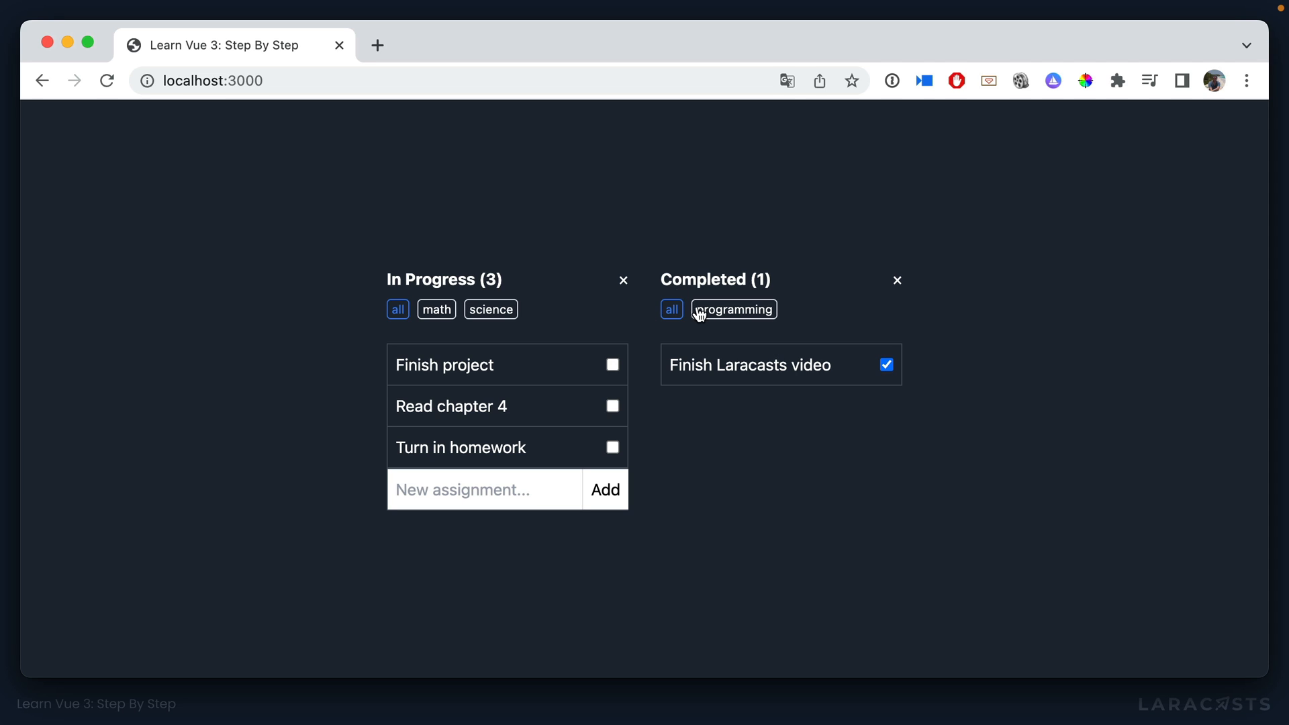
mouse_move(636, 250)
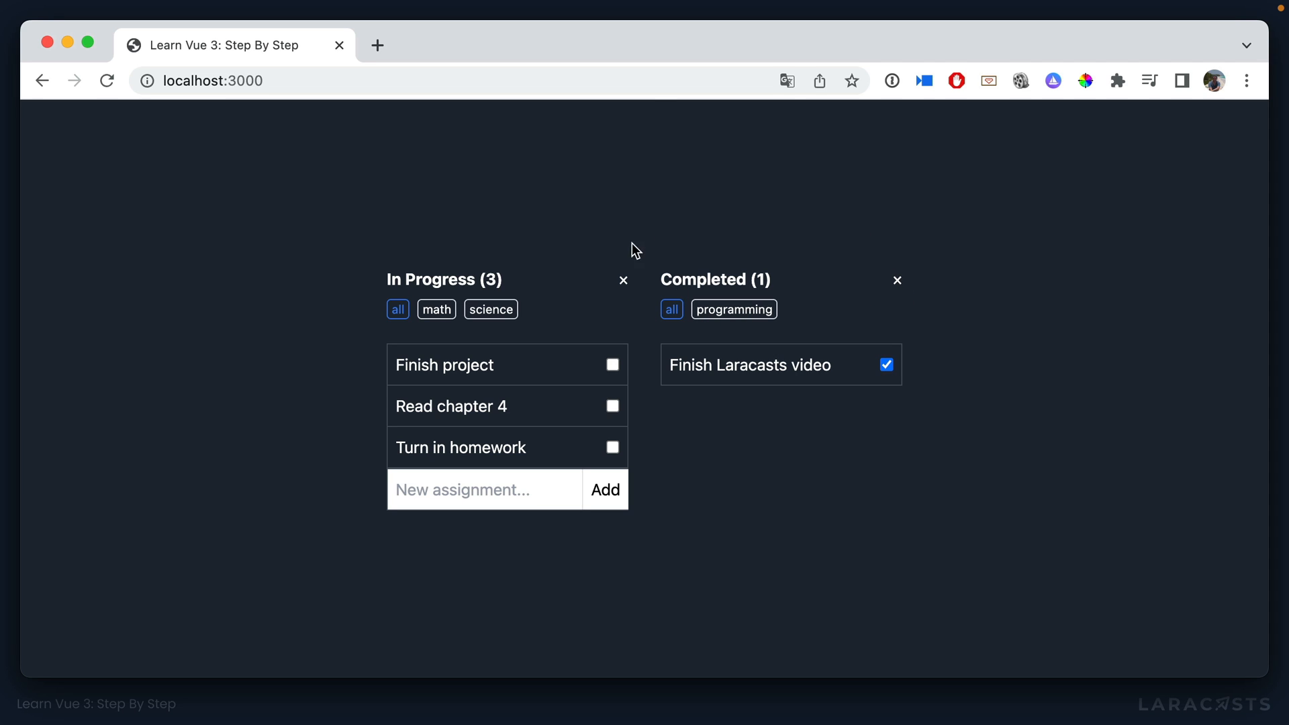
mouse_move(605, 270)
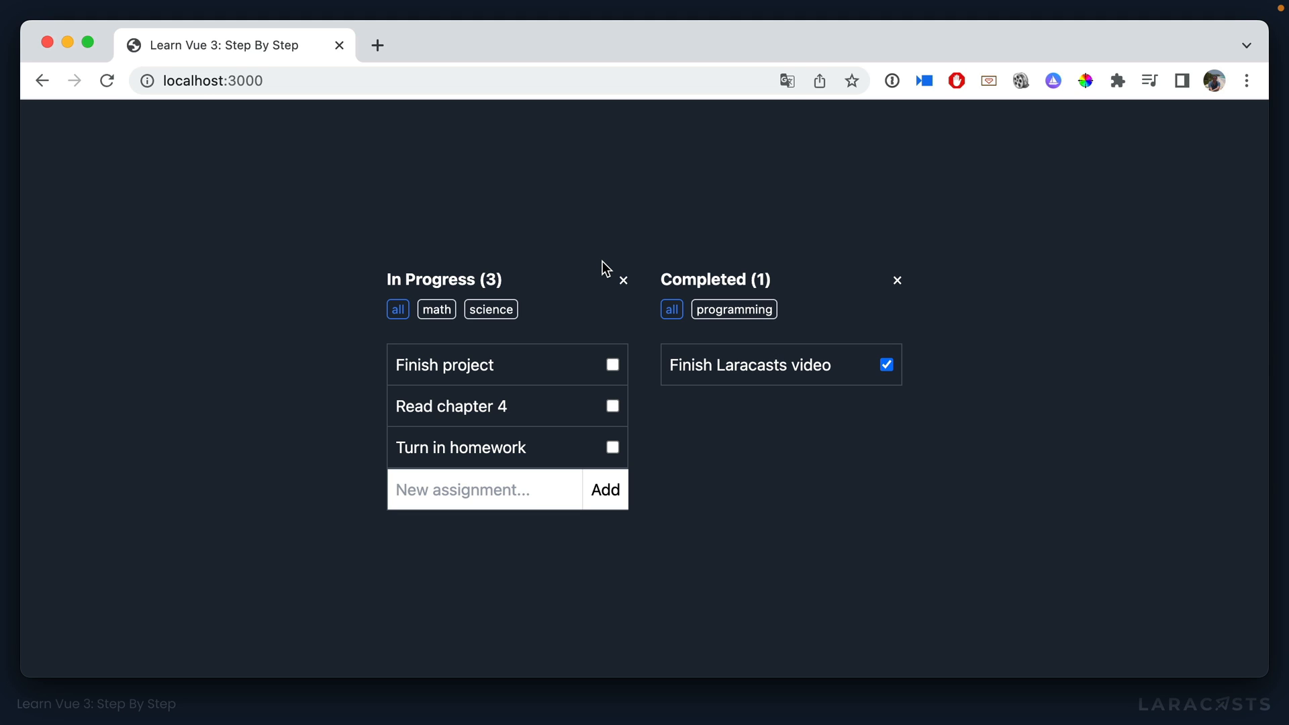
mouse_move(590, 283)
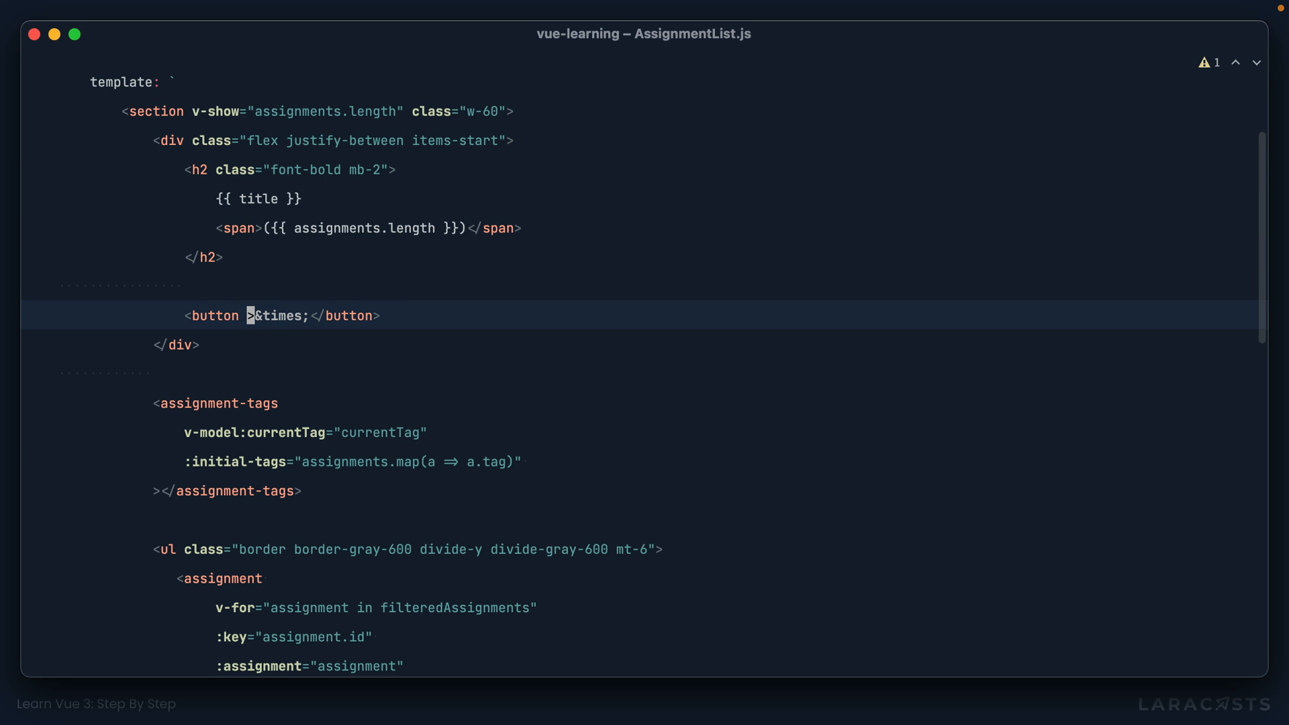
Show the × button only with v-show="canHide"
text(v-show="")
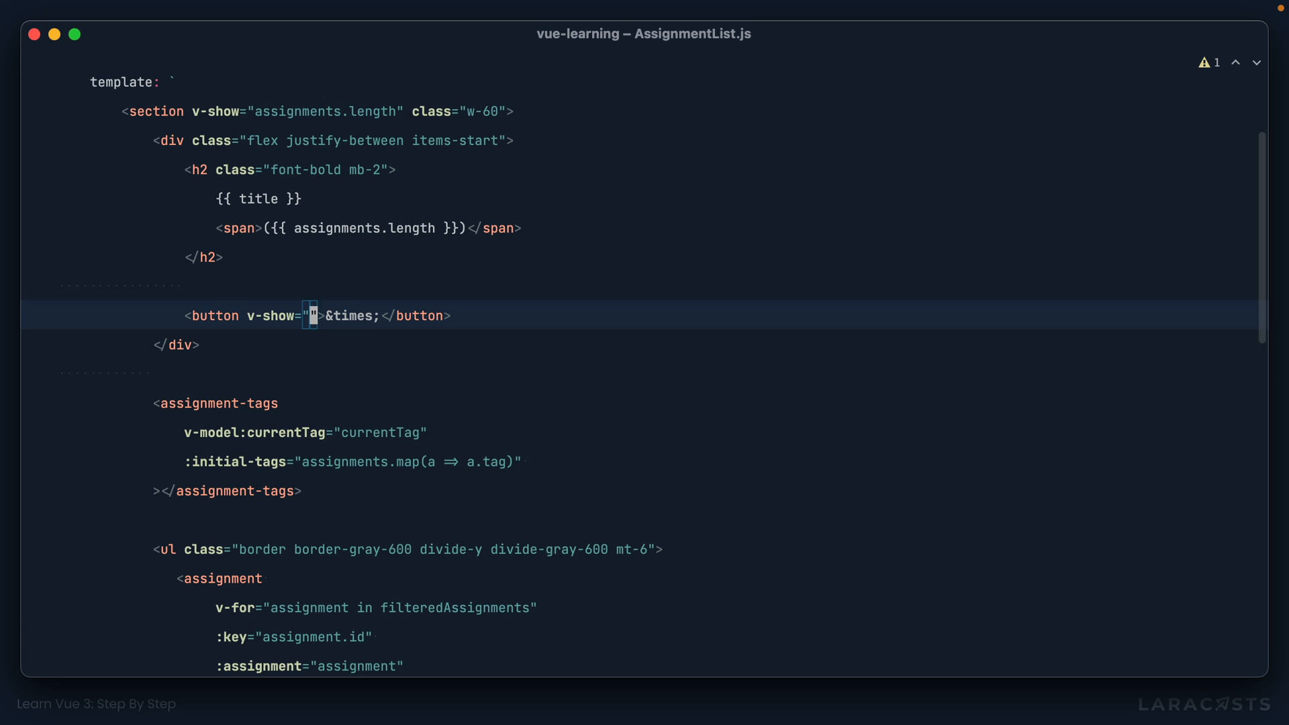
text(canH)
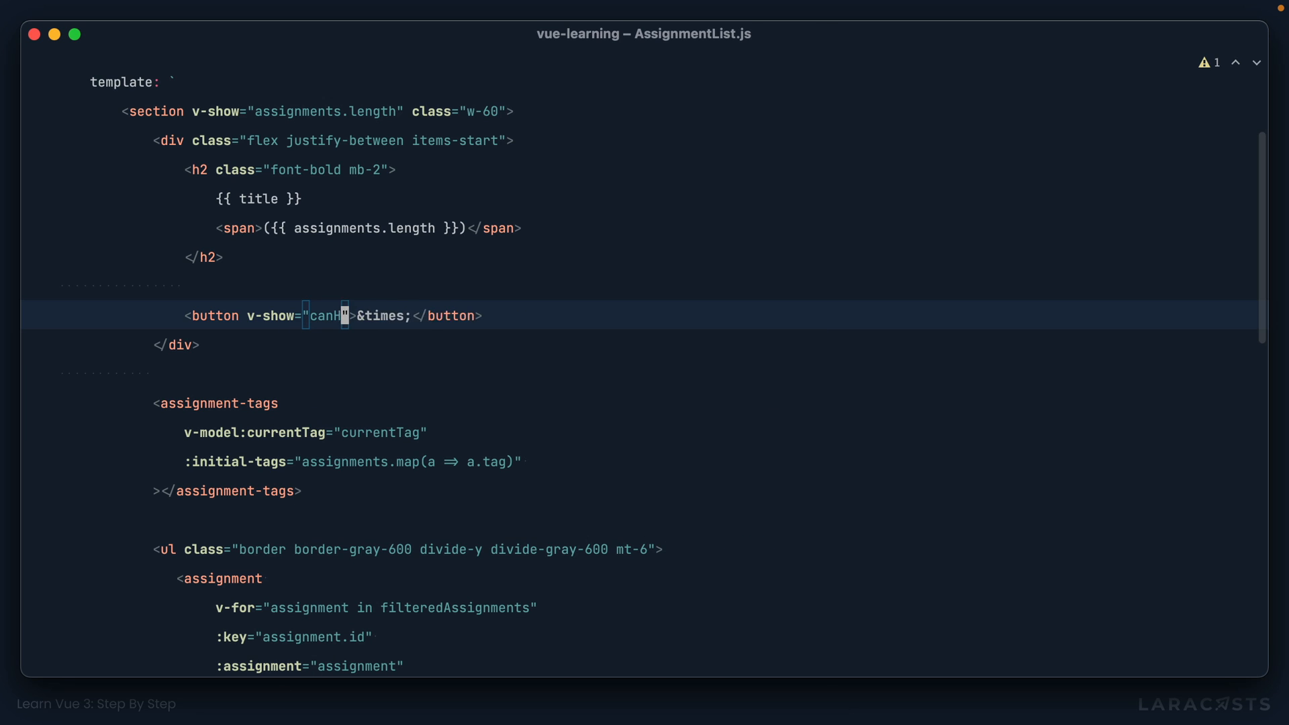
text(ide)
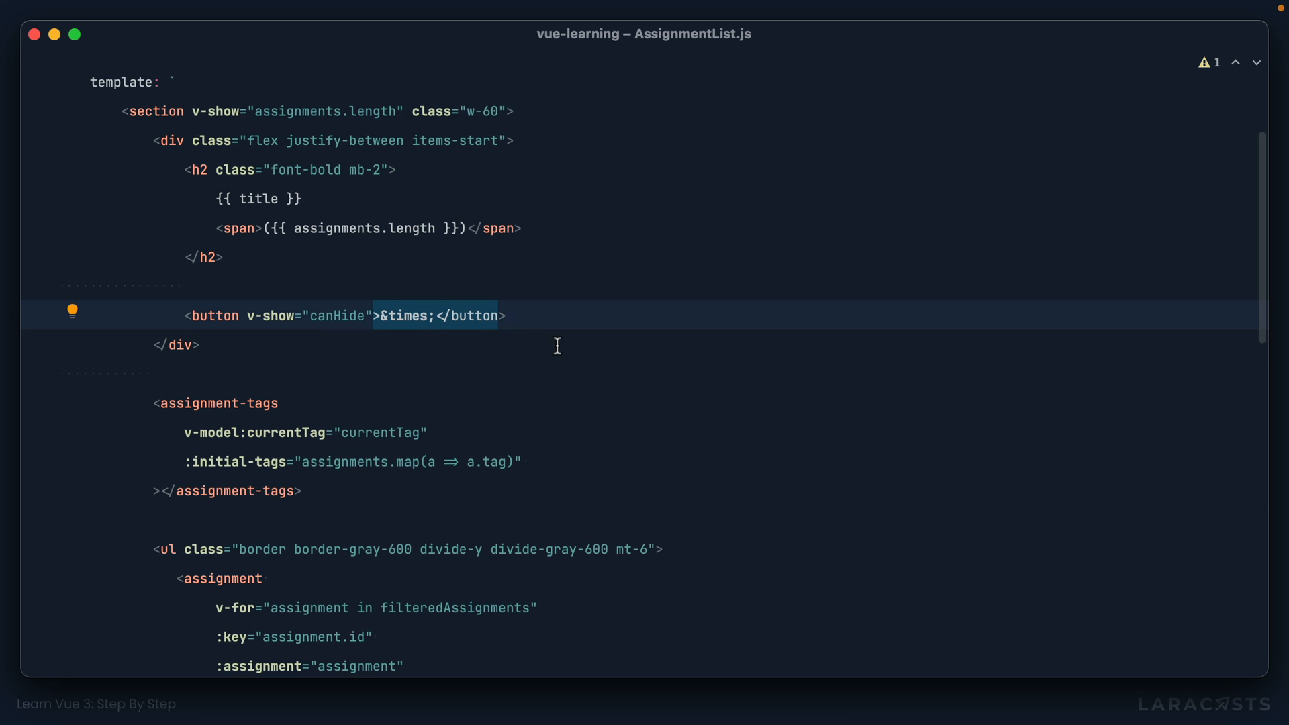
Add a canHide prop of type Boolean with default false to AssignmentList.js
scroll(down, 3)
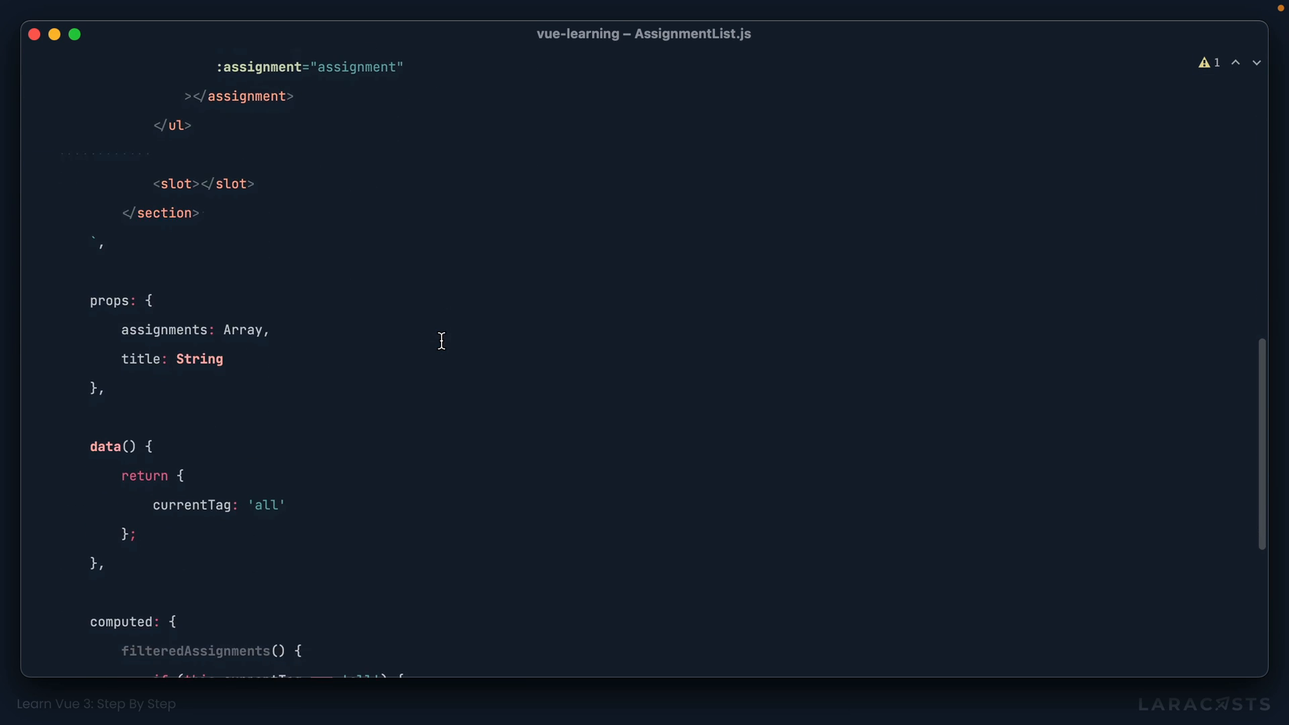
text(,)
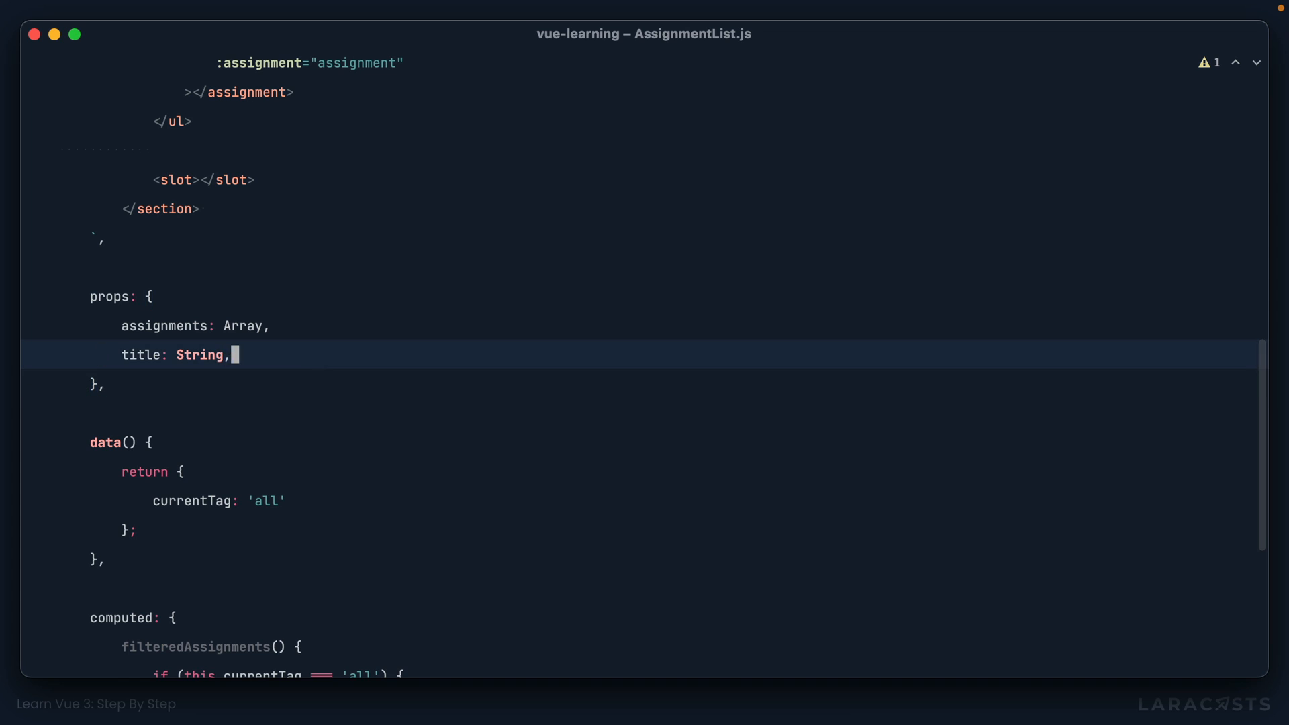
text(canHide)
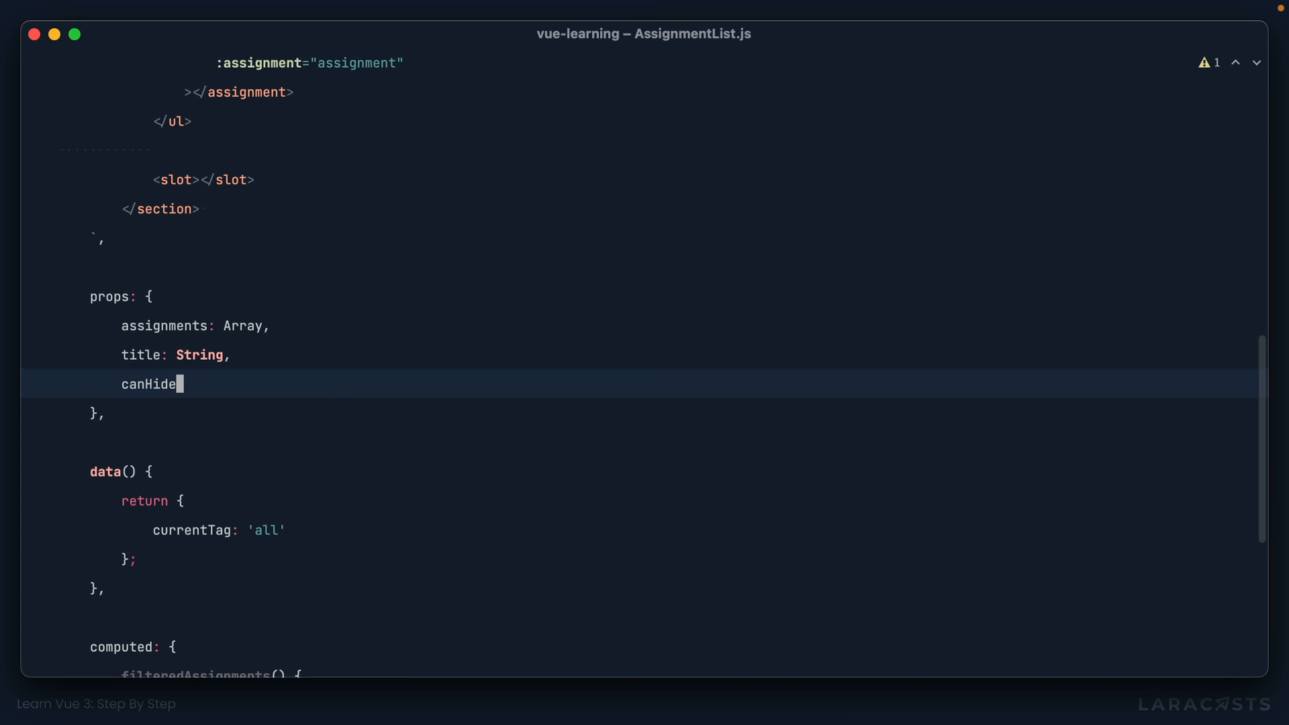
text(: { type: Booeal})
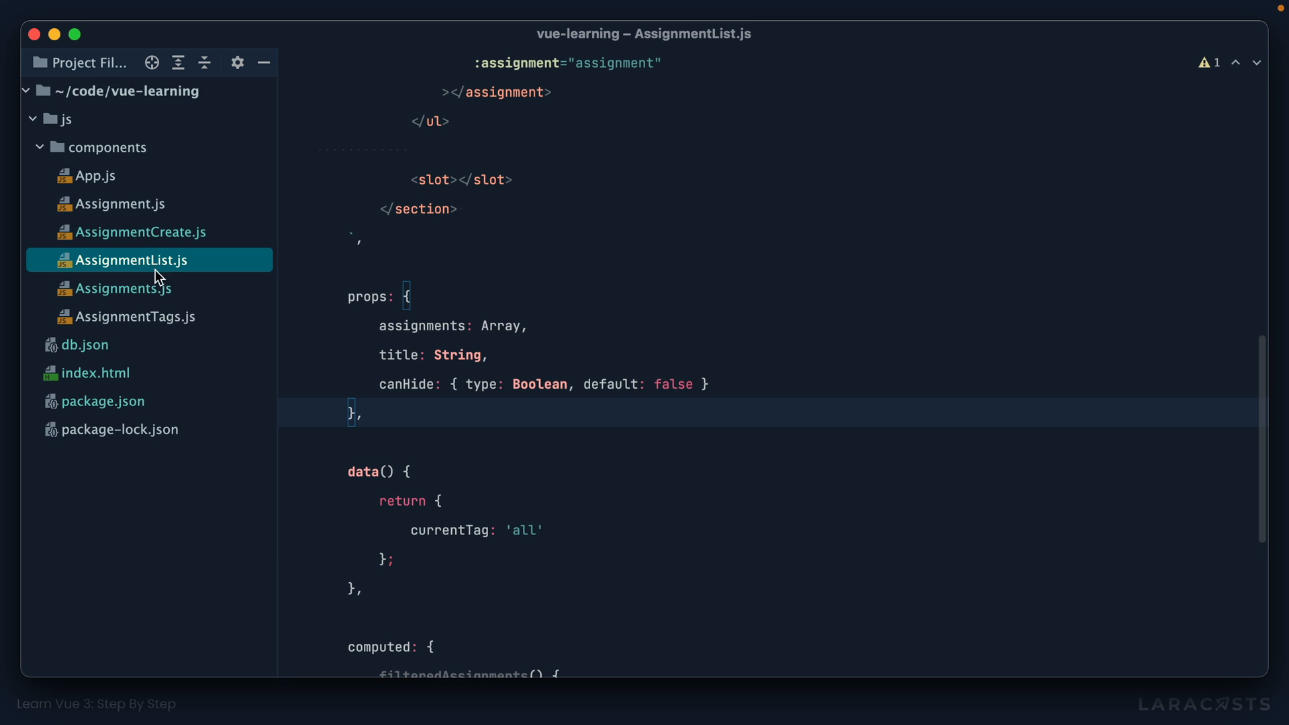
In Assignments.js, add a can-hide attribute to the Completed assignment-list
click(123, 287)
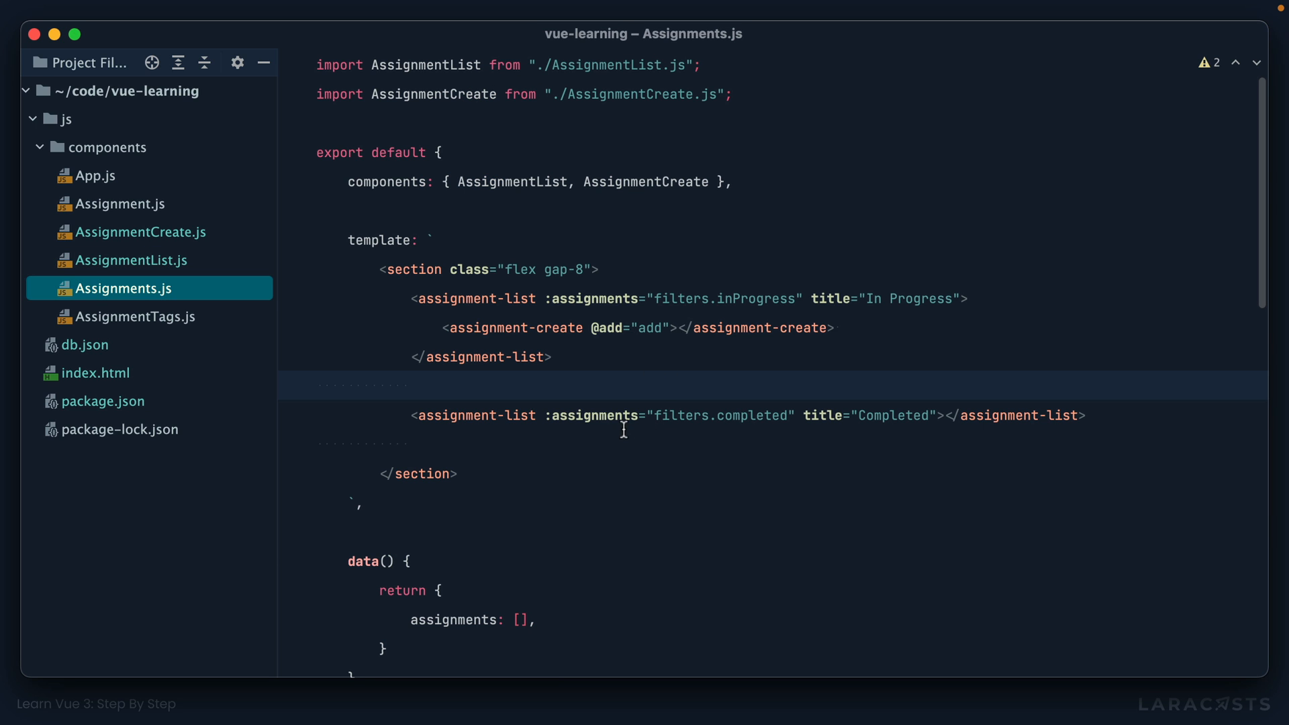
text(can-)
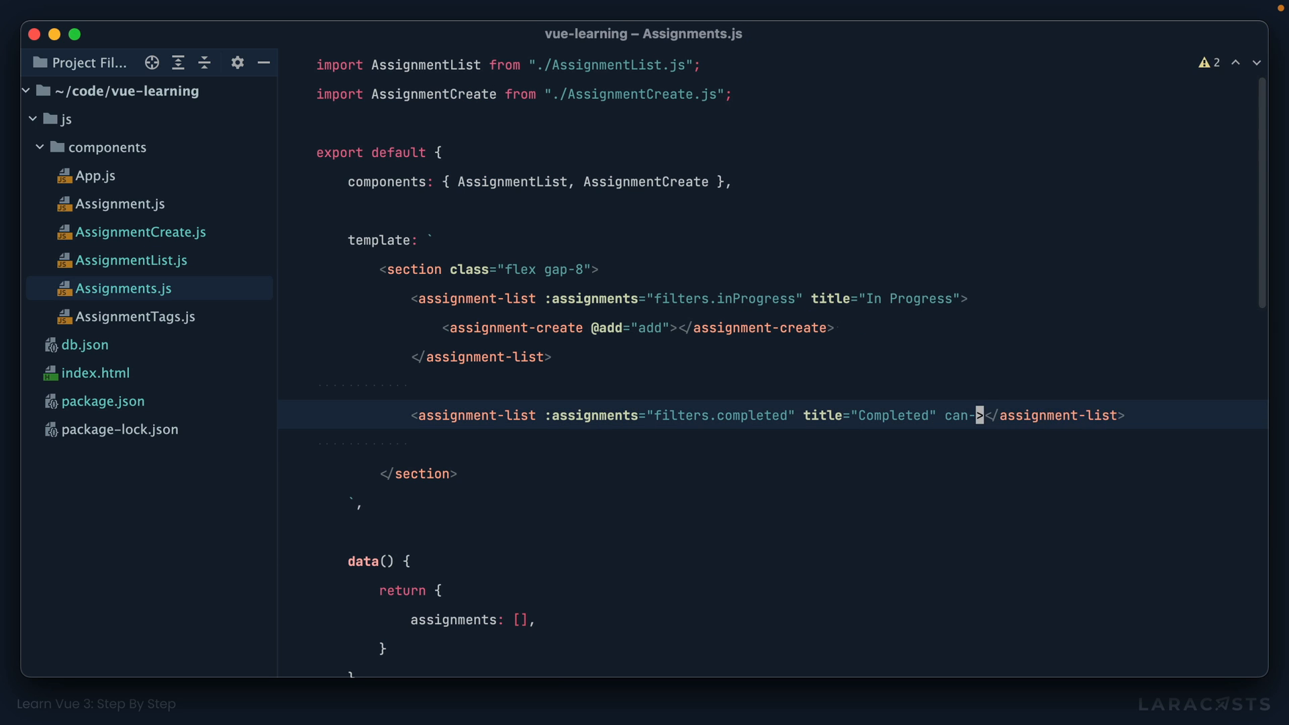
text(hide)
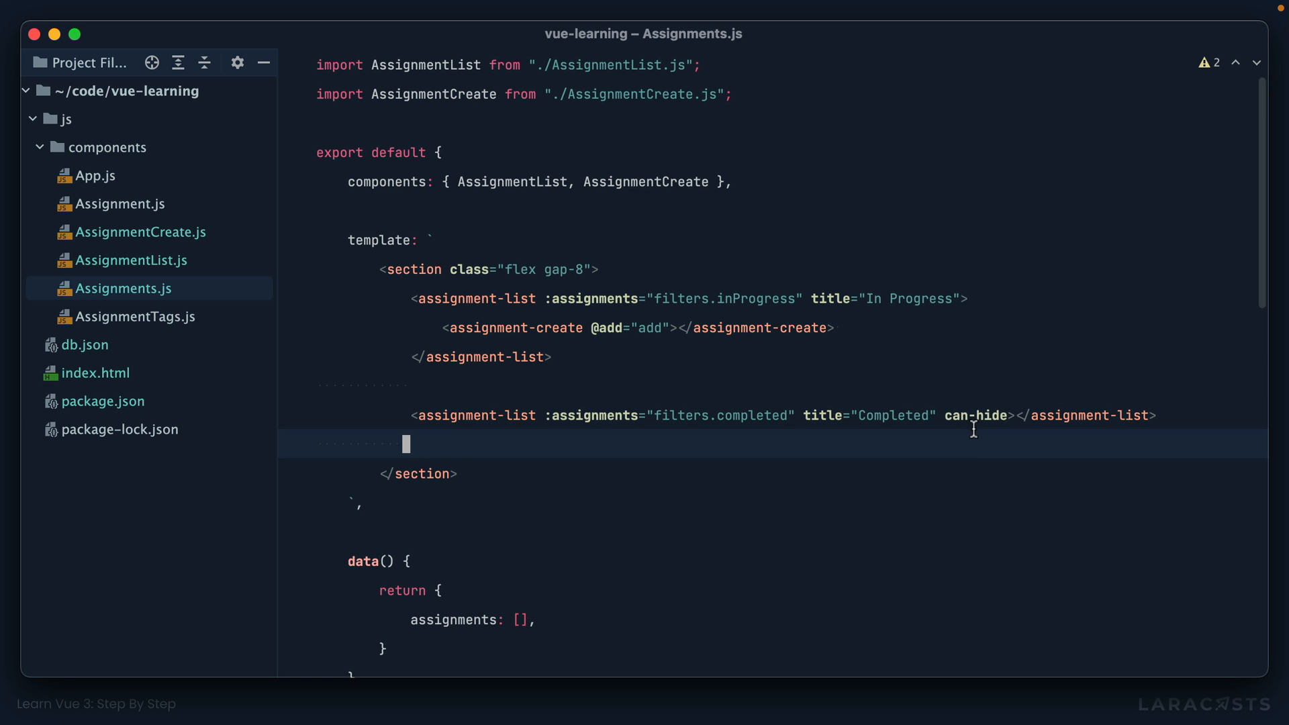
Rename the attribute from can-hide toward can-toggle, discarding a toggleable variant
double_click(973, 415)
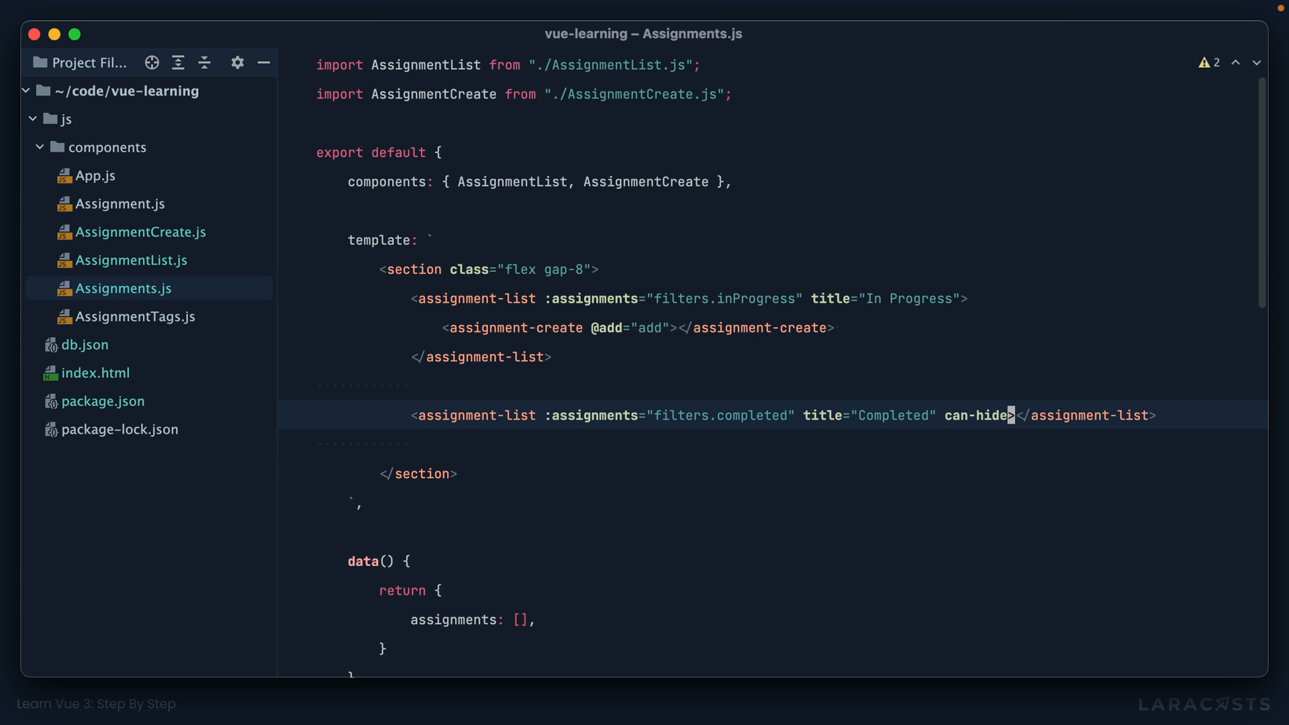
text(toggle)
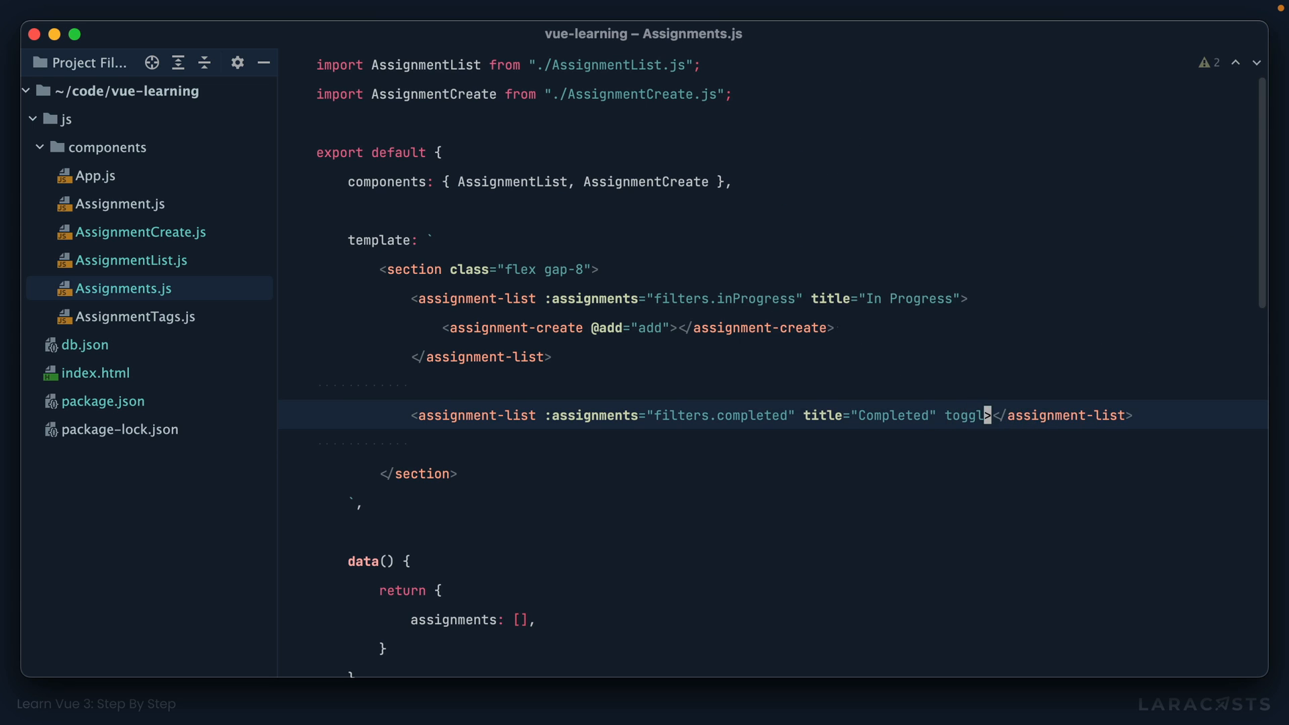
text(eable)
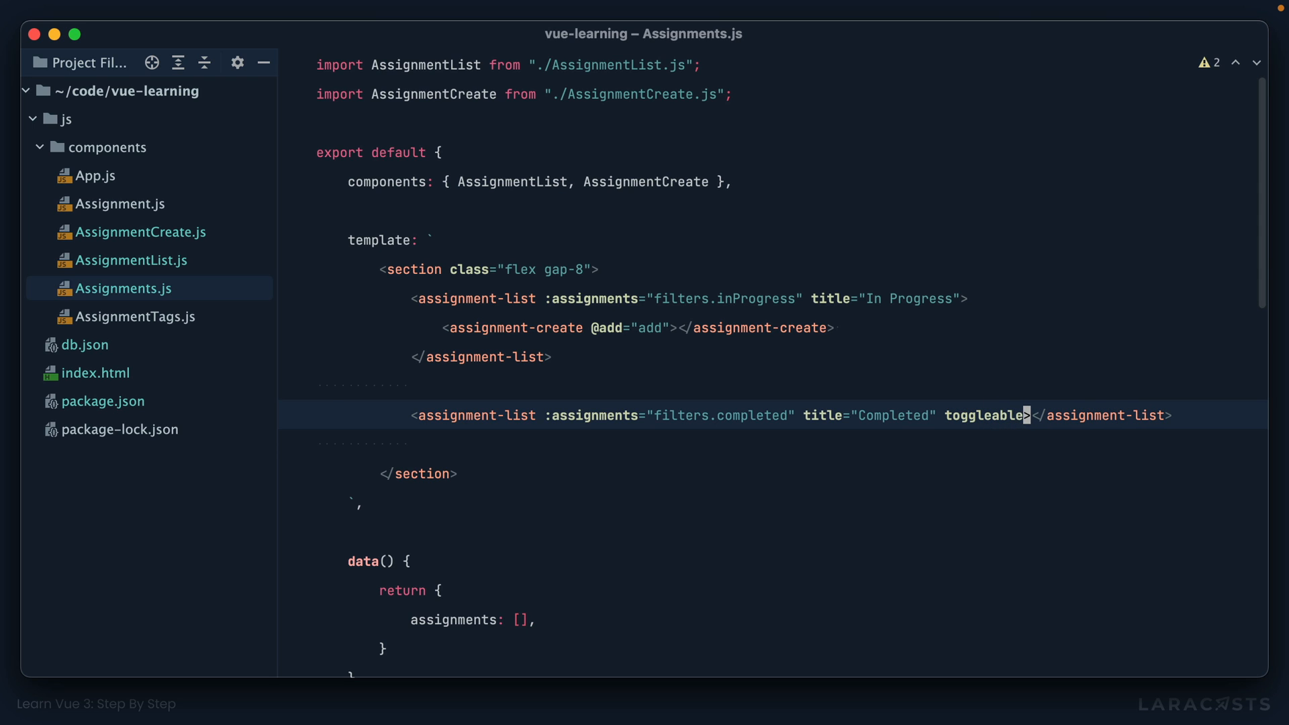
key(Backspace)
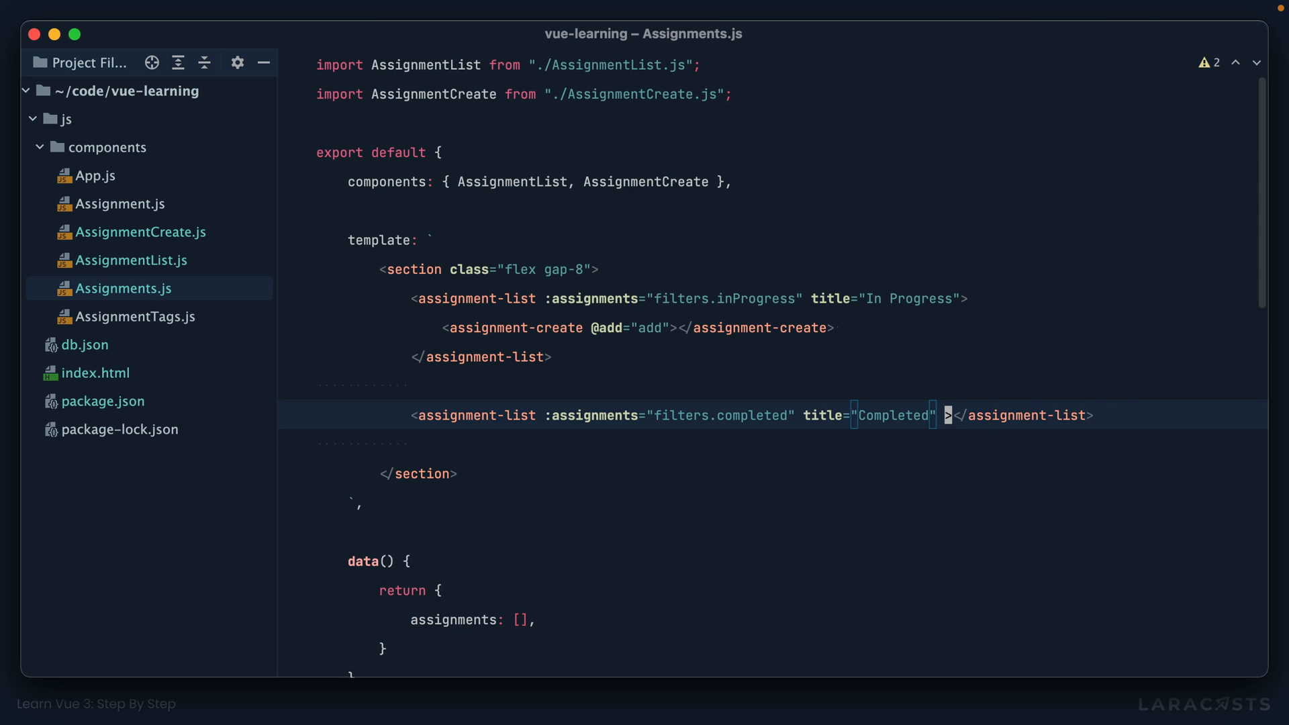
text(can-t)
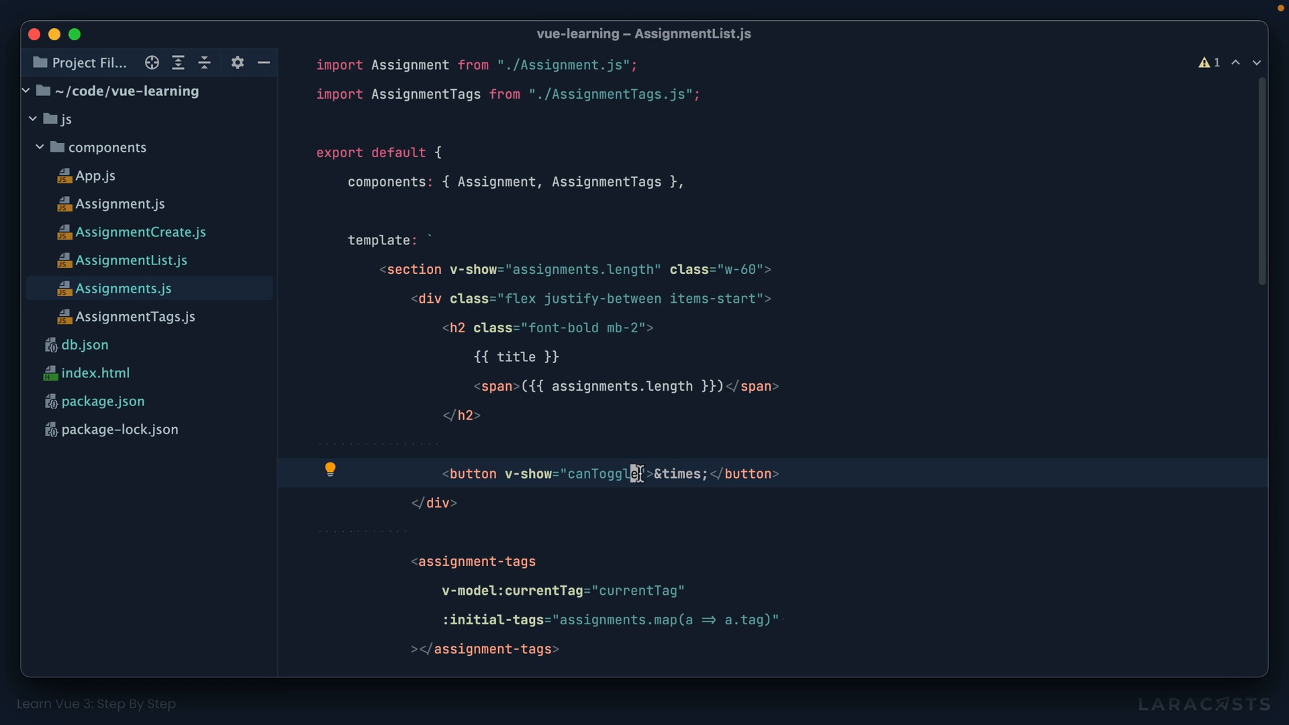
text(@click="")
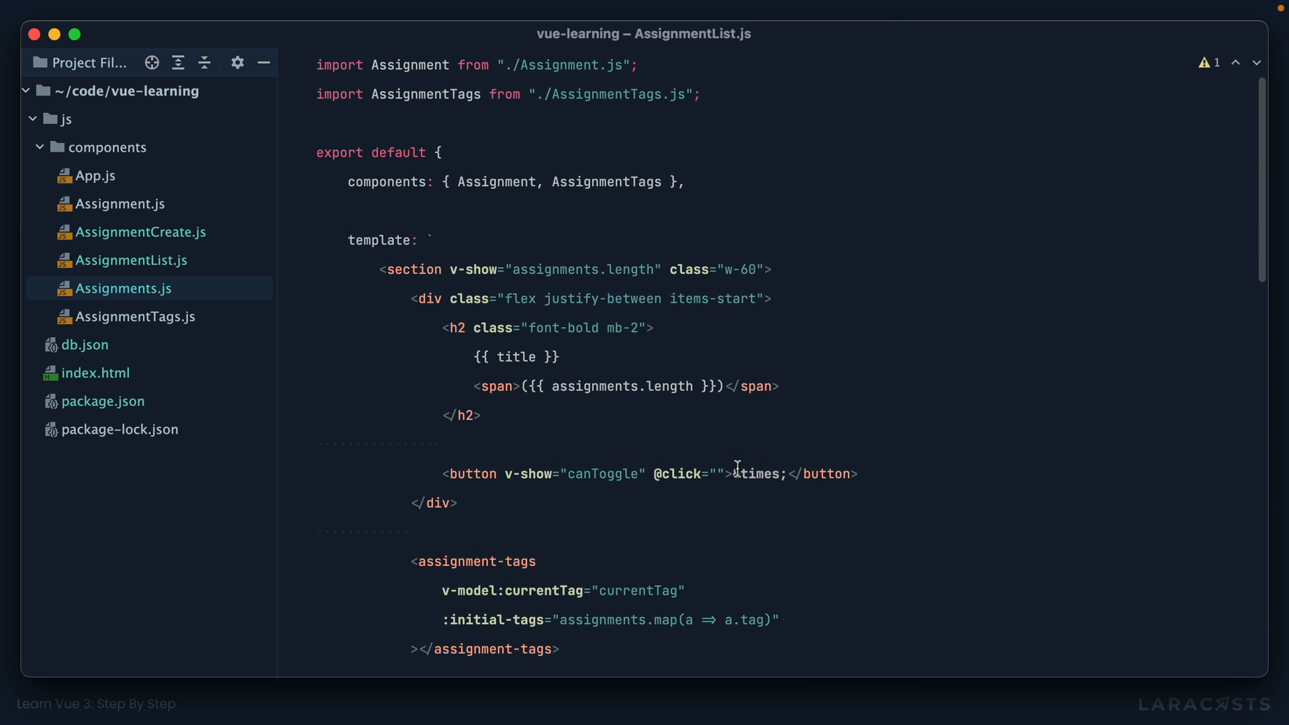
text(show = false)
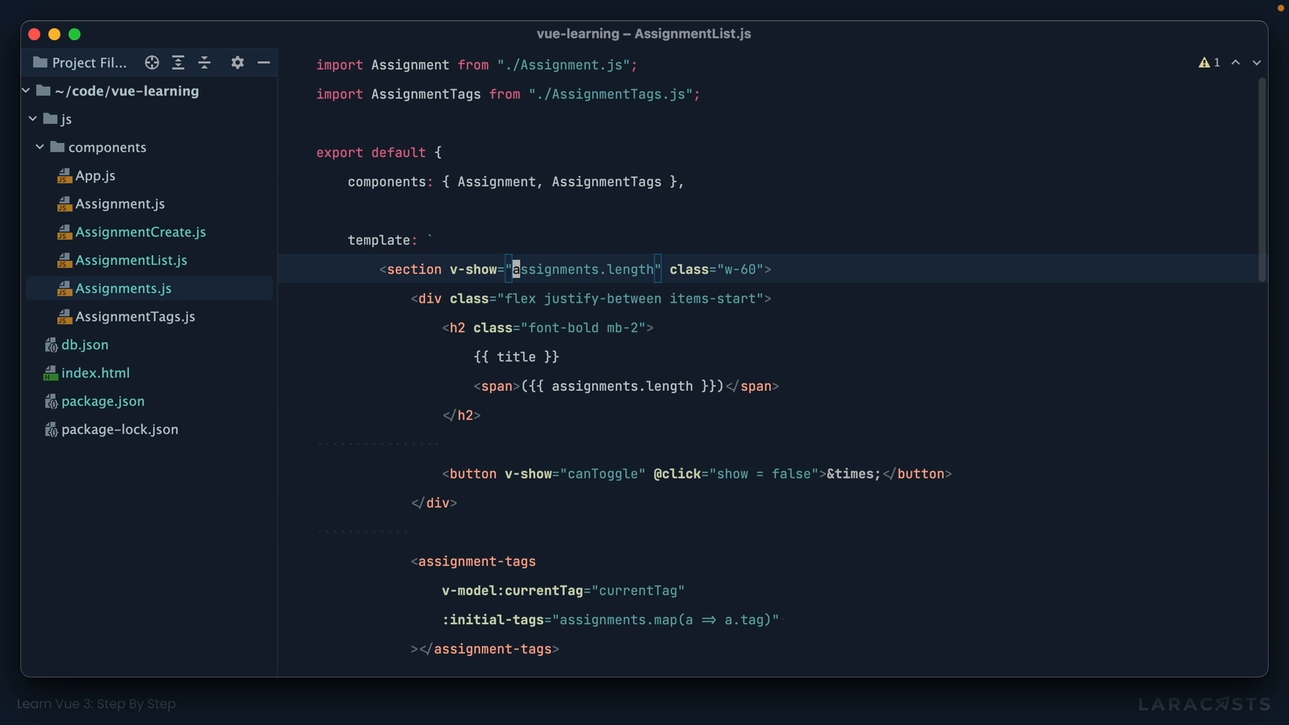
text(show &&)
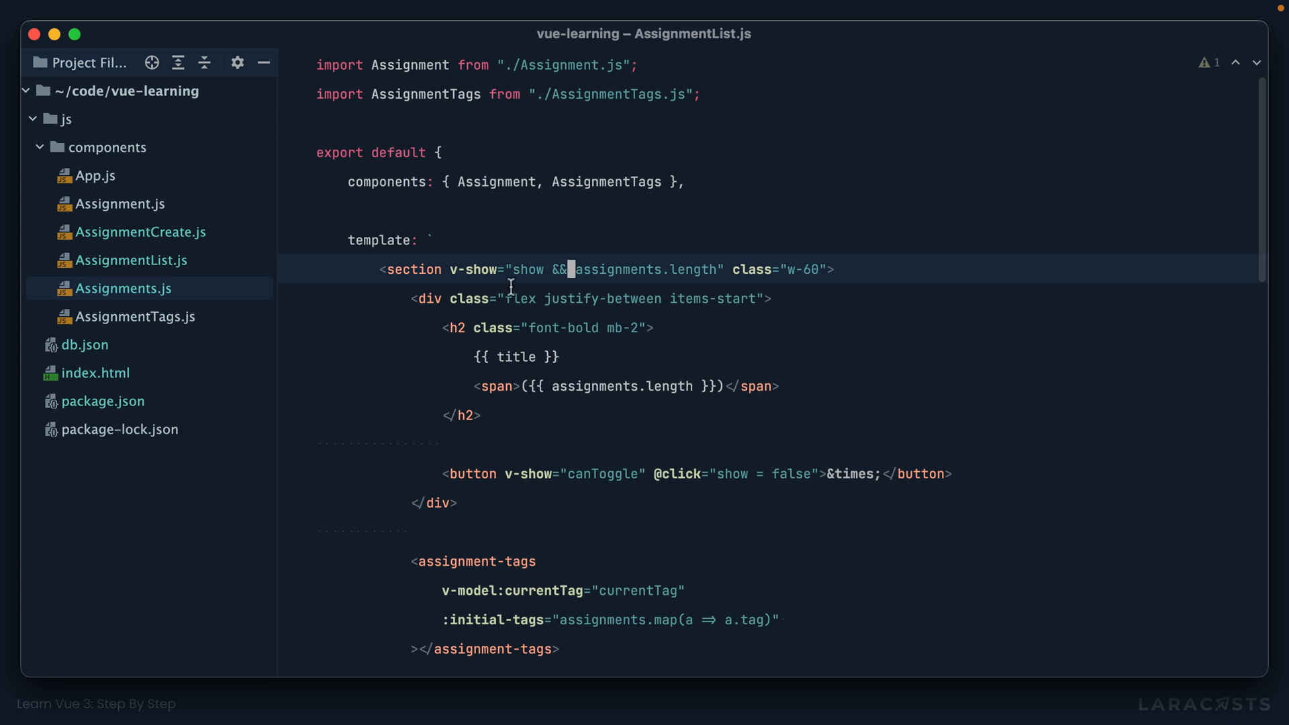
double_click(526, 268)
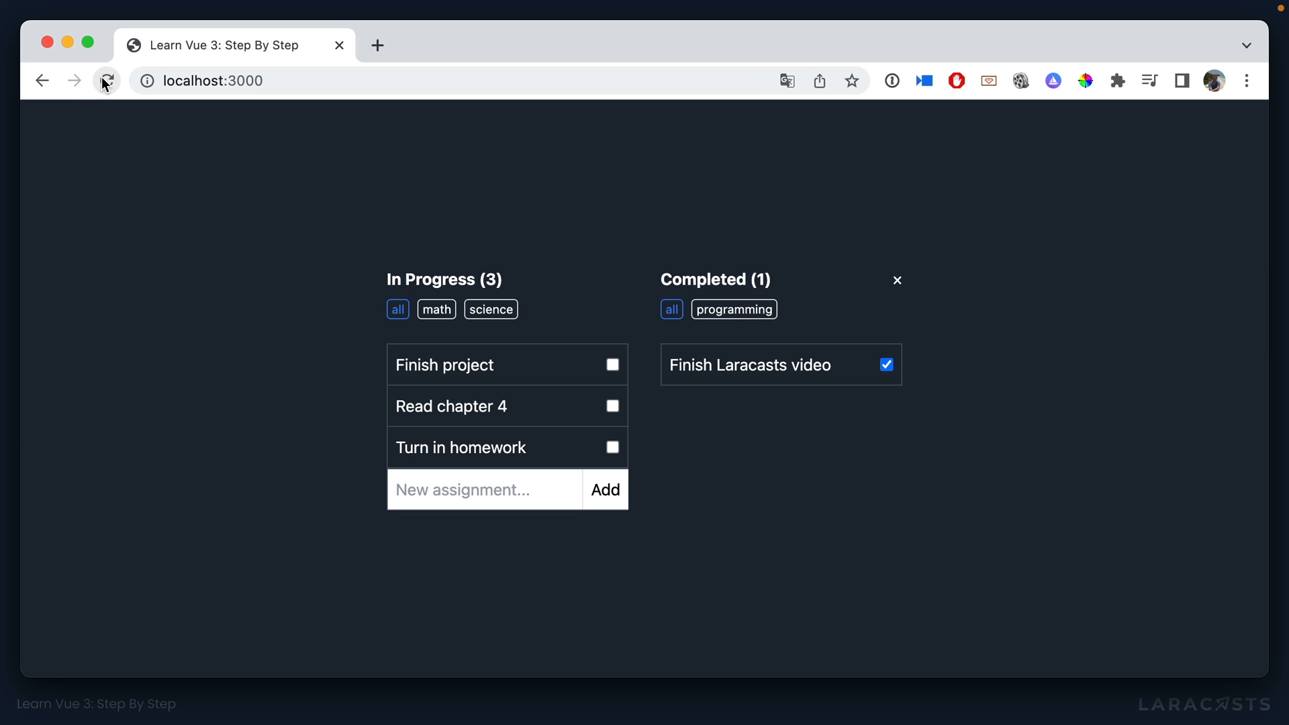
Reload localhost:3000 so only the Completed list shows a ×
click(897, 279)
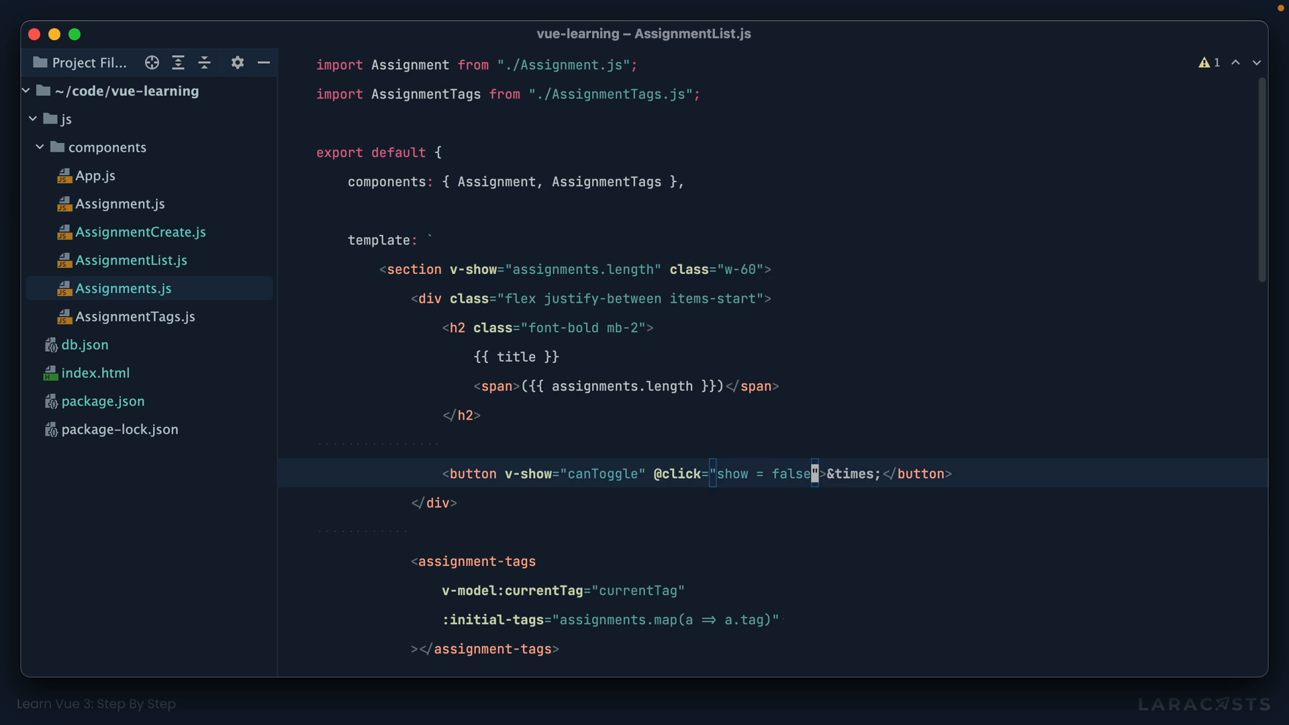
Replace the × button's handler "show = false" with $emit('toggle')
scroll(down, 3)
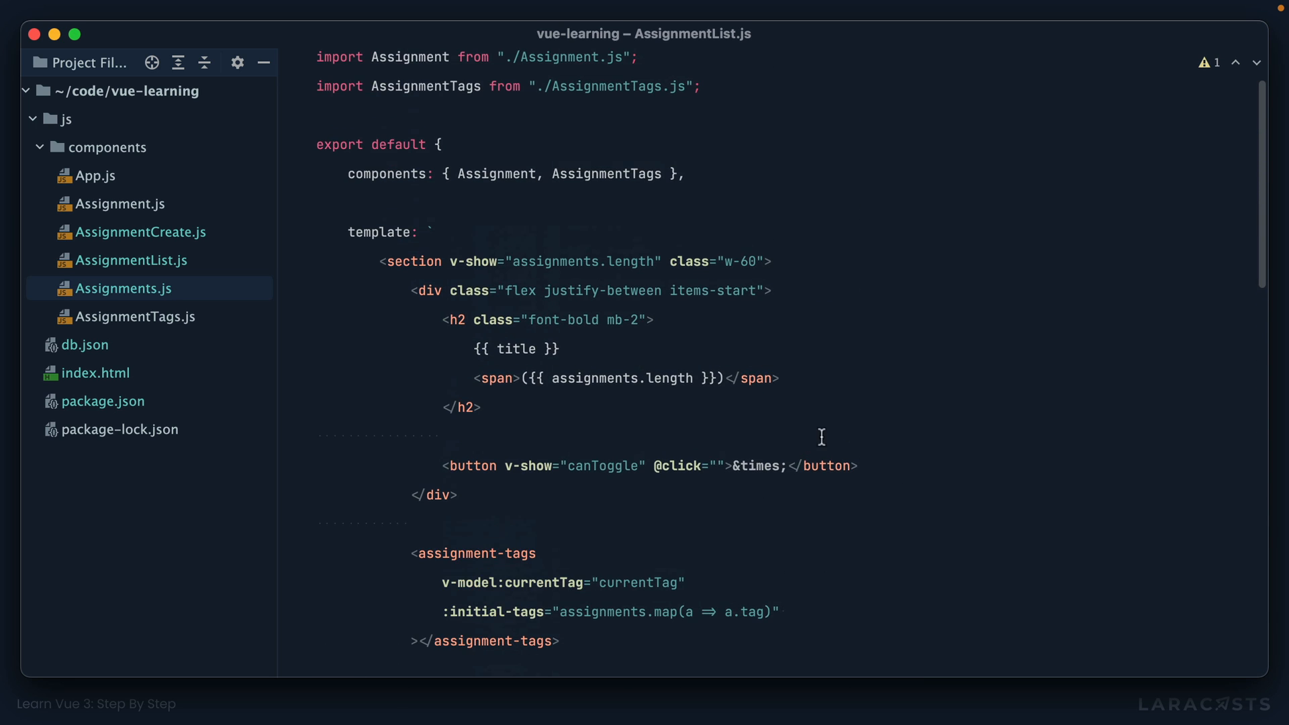
text($emit)
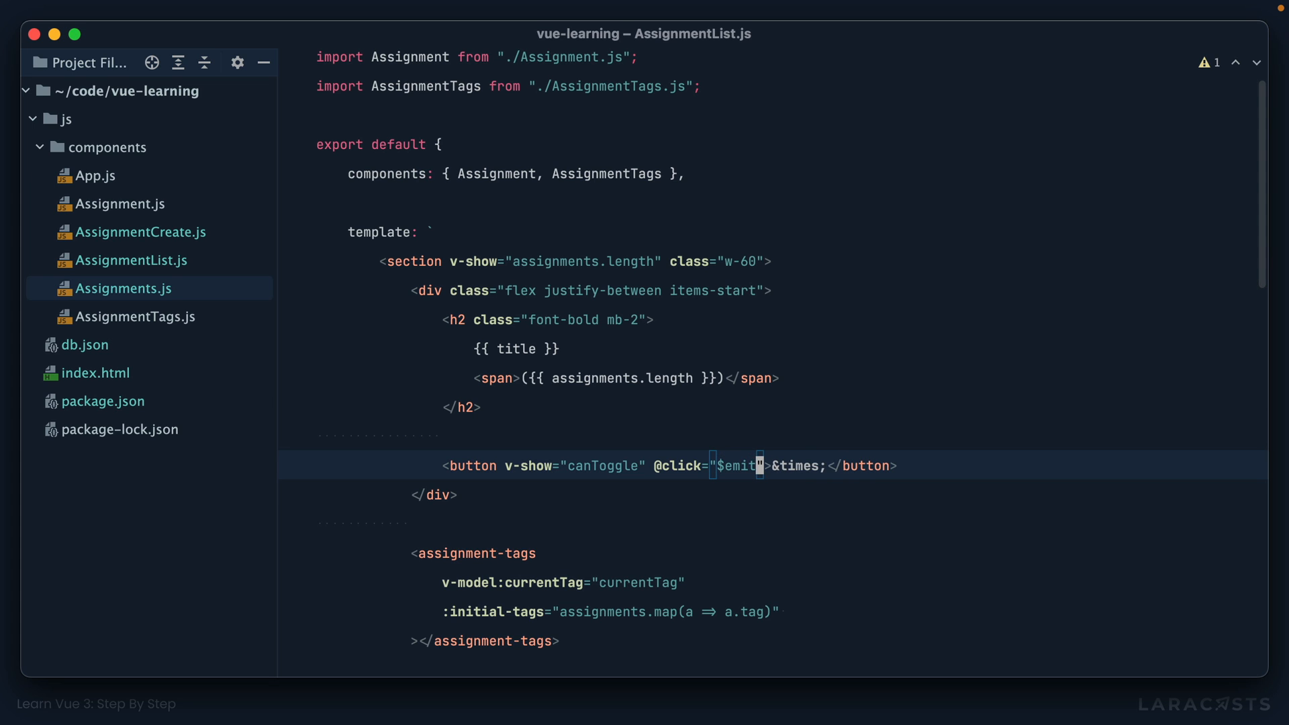
text((')
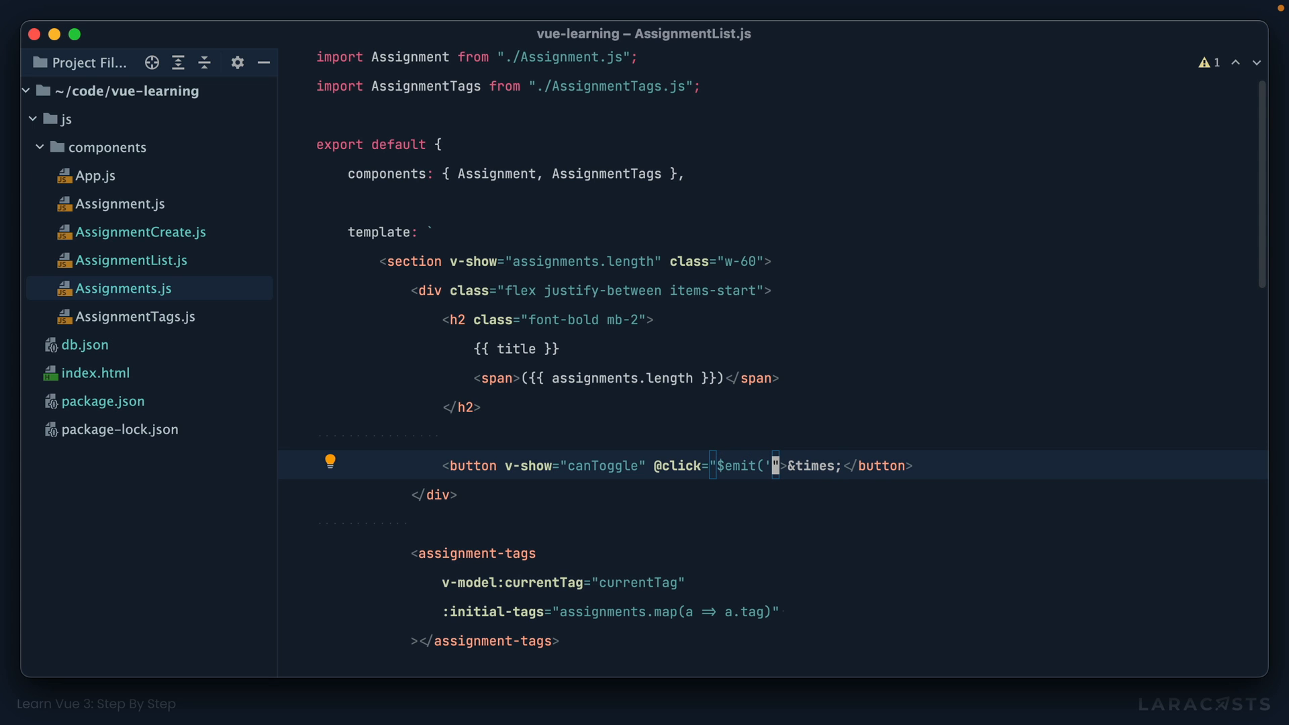
text(toggle)
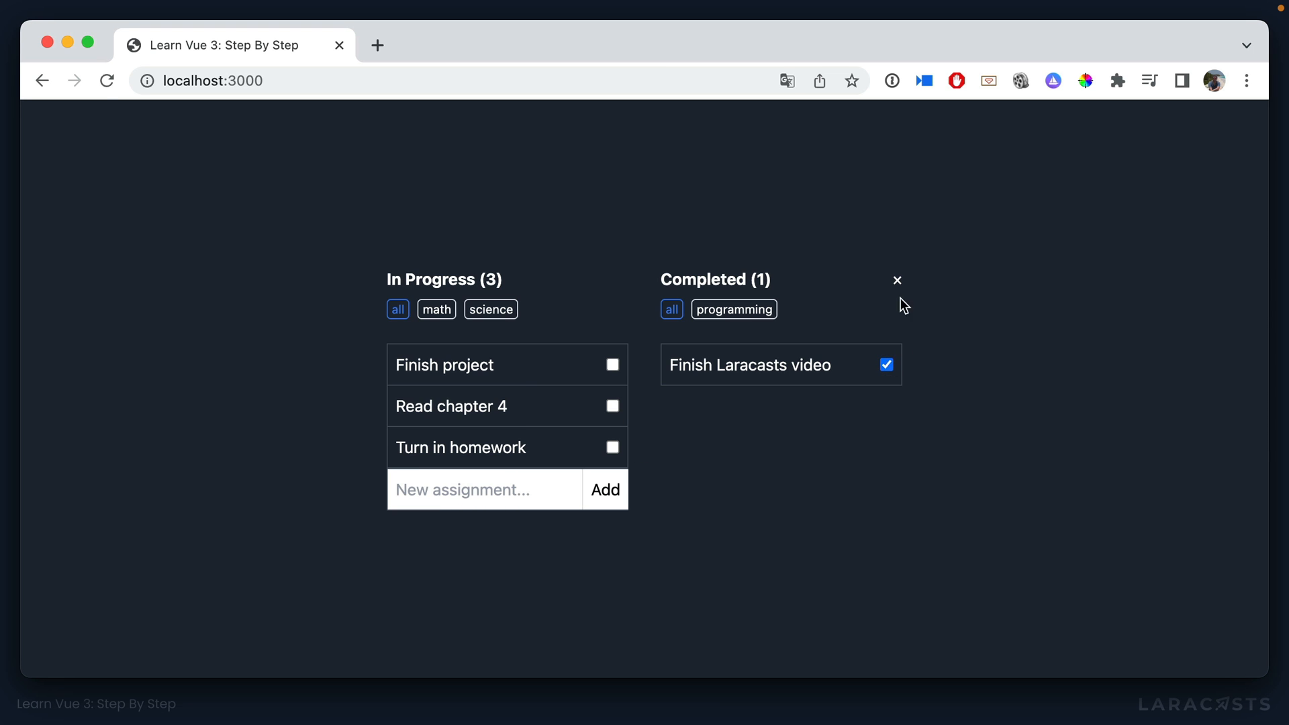
Open Chrome DevTools' Vue timeline and test the Completed list's × button
key(F12)
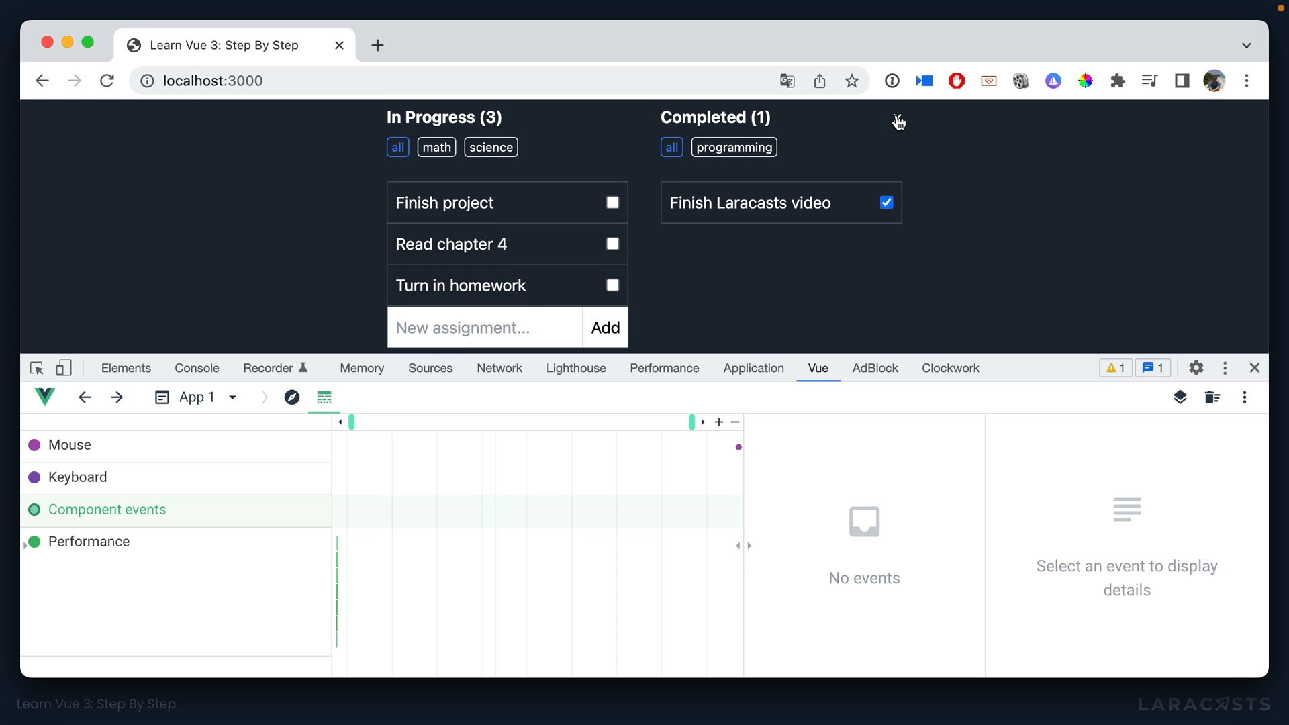
click(885, 203)
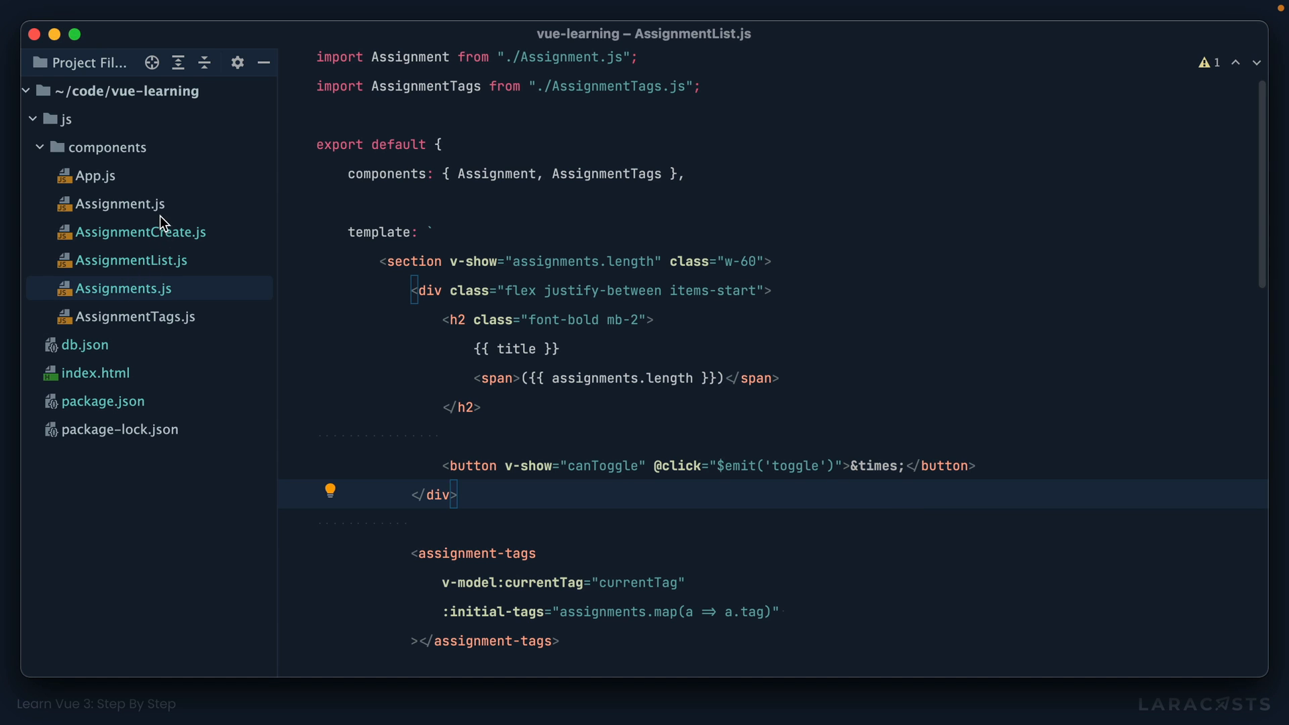
click(129, 288)
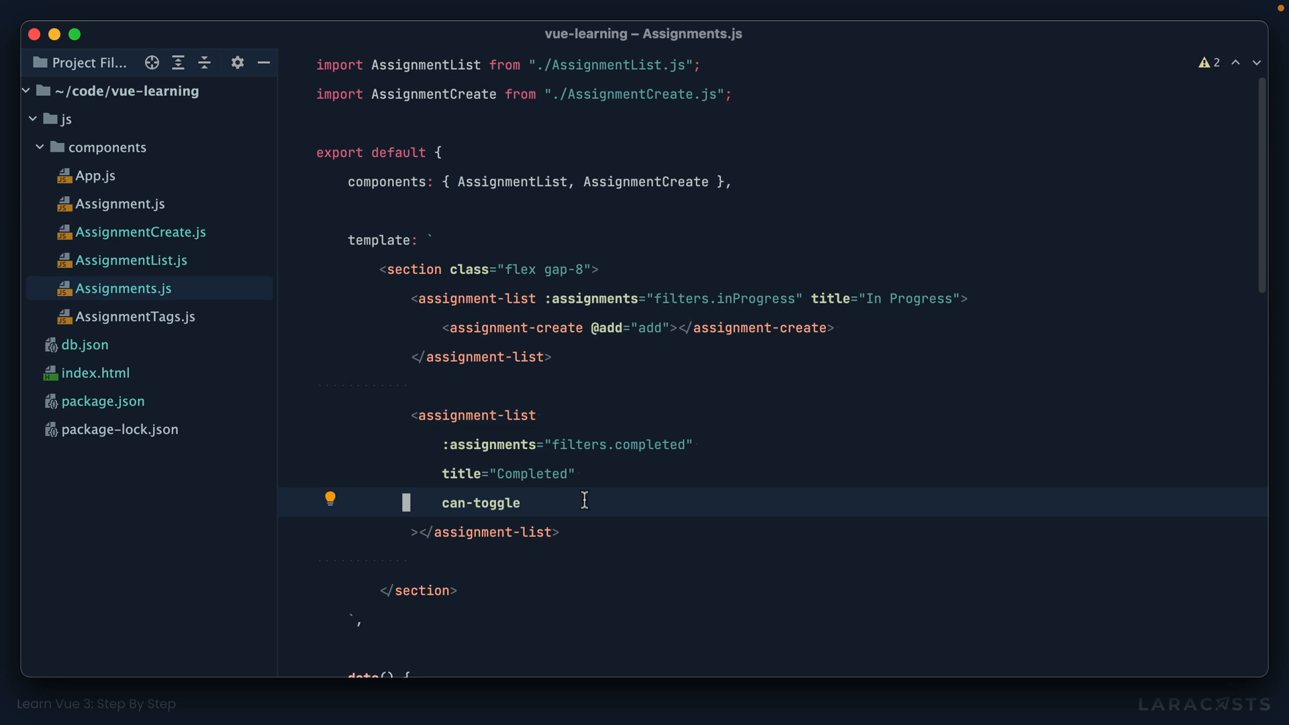
text(@toggle)
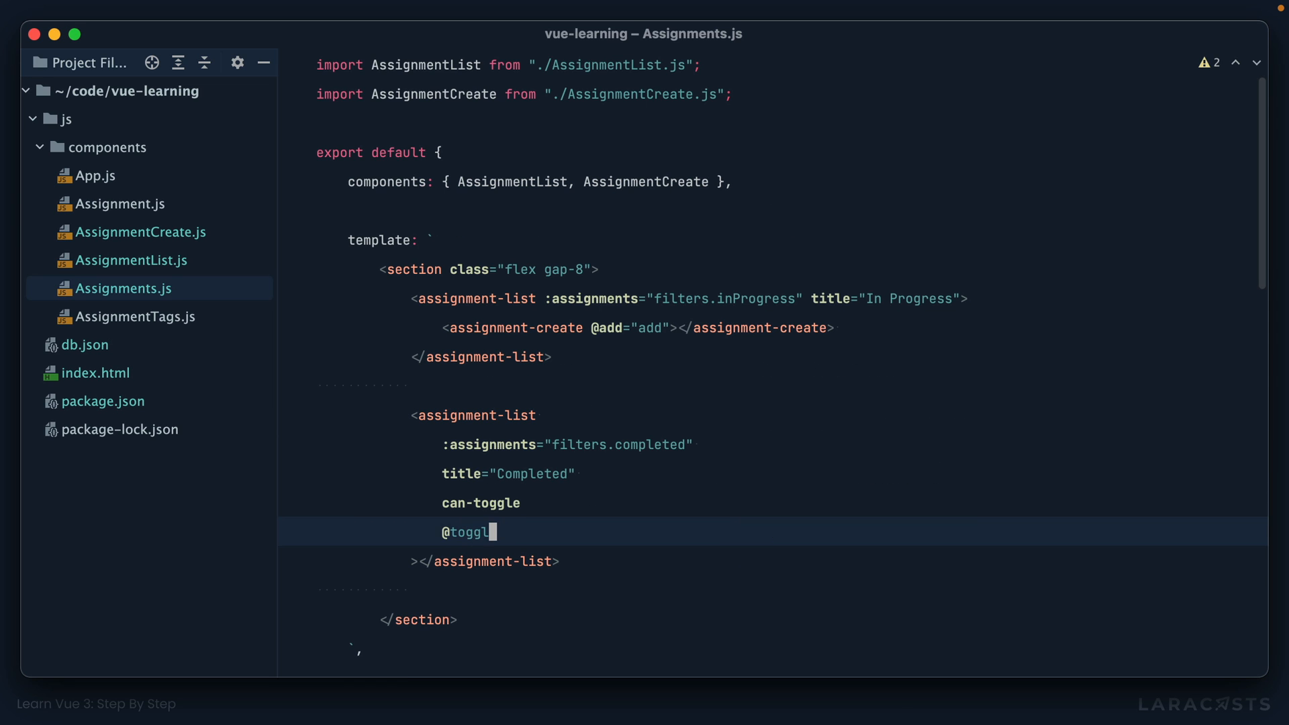
text(e="")
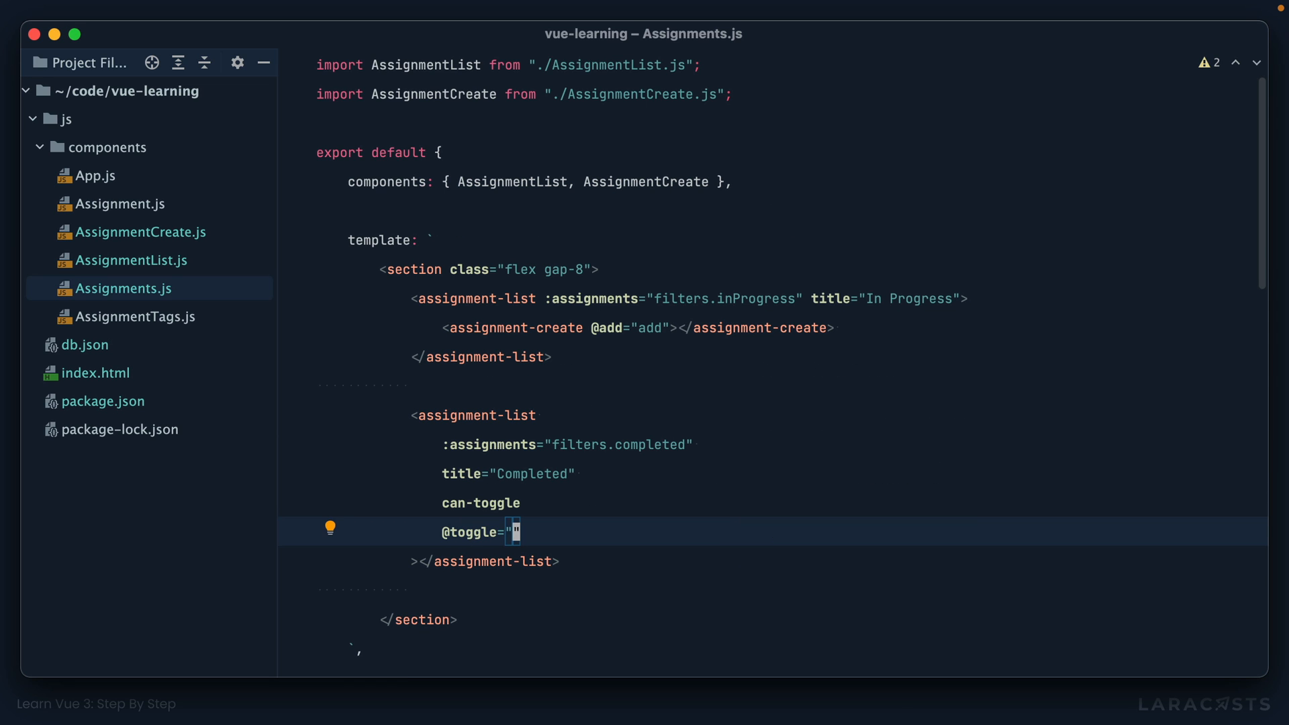
text(showCom)
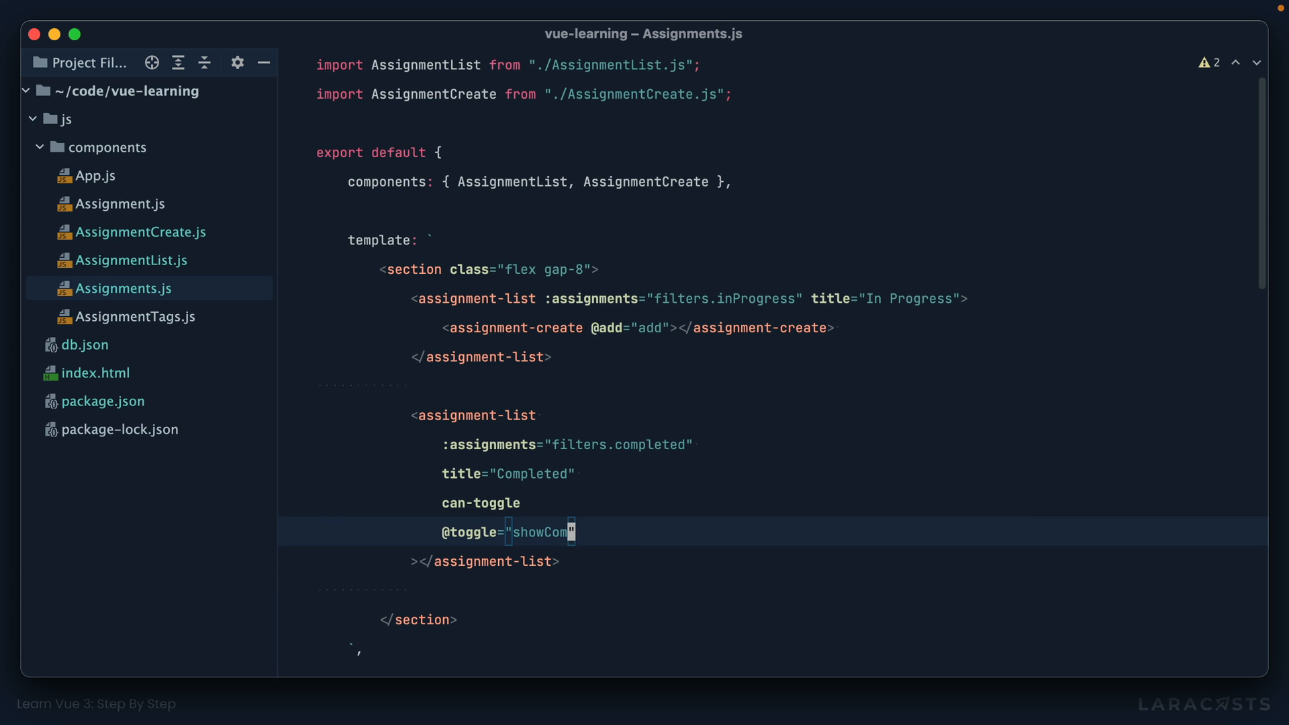
text(pleted = !showCompl)
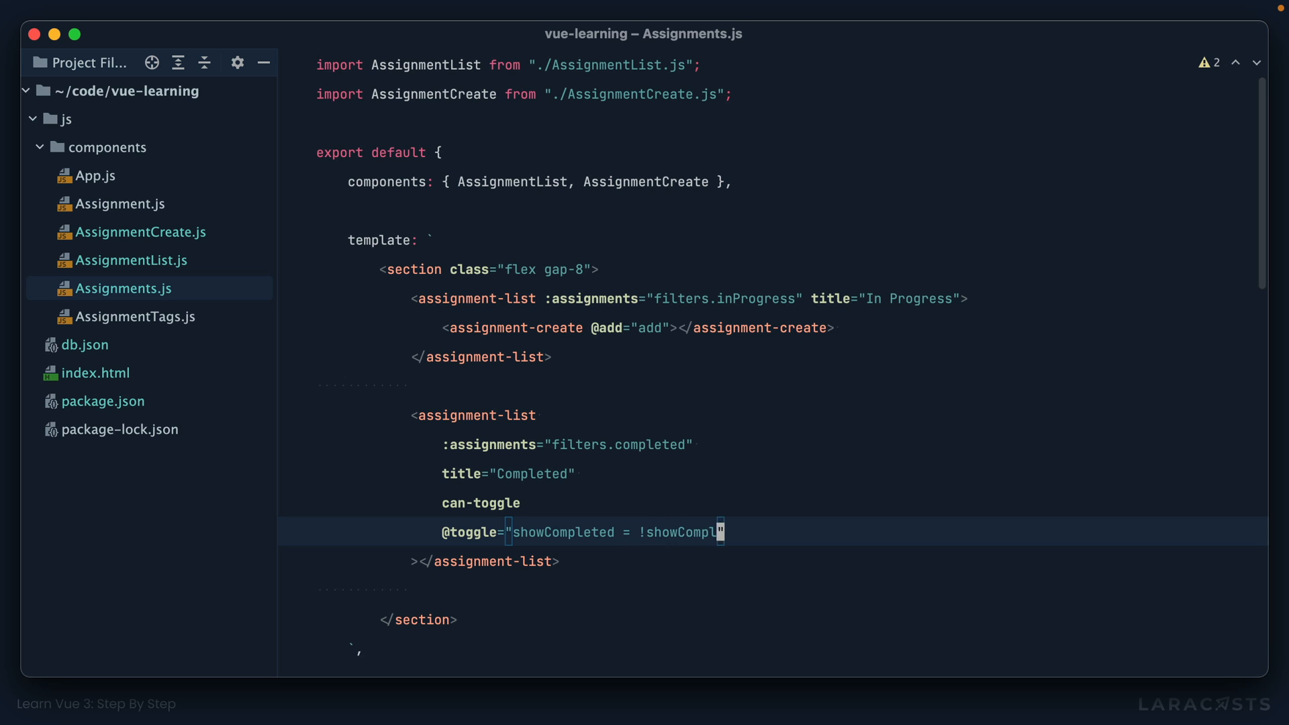
Add showCompleted: false to data() and v-if="showCompleted" on the Completed list
scroll(down, 3)
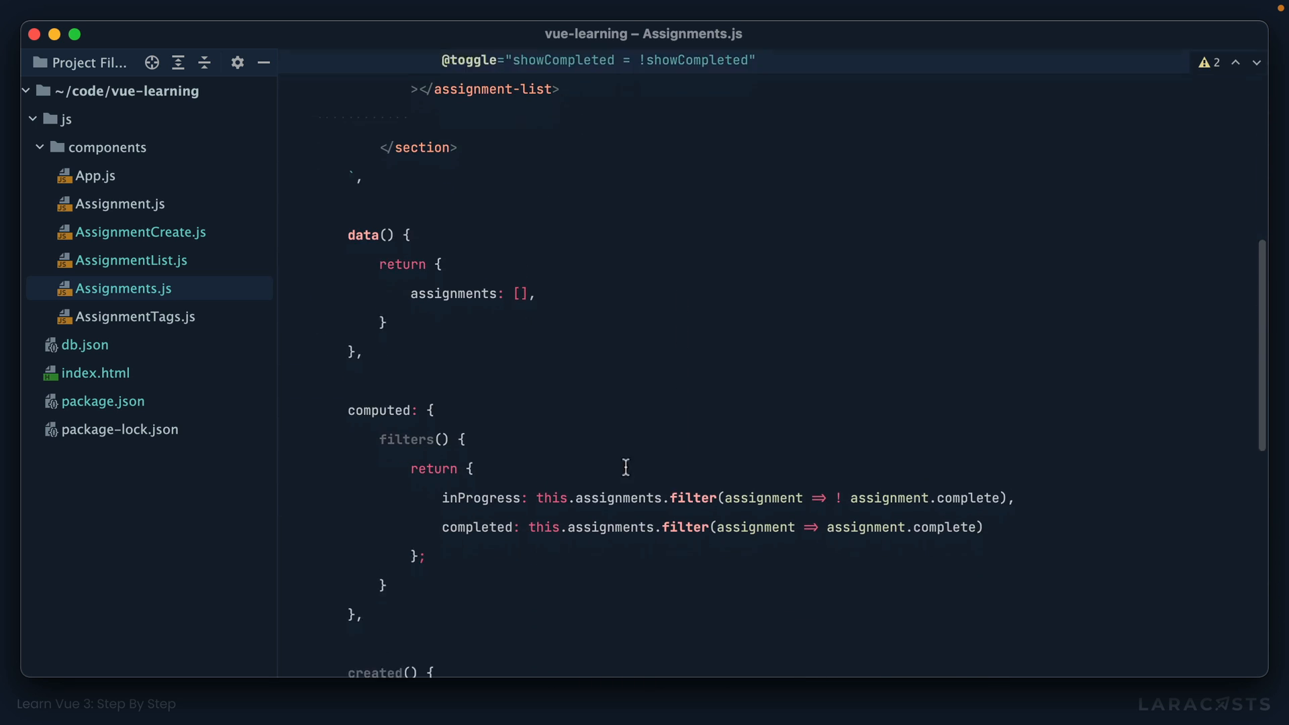
text(show)
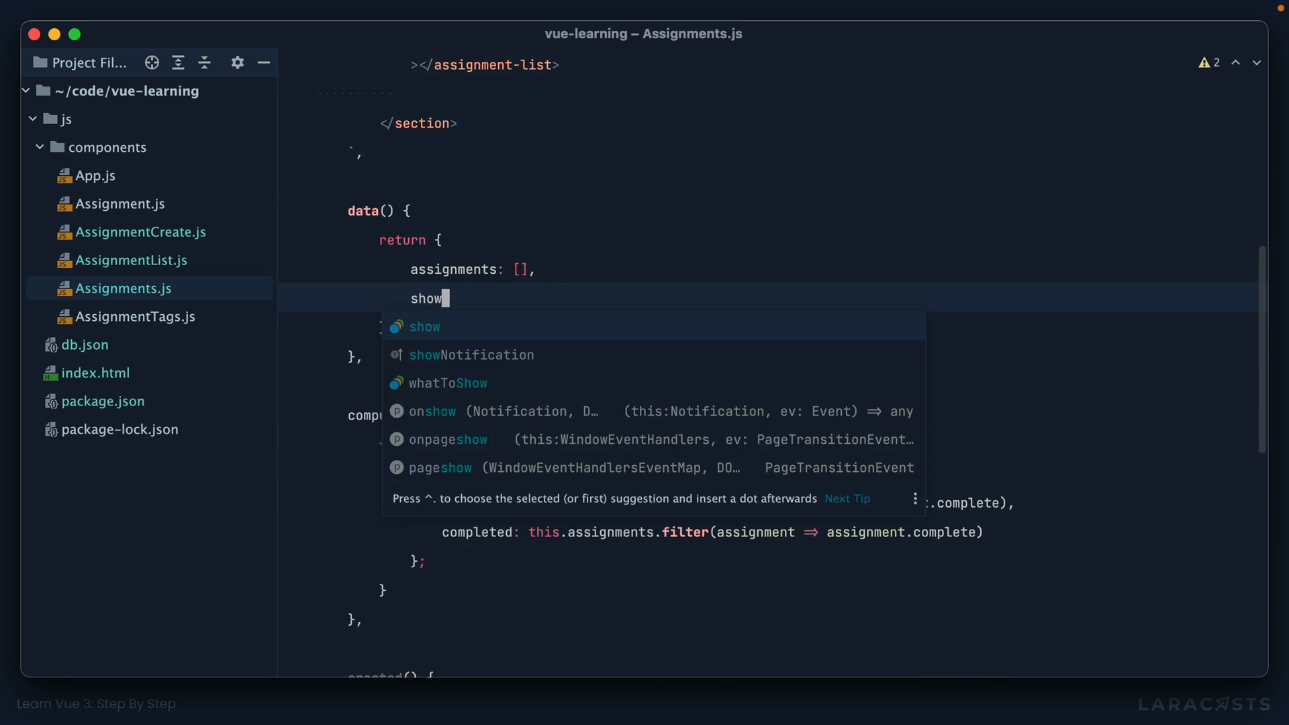
text(Completed: false)
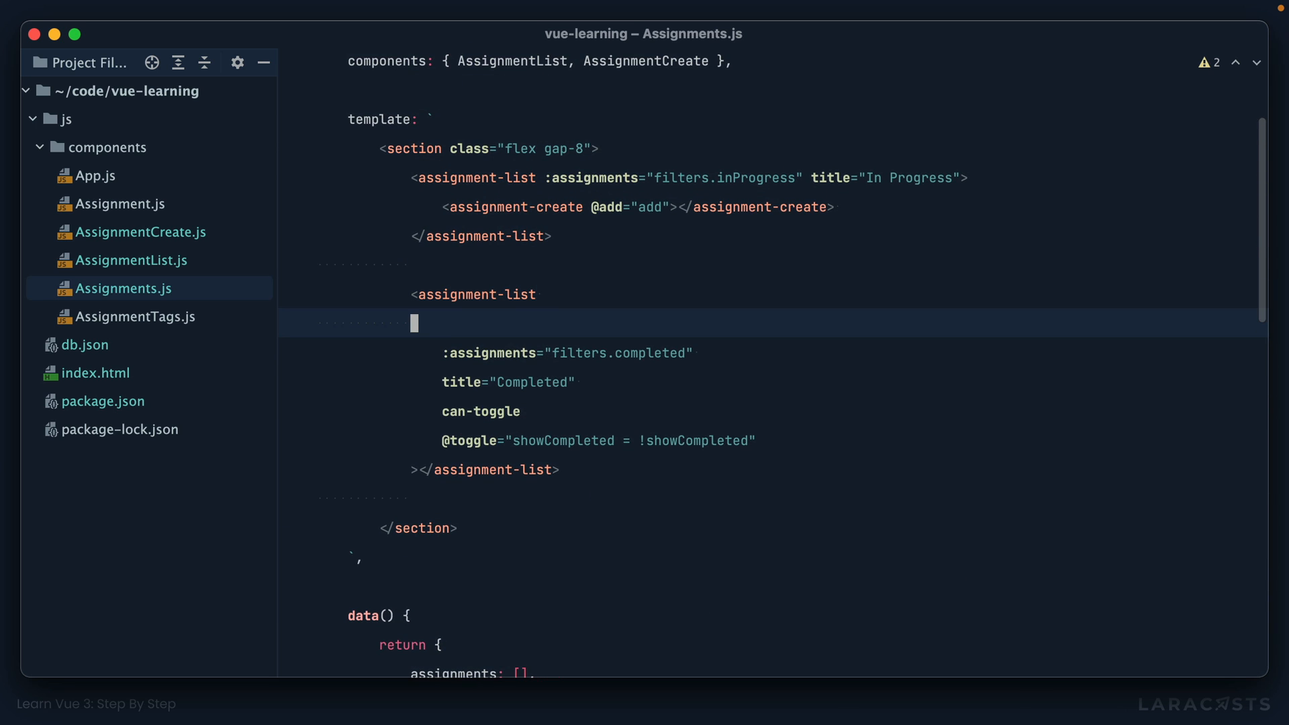
text(v-show)
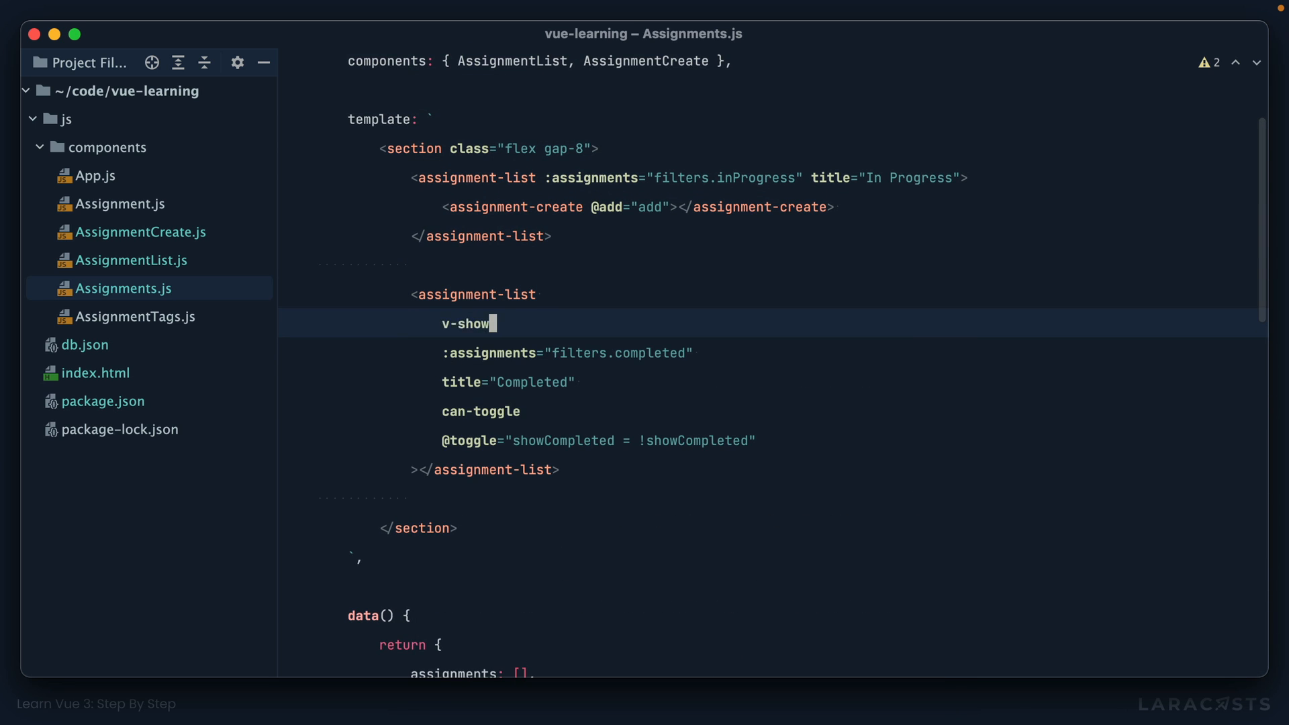
text(v-if="show")
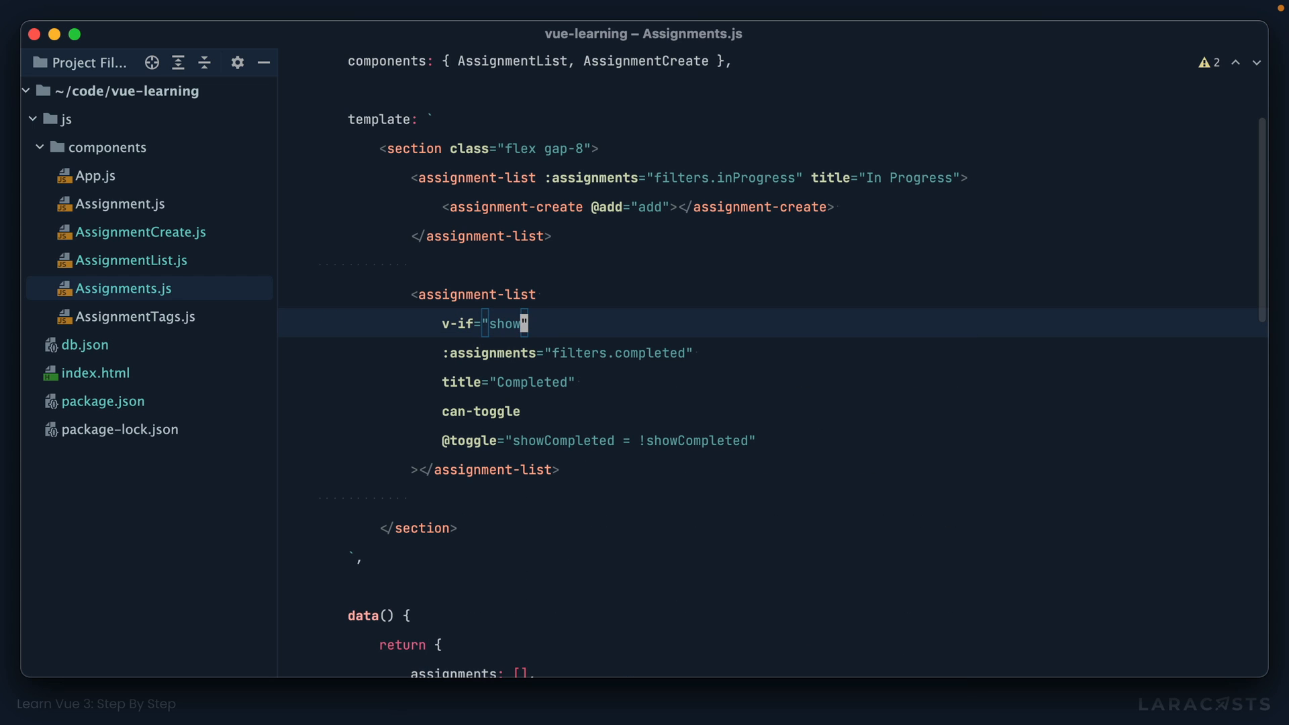
text(Completed)
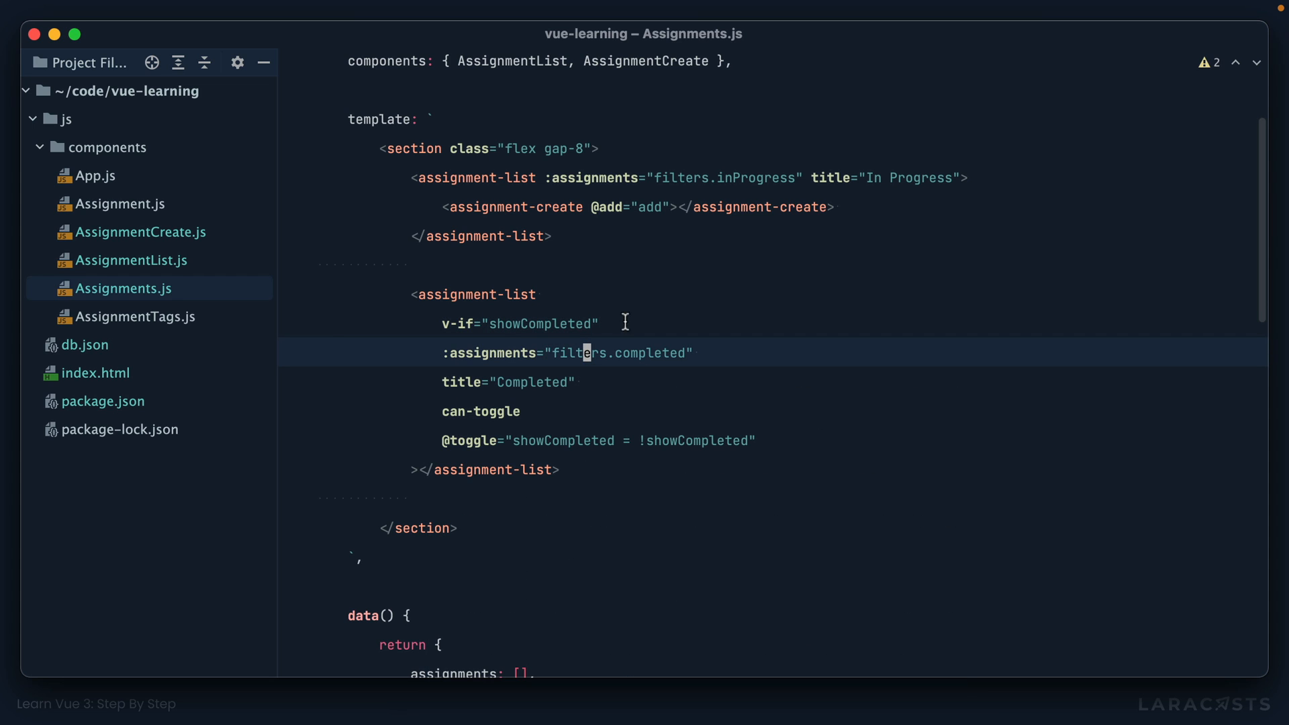
double_click(539, 324)
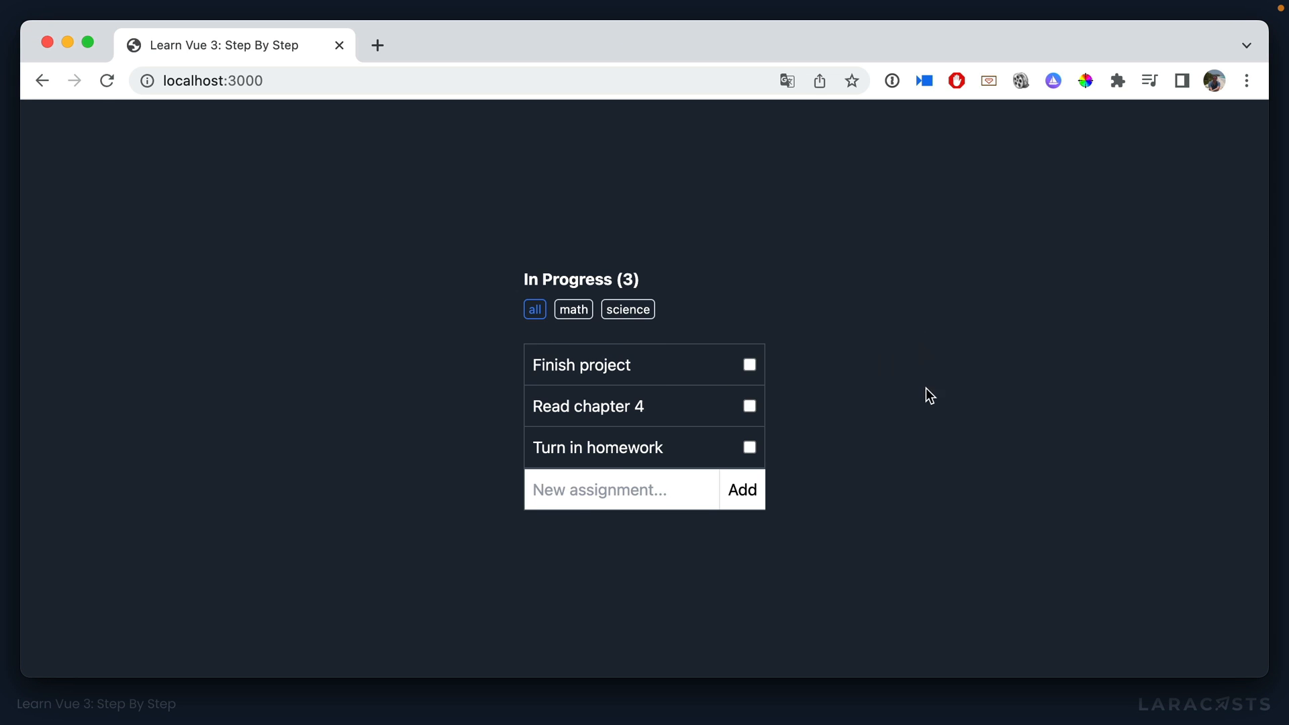
mouse_move(940, 448)
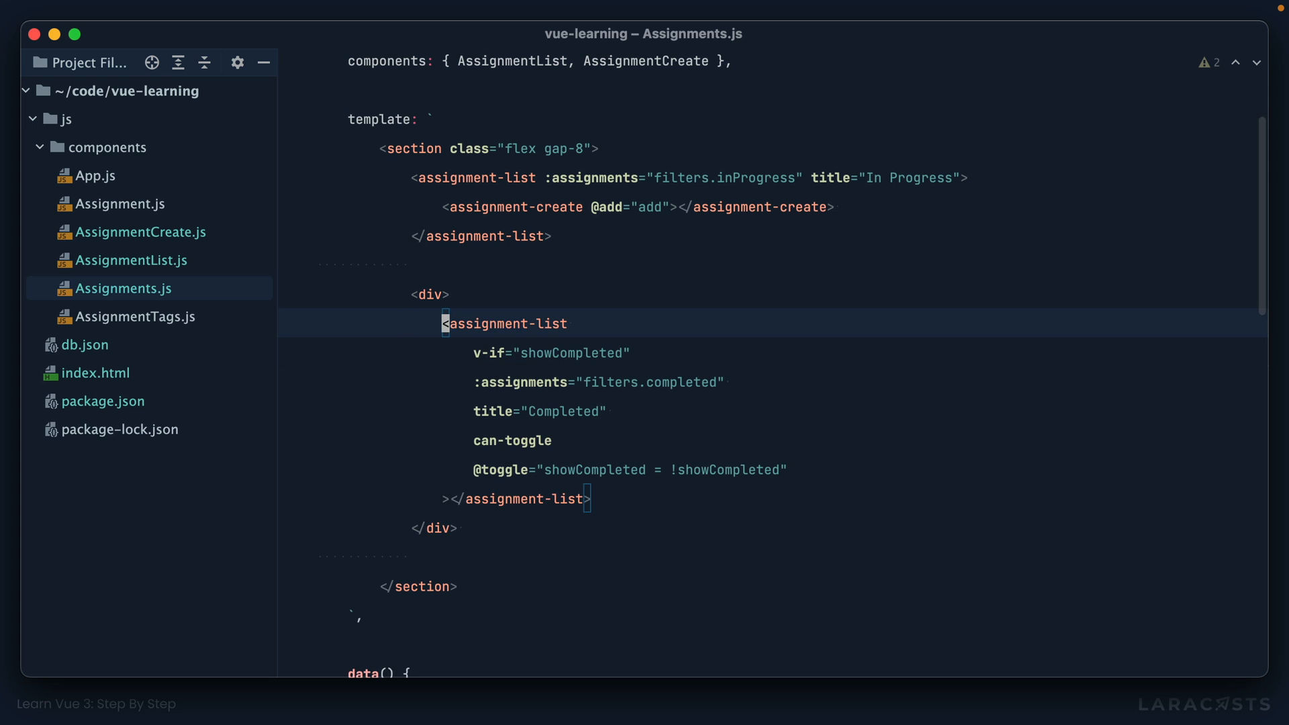
Wrap the Completed list in a div with v-show="showCompleted" and placeholder text, dropping its v-if
drag(449, 324, 590, 499)
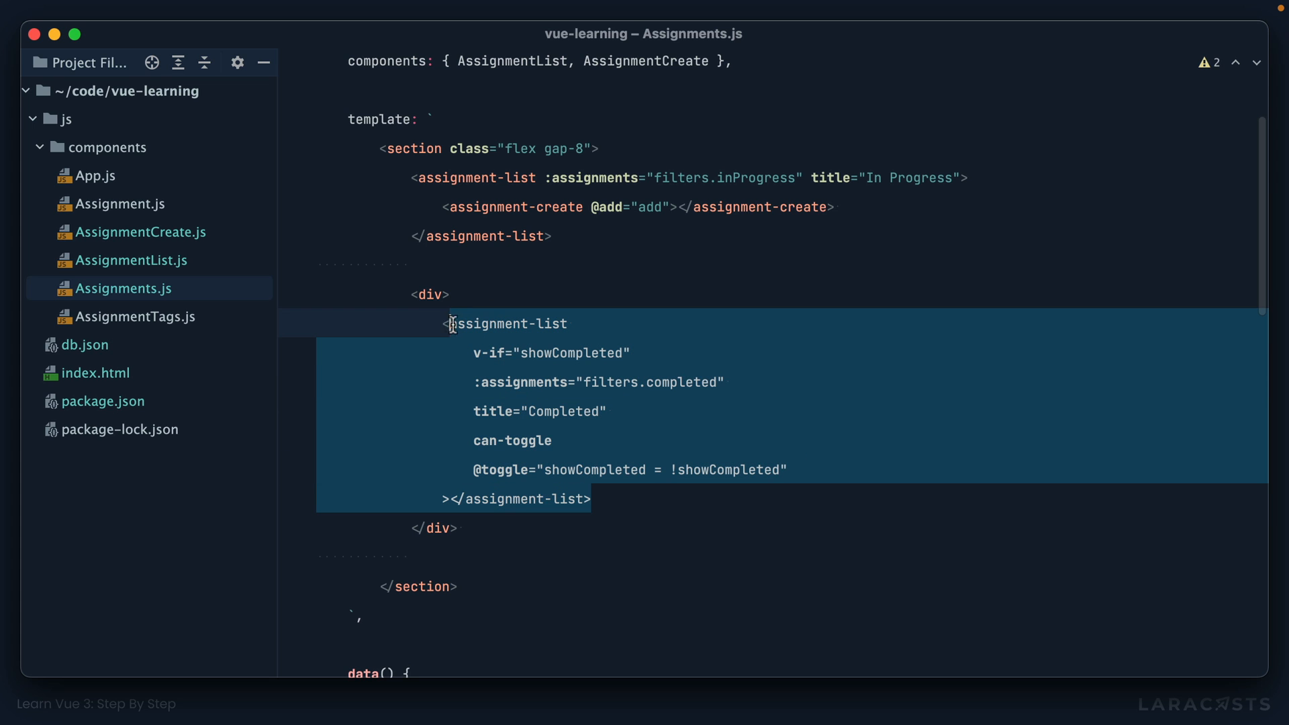
click(133, 260)
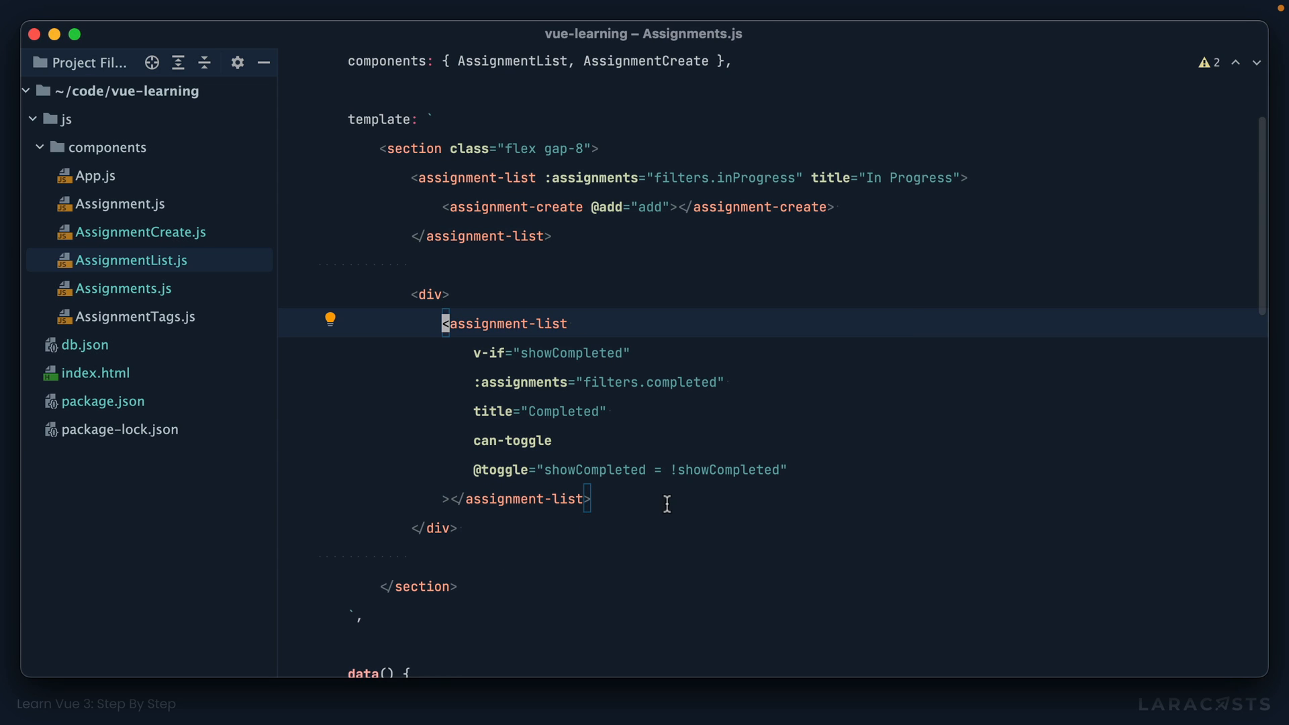
text(asdfadsdsa)
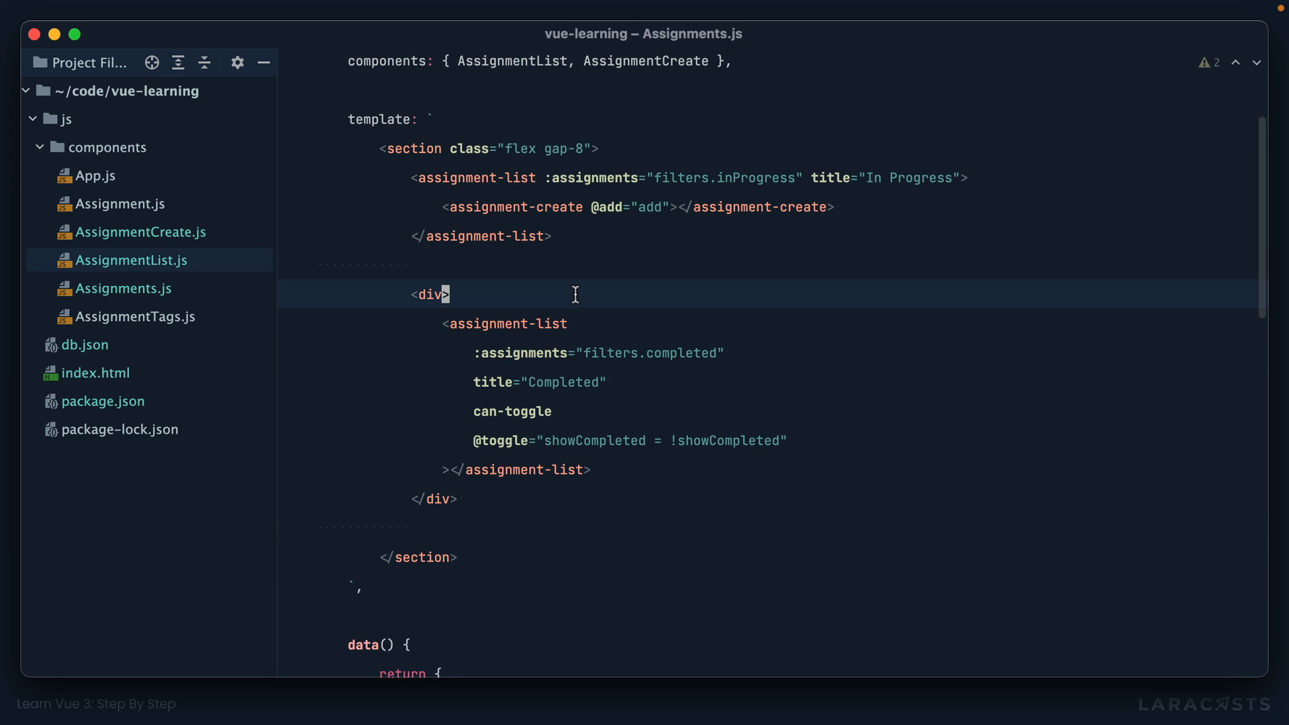
text(v-show)
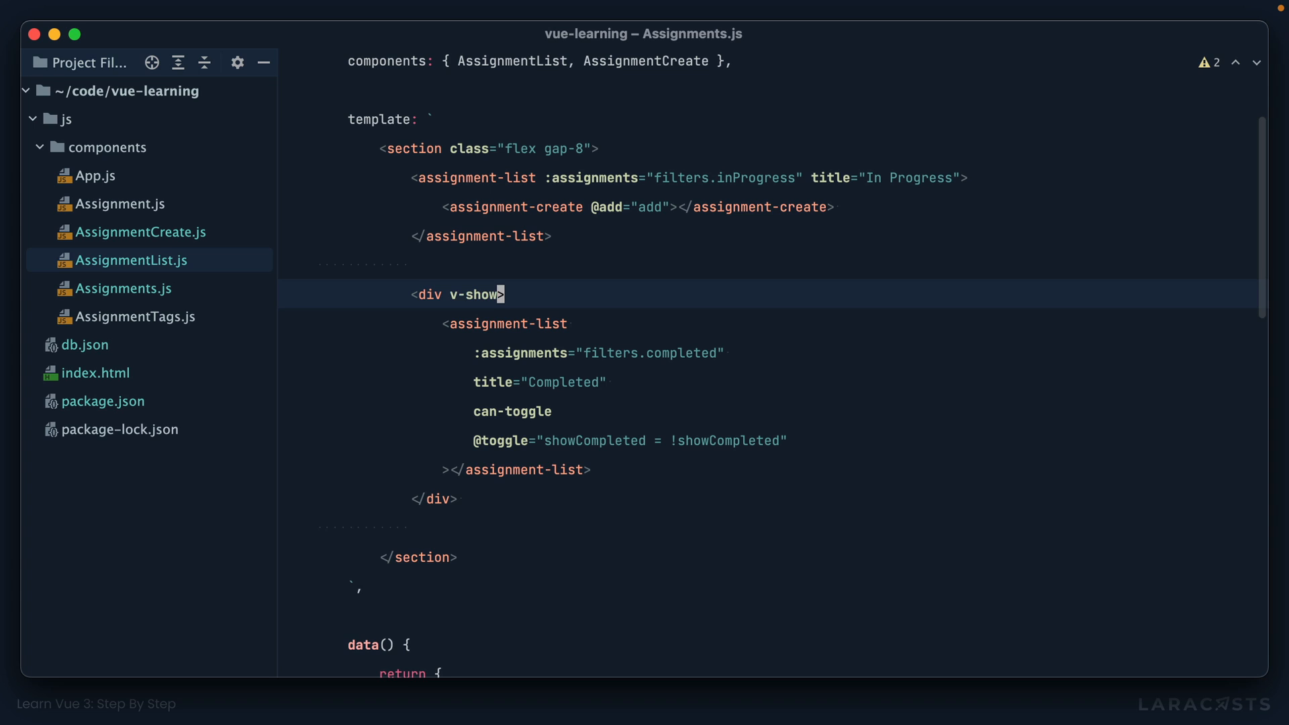
text(="showCompleted")
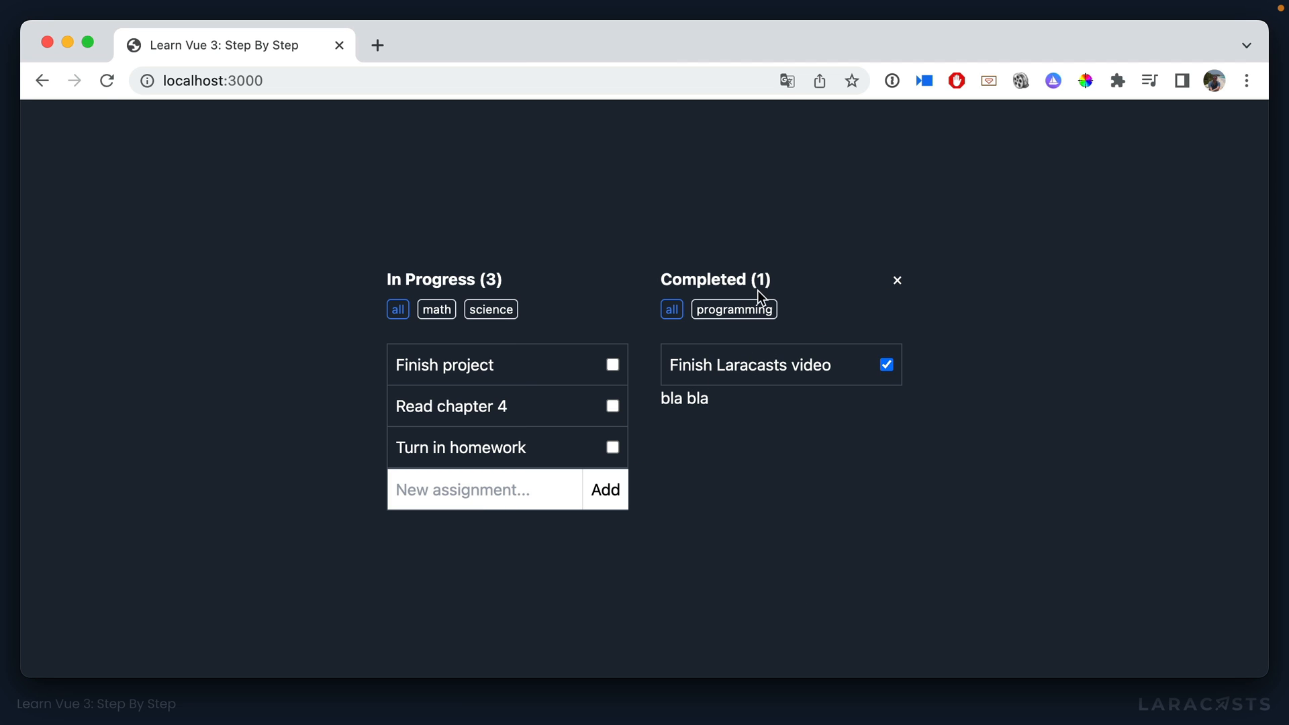
mouse_move(910, 391)
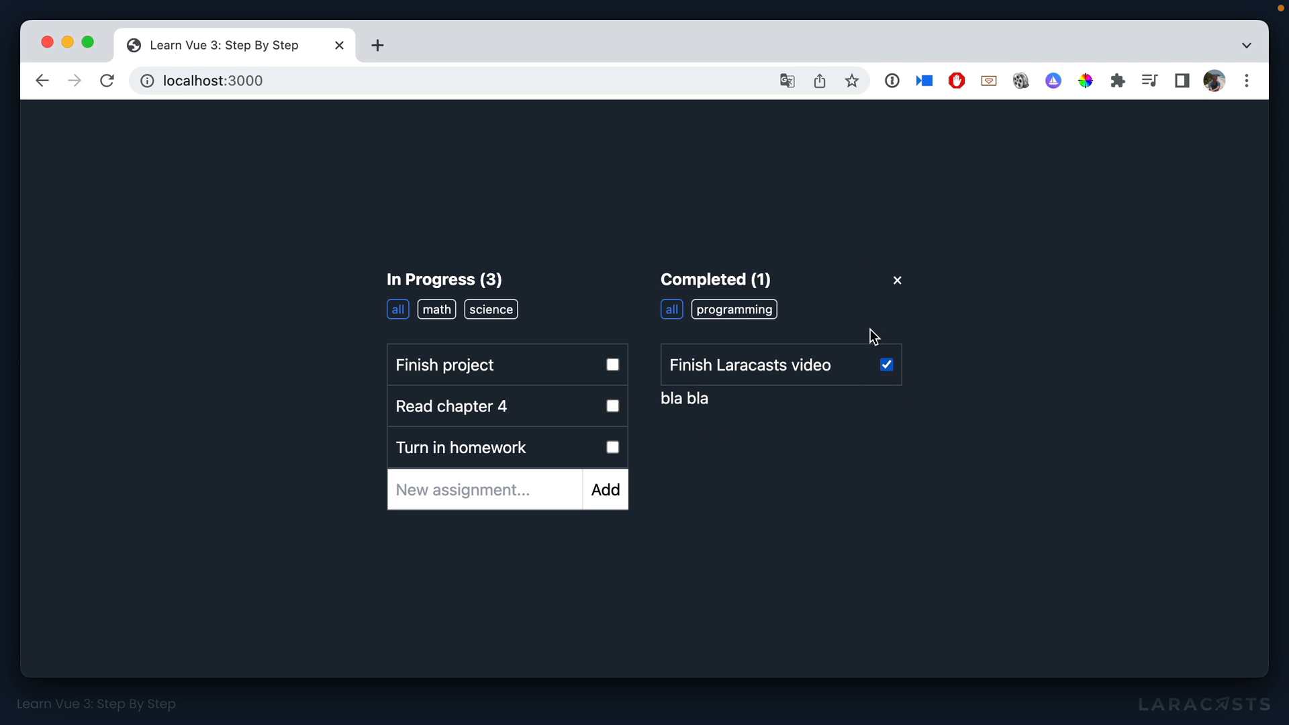
Close the Completed section with its × so only In Progress remains
click(896, 280)
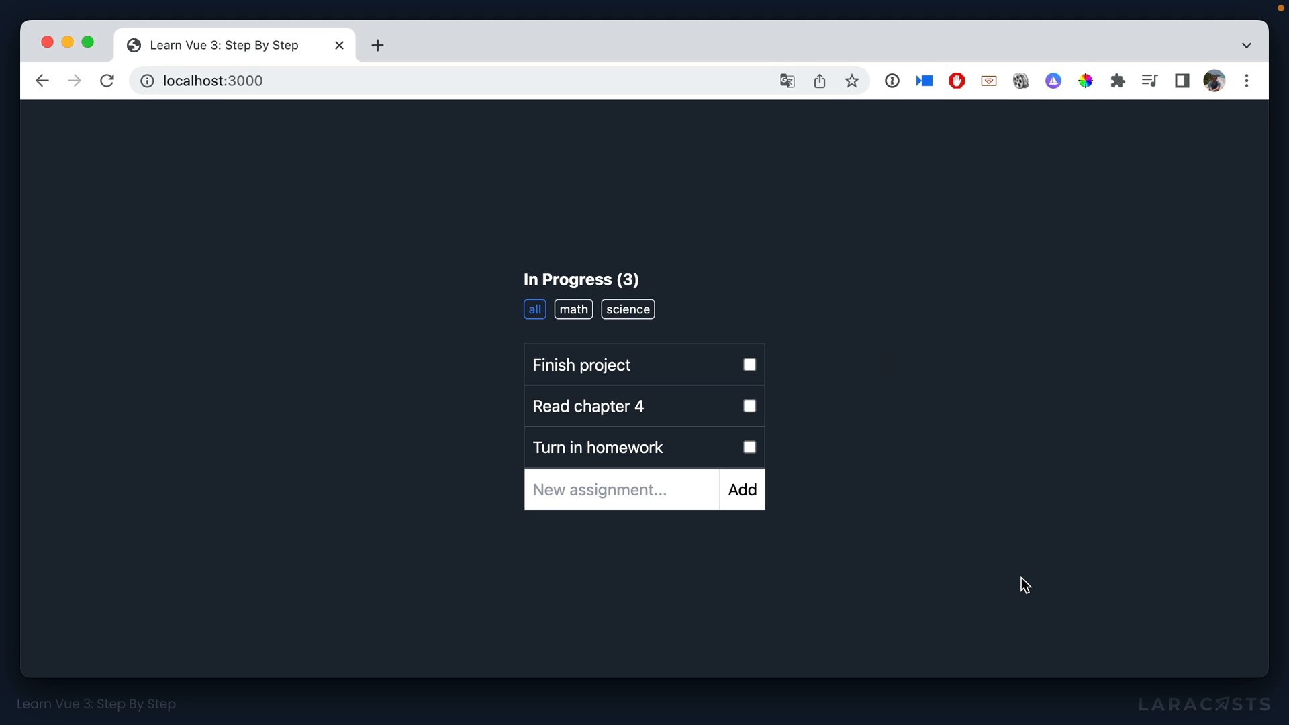